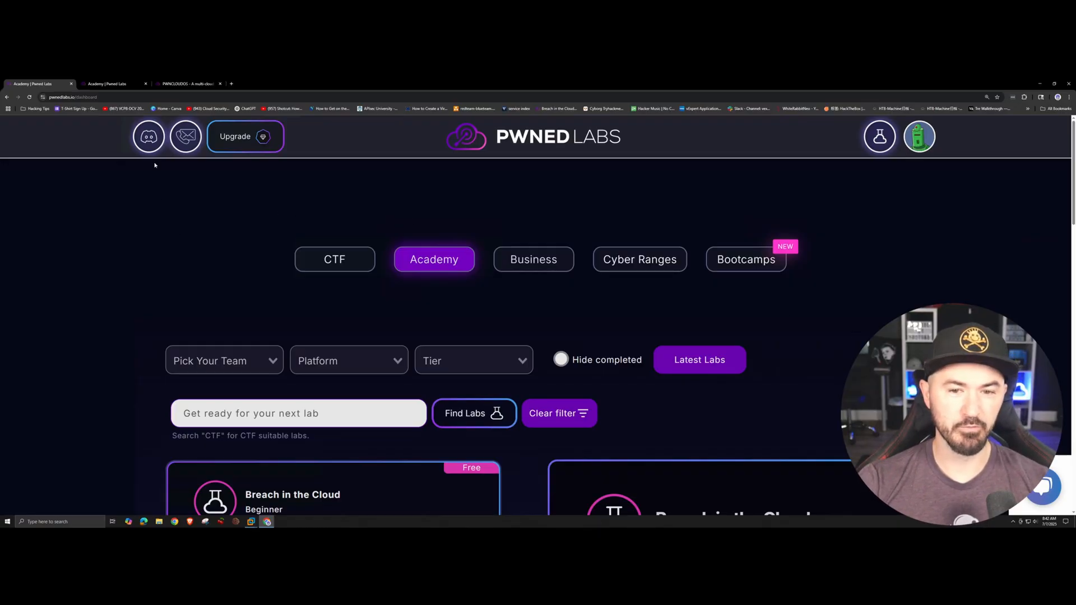
pyautogui.moveTo(133, 268)
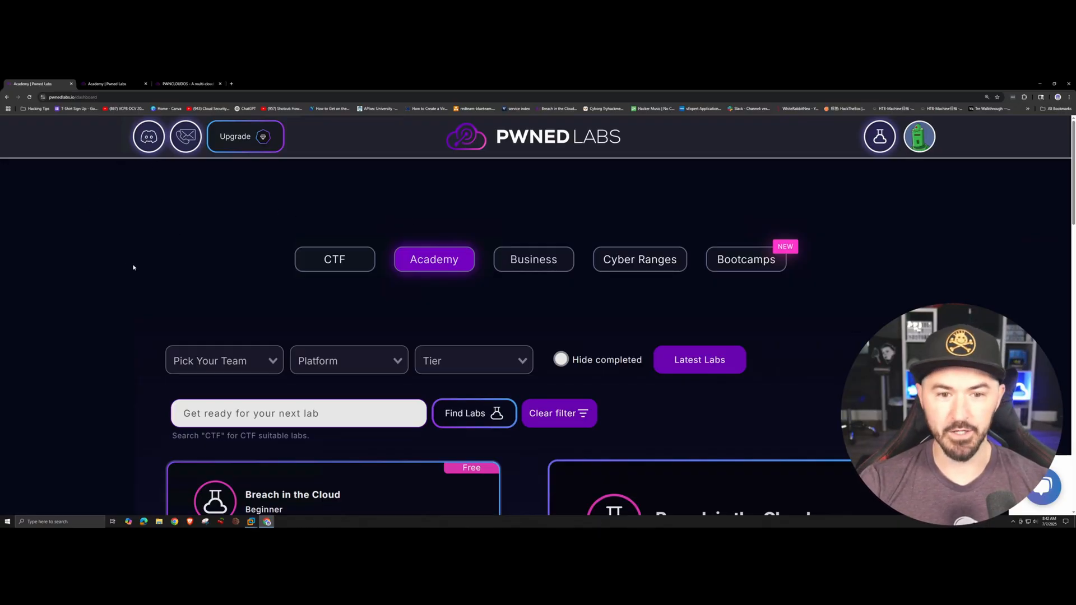
pyautogui.moveTo(159, 262)
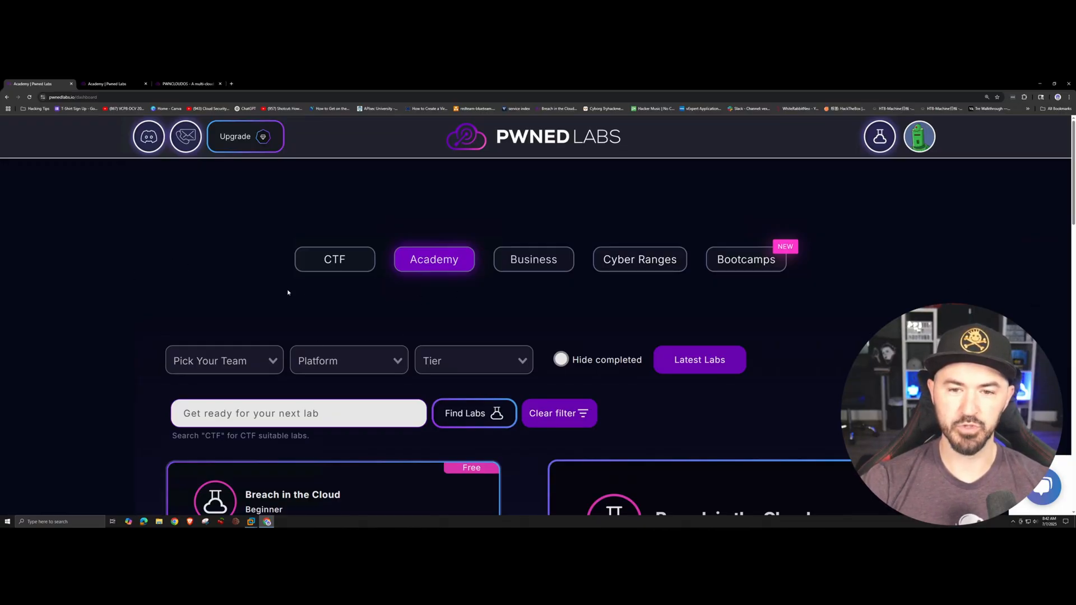
pyautogui.moveTo(243, 157)
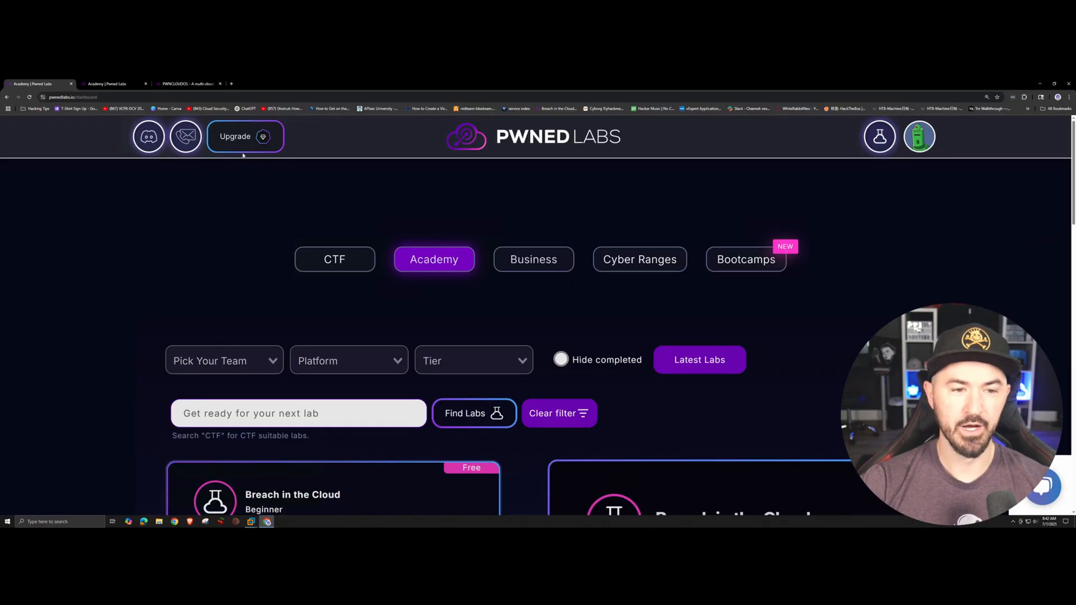
pyautogui.moveTo(232, 230)
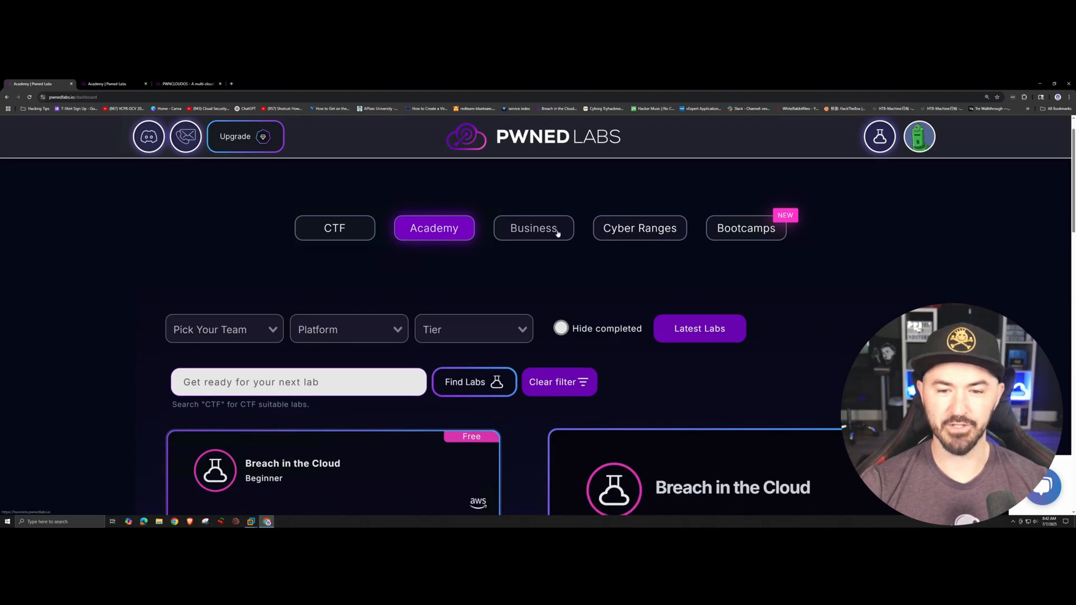
pyautogui.moveTo(156, 245)
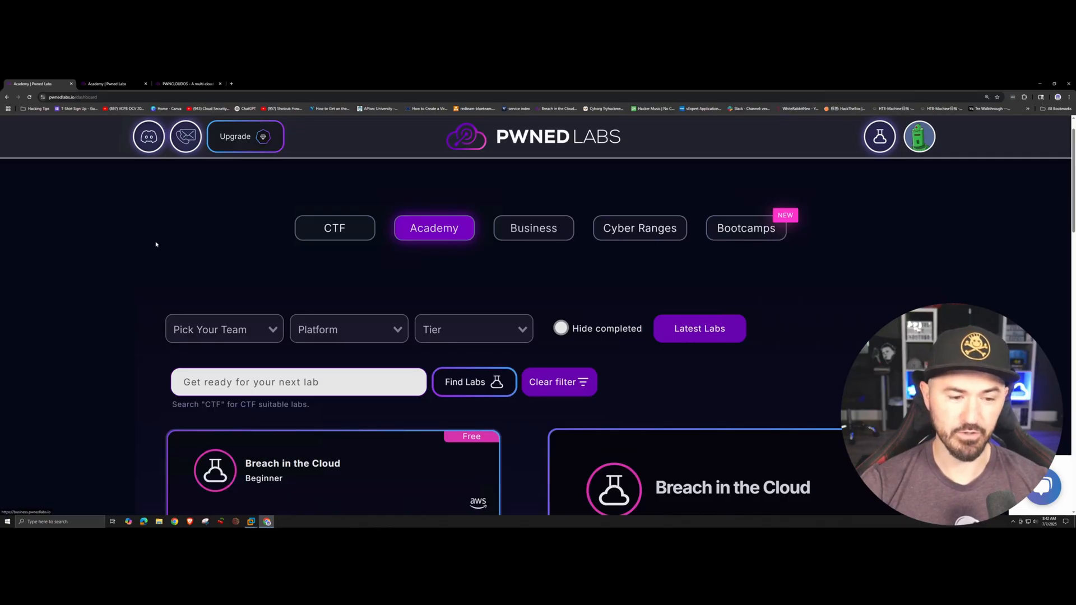
# Step: Filter the Academy labs to Red team, Azure platform and Free tier
pyautogui.scroll(-3)
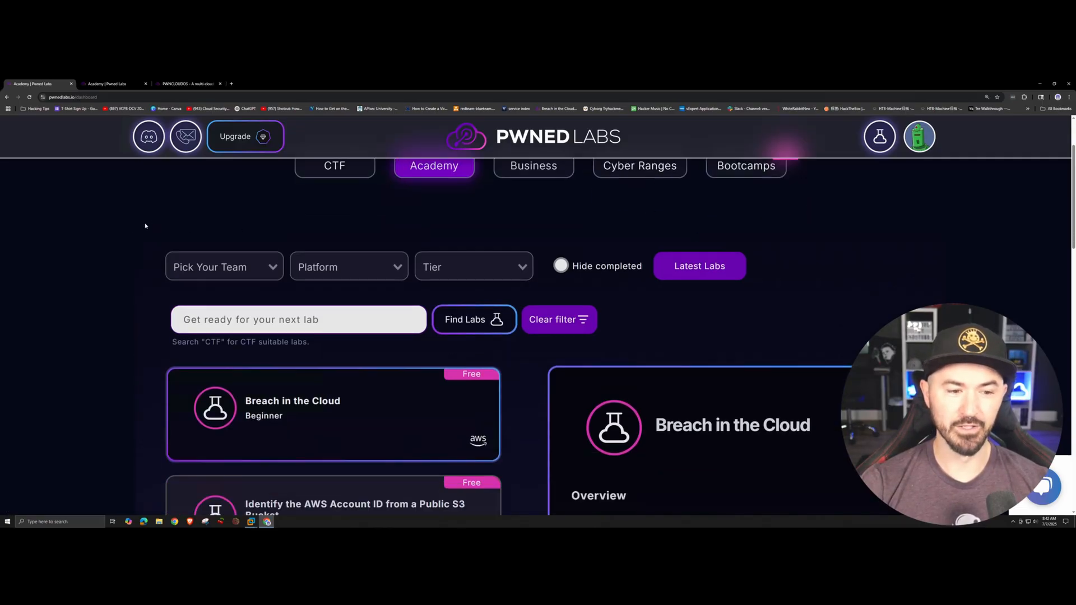
pyautogui.click(224, 267)
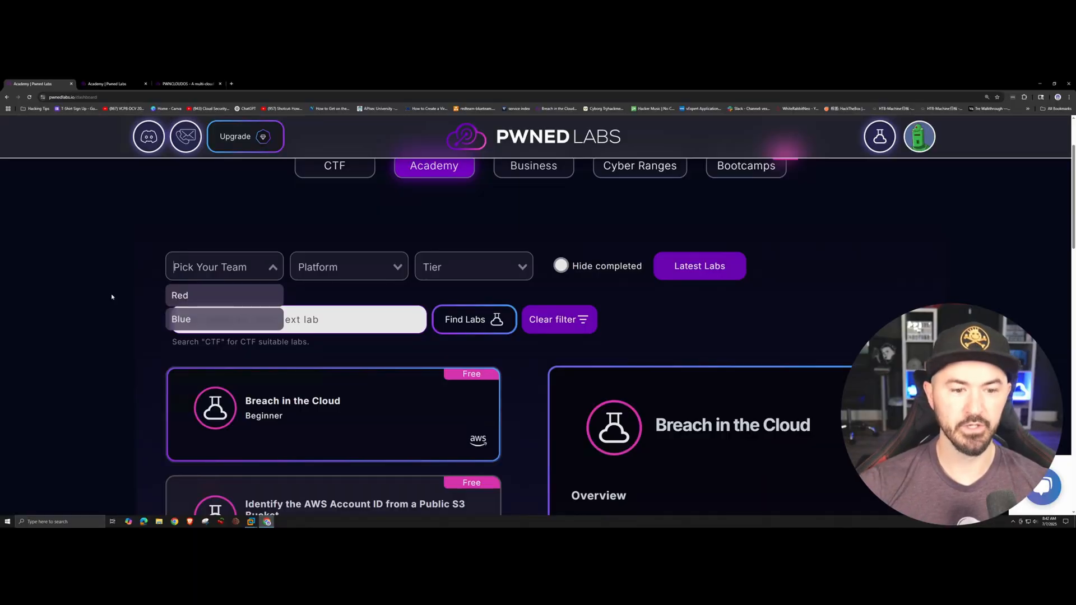
pyautogui.click(348, 267)
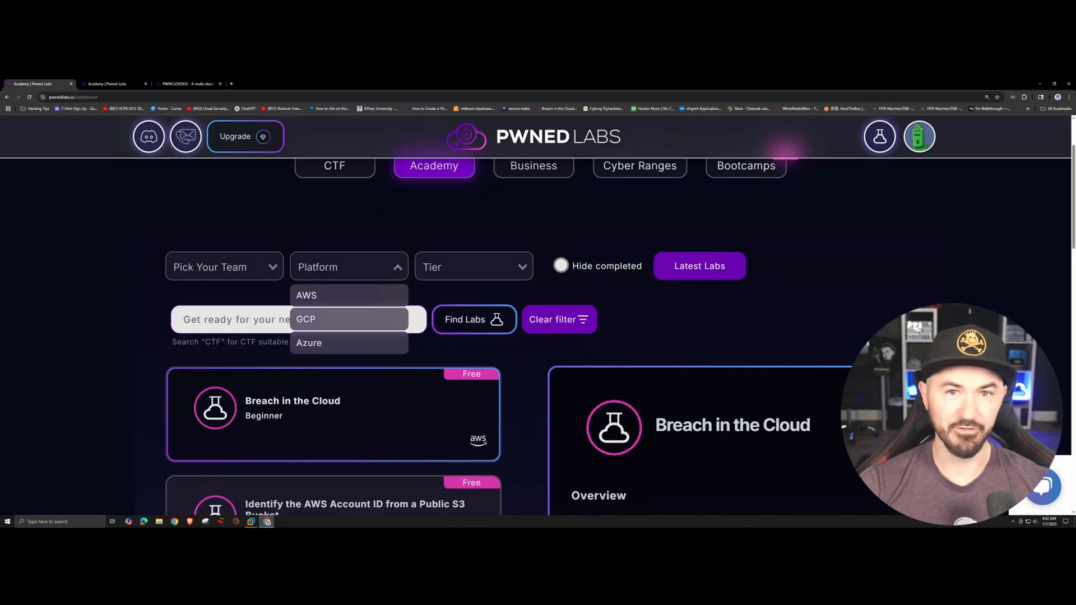
pyautogui.moveTo(338, 323)
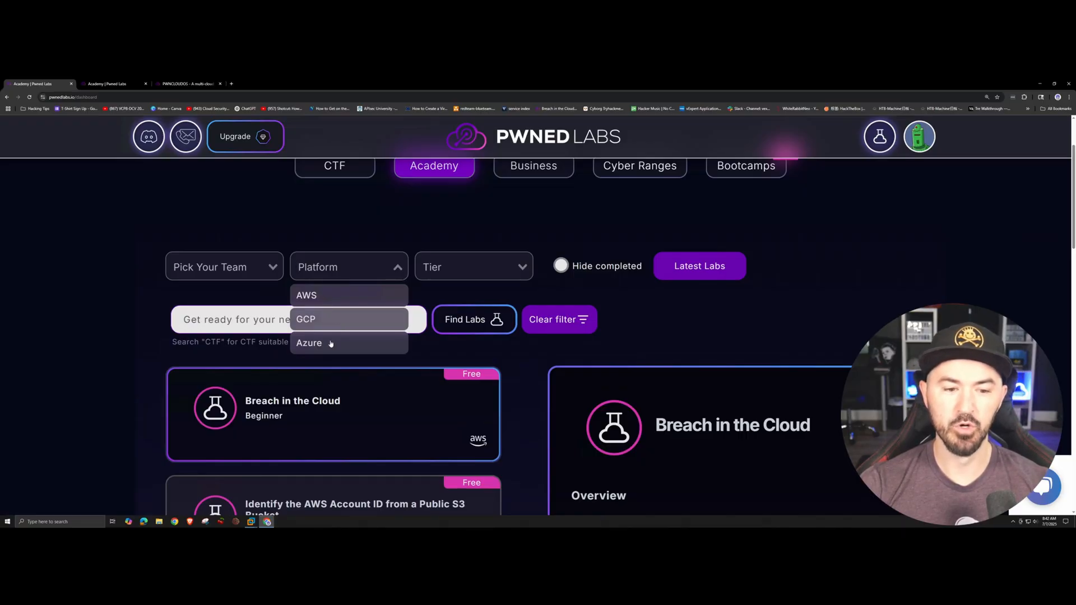
pyautogui.click(473, 267)
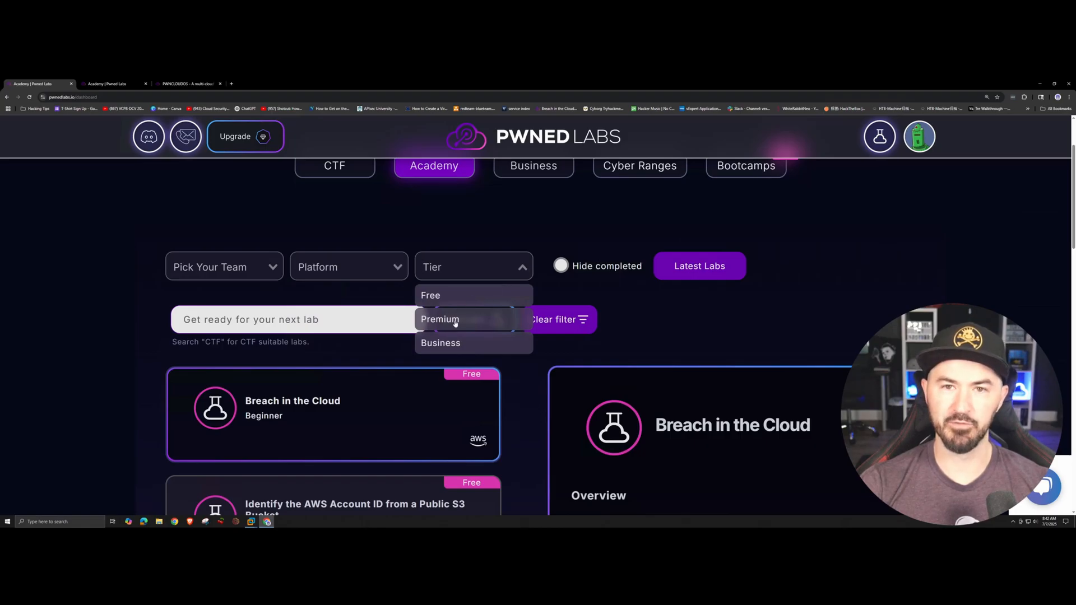
pyautogui.moveTo(242, 252)
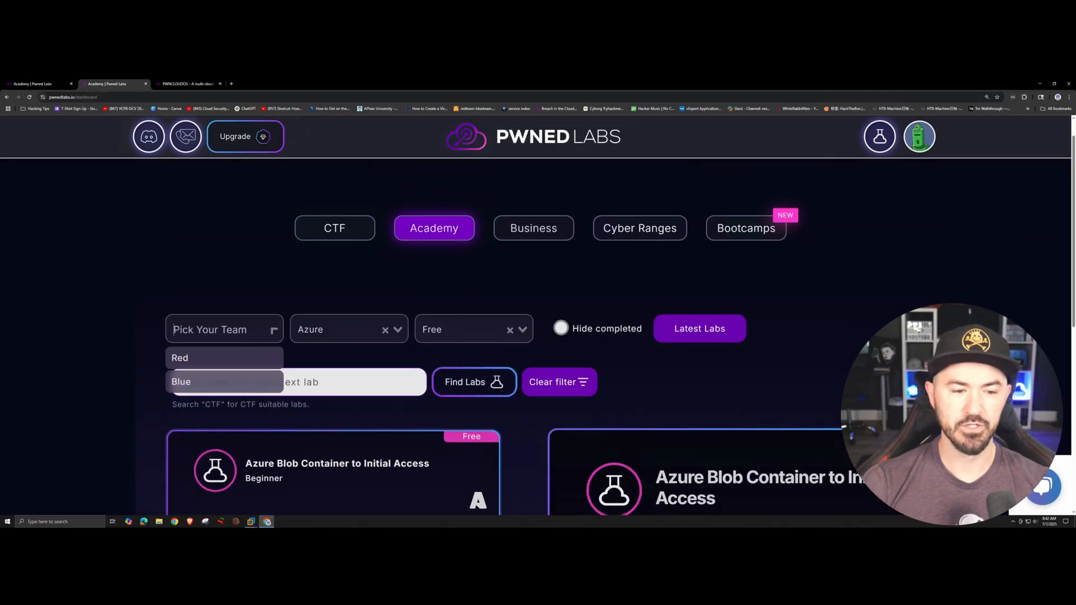
pyautogui.click(179, 358)
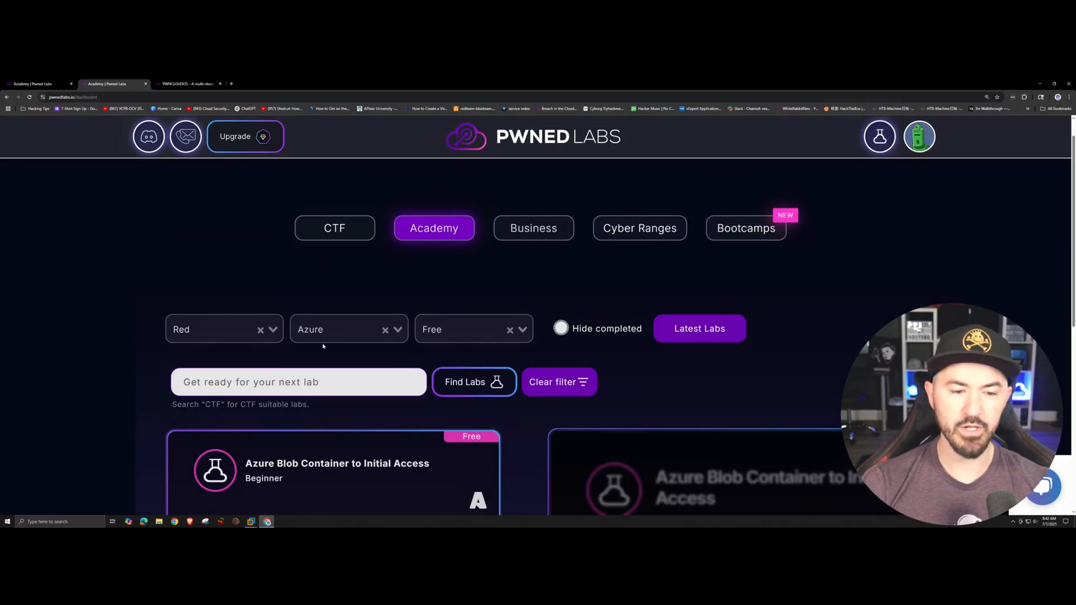
pyautogui.click(348, 329)
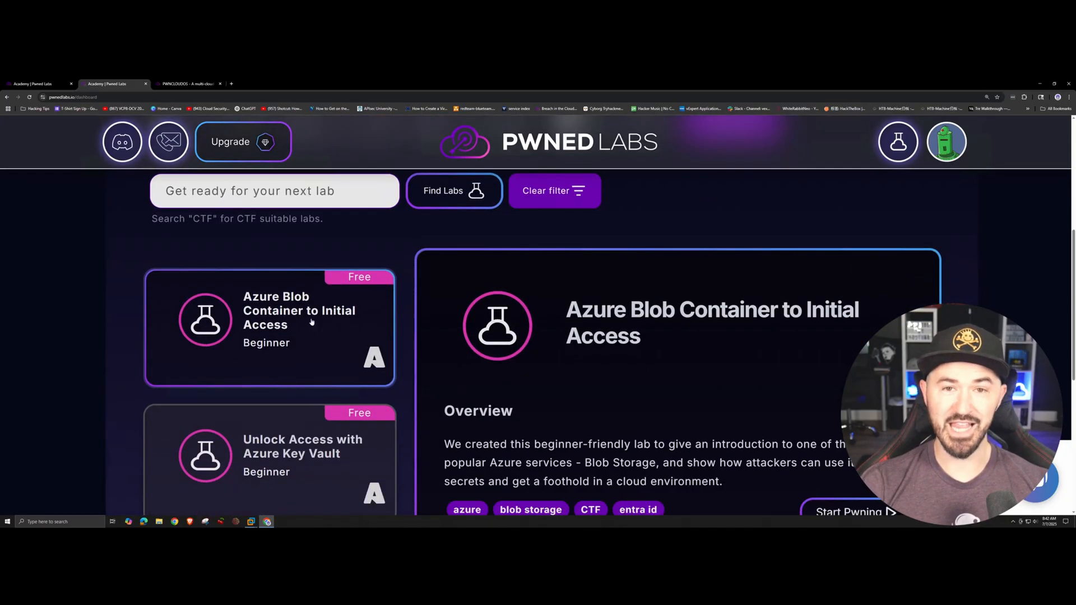
# Step: Show the Intro to Azure Recon with BloodHound lab overview from the list
pyautogui.scroll(-3)
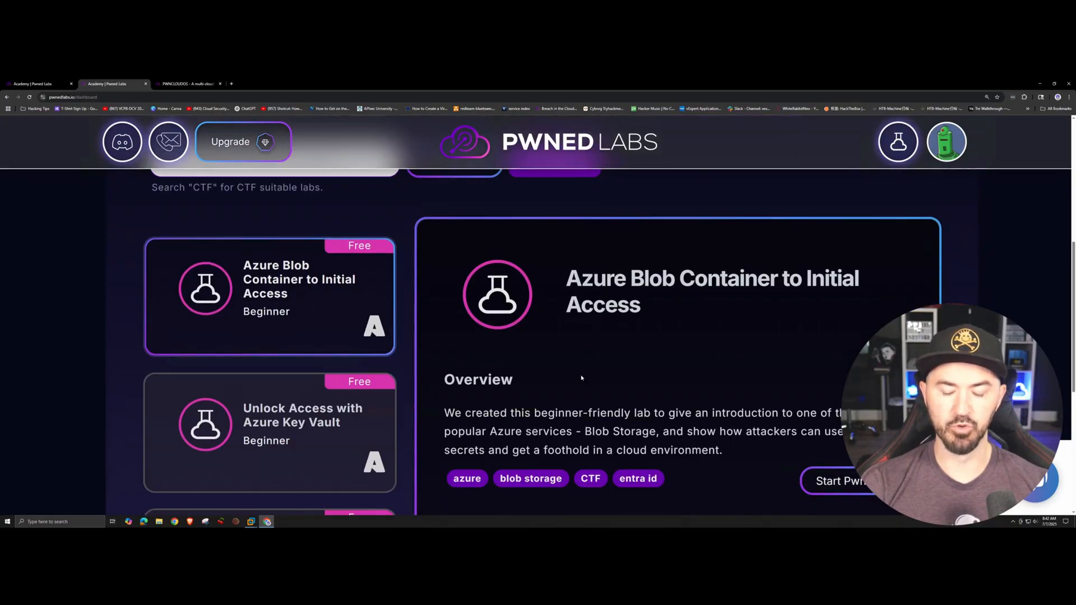
pyautogui.scroll(-3)
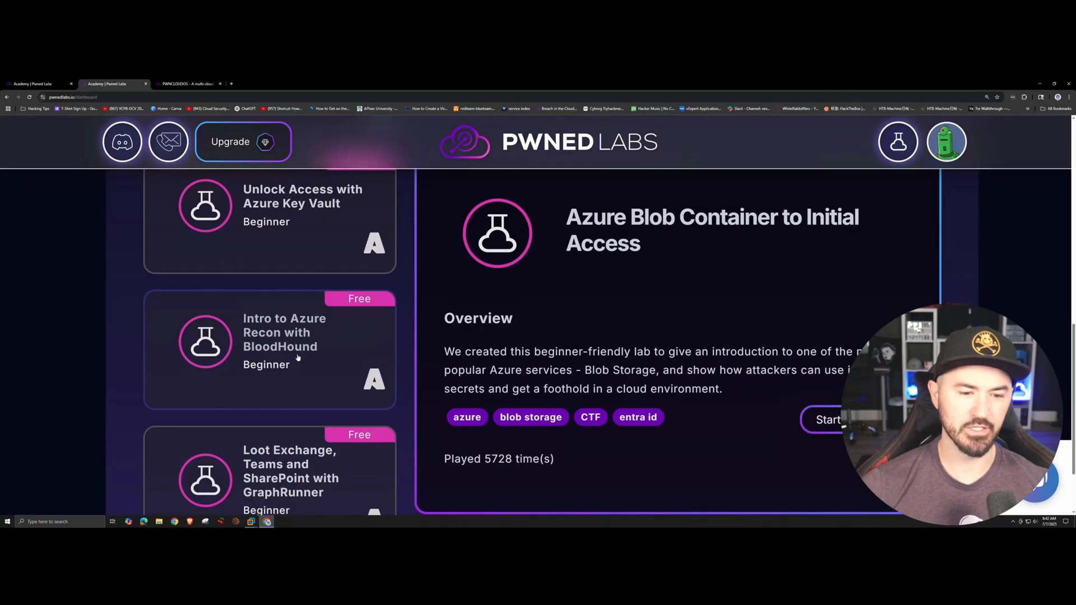
pyautogui.click(283, 331)
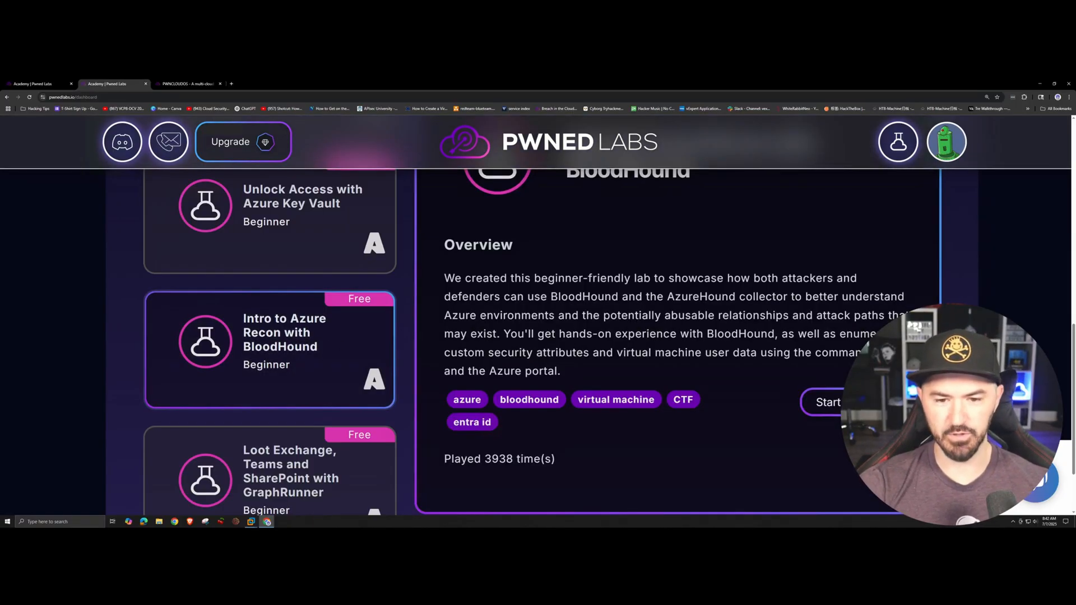
pyautogui.scroll(-3)
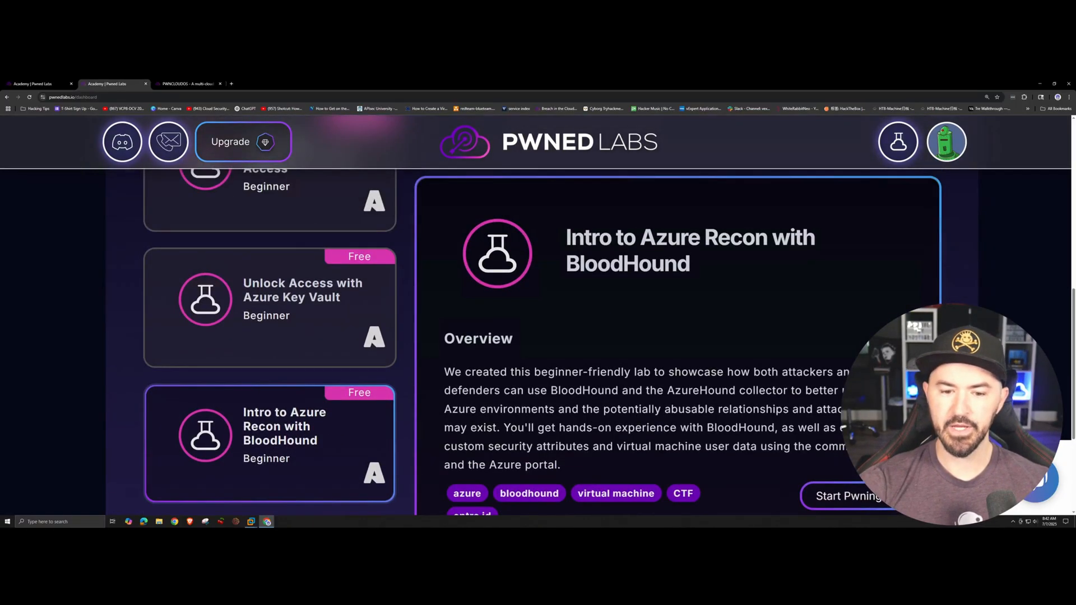
pyautogui.scroll(-3)
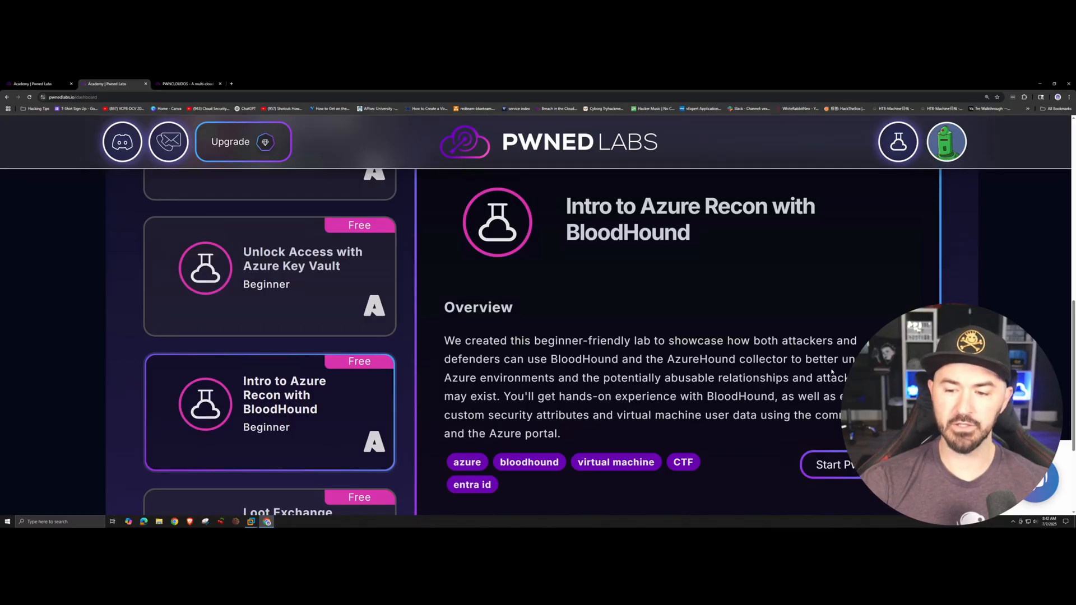
pyautogui.moveTo(546, 389)
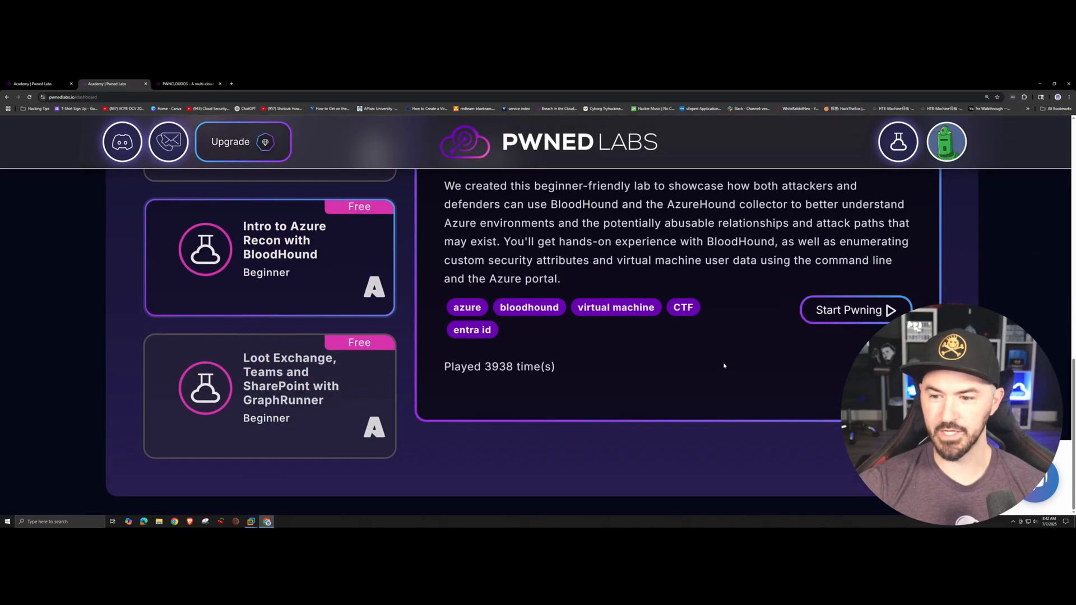
pyautogui.moveTo(851, 316)
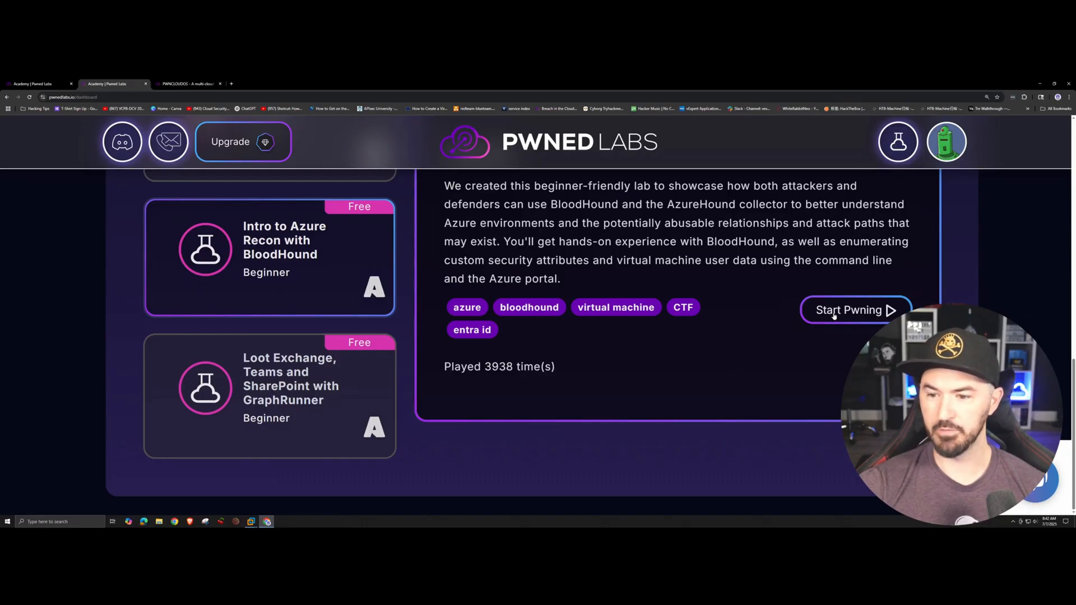
# Step: Start the BloodHound recon lab, turn it on and reveal its entry point credentials
pyautogui.click(851, 310)
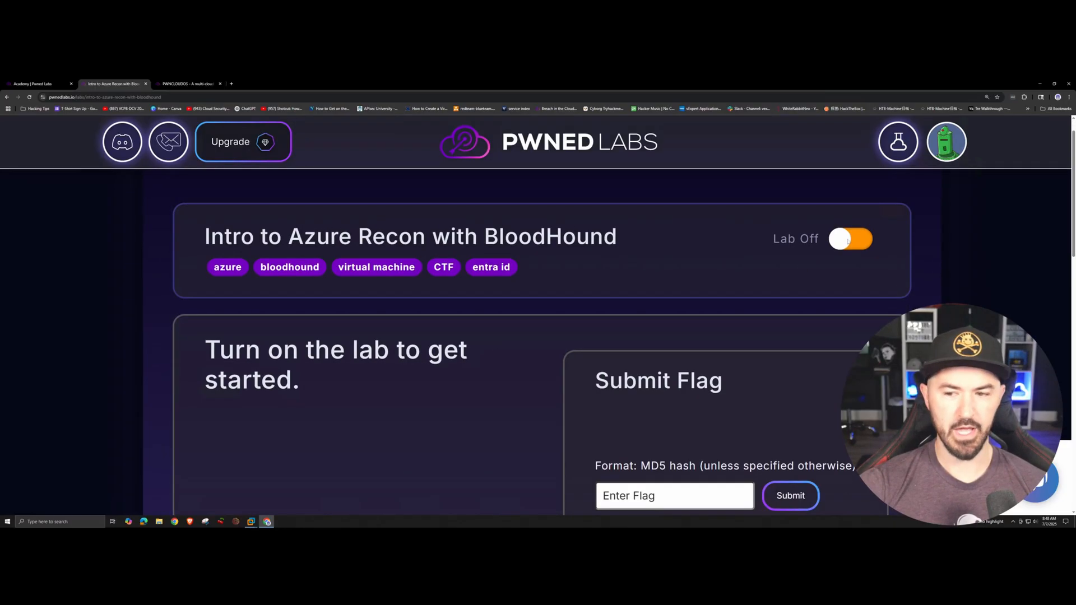
pyautogui.click(851, 238)
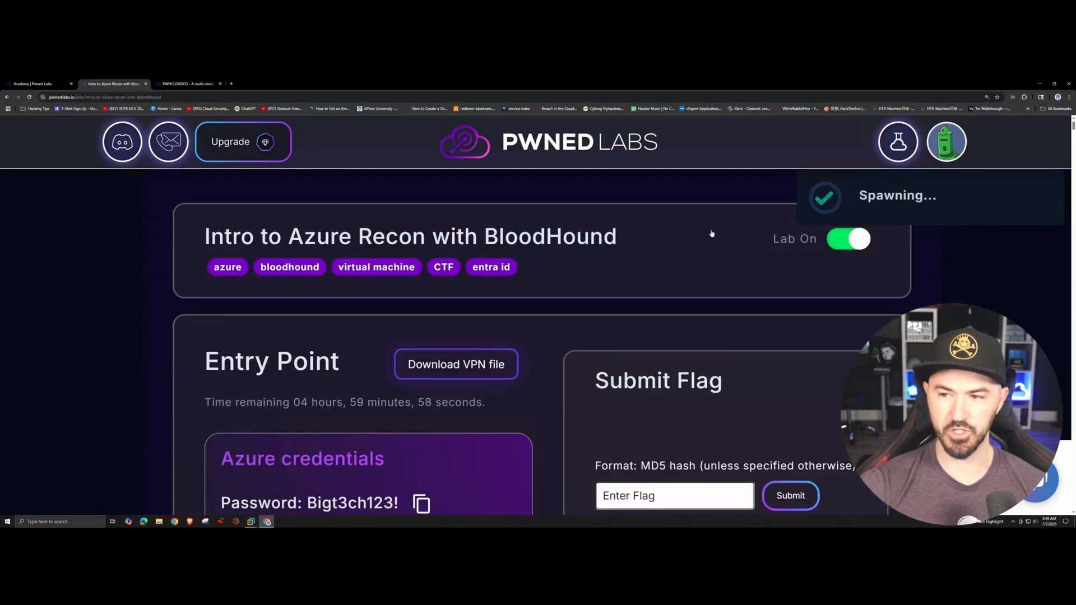
pyautogui.scroll(-3)
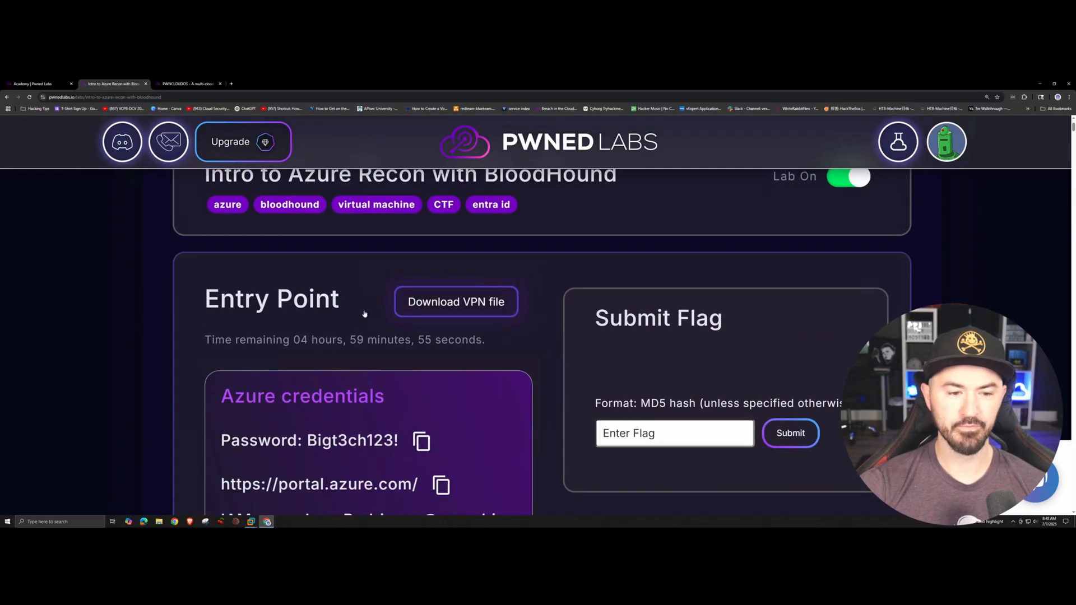
pyautogui.scroll(-3)
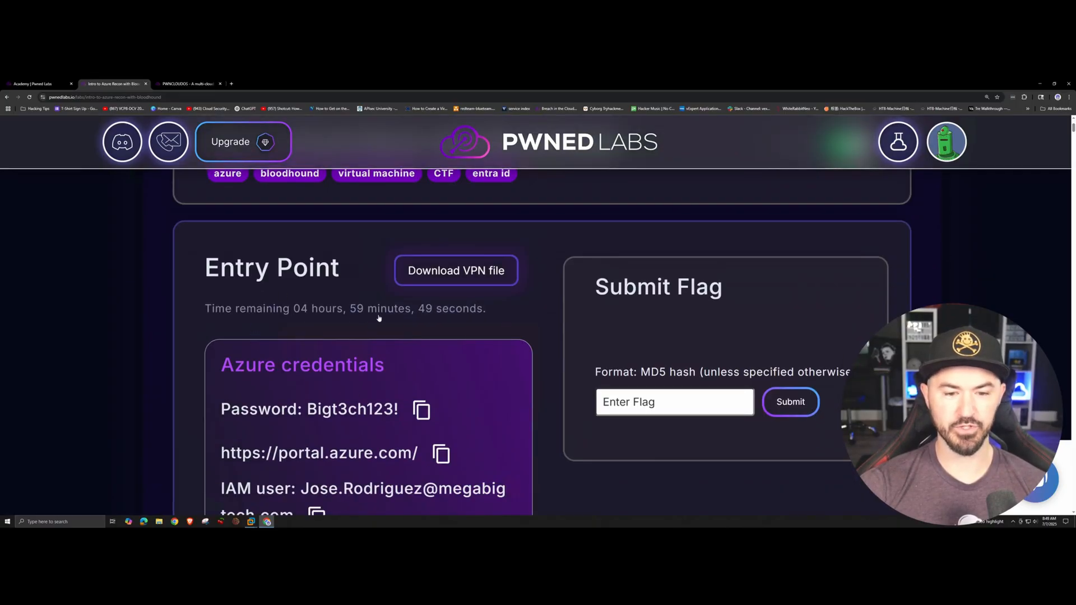
pyautogui.scroll(-3)
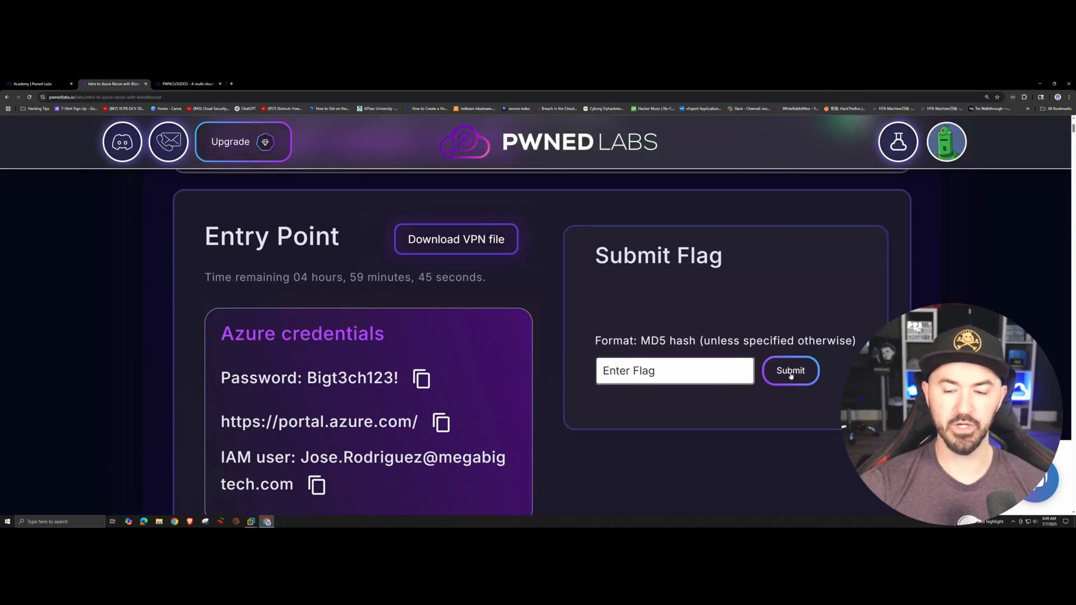
pyautogui.scroll(-3)
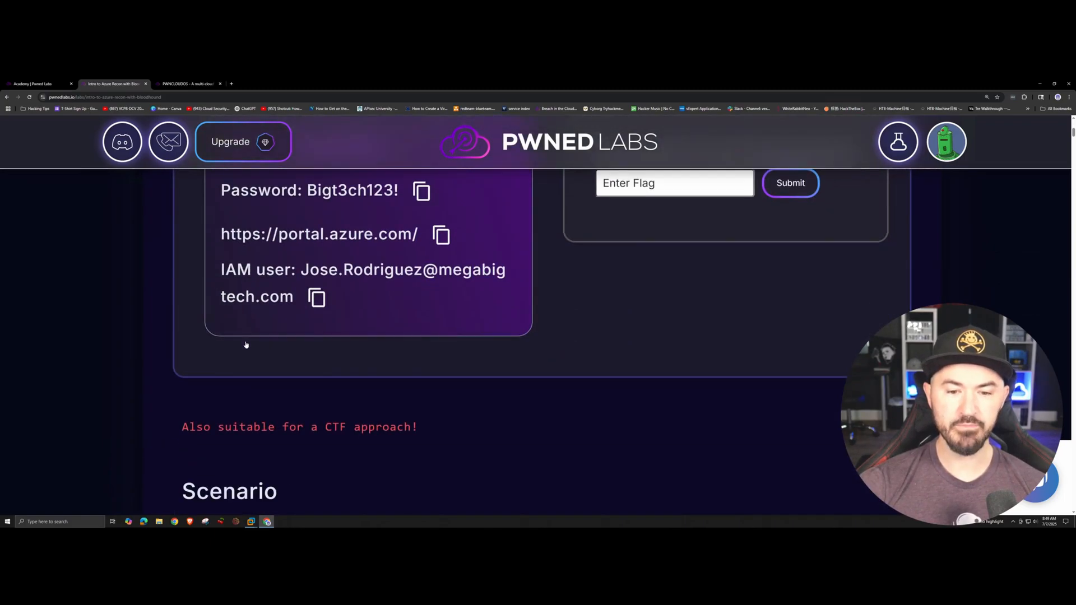
pyautogui.scroll(-3)
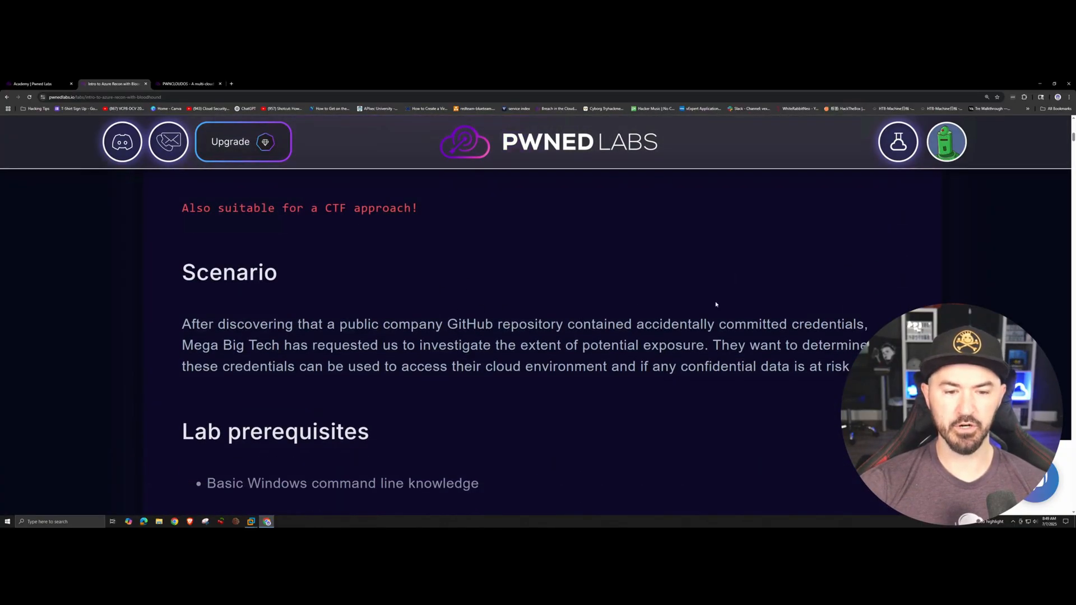
pyautogui.scroll(-3)
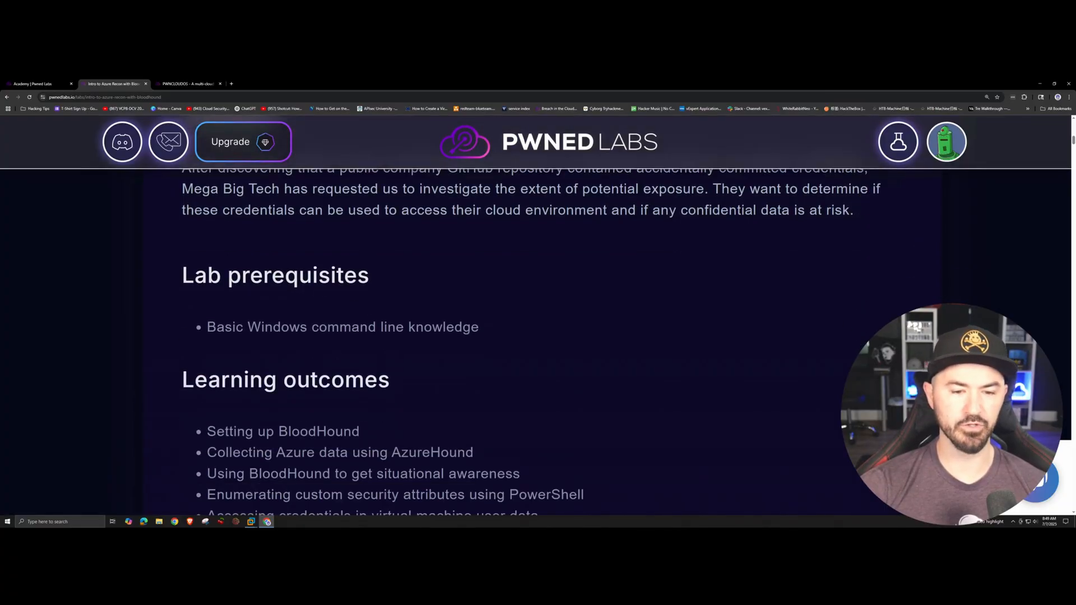
pyautogui.scroll(-3)
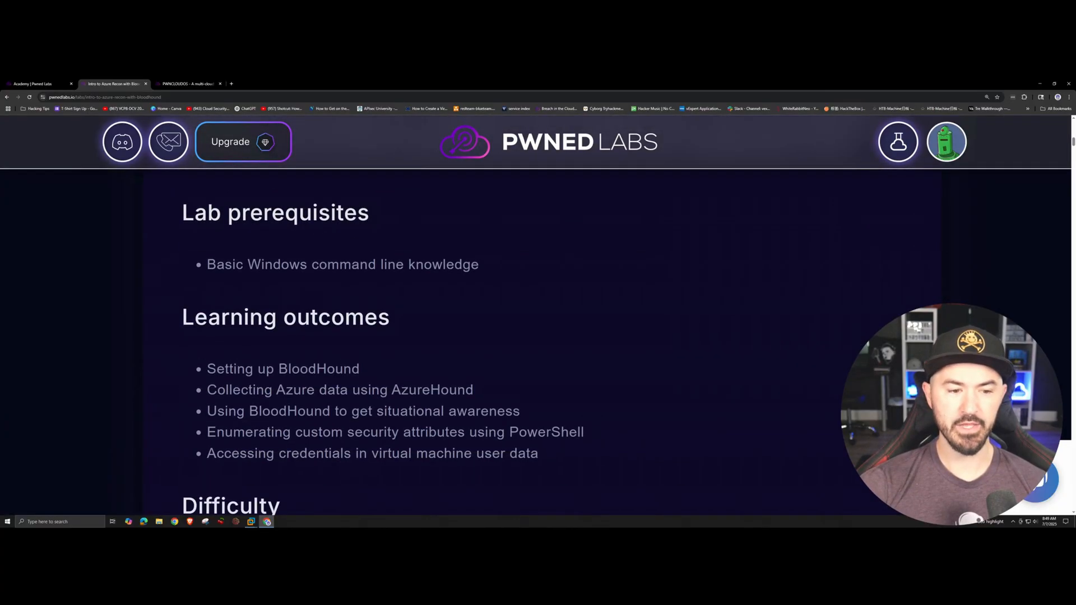
pyautogui.scroll(-3)
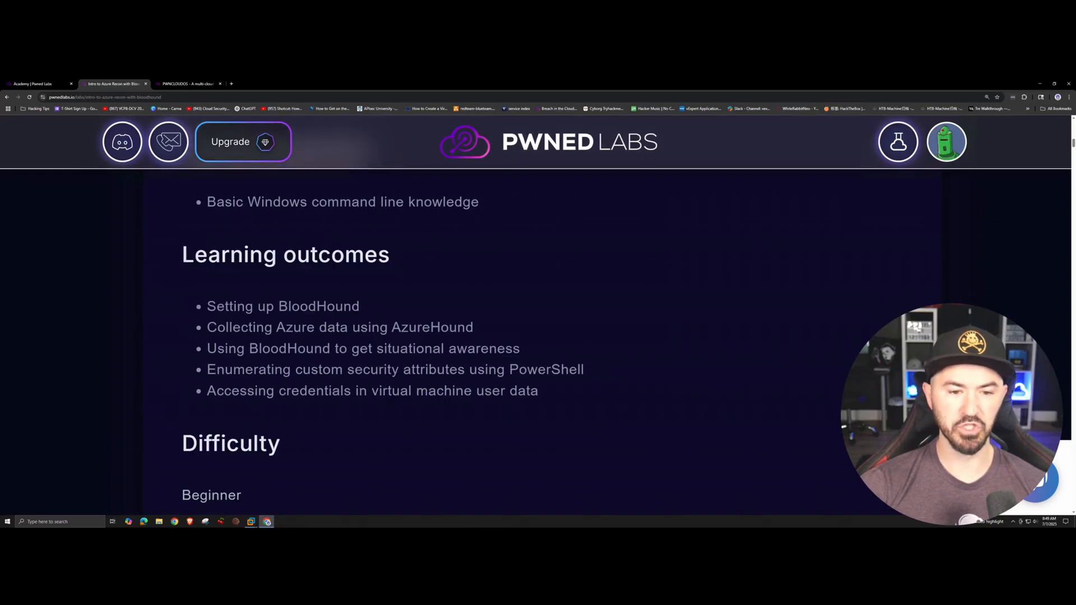
pyautogui.scroll(-3)
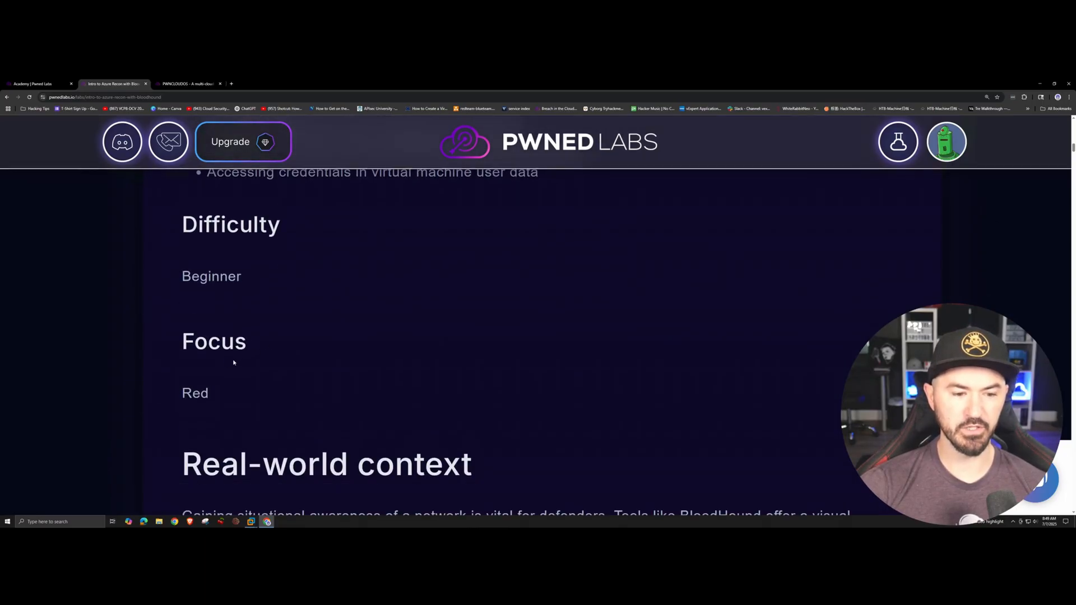
pyautogui.scroll(-3)
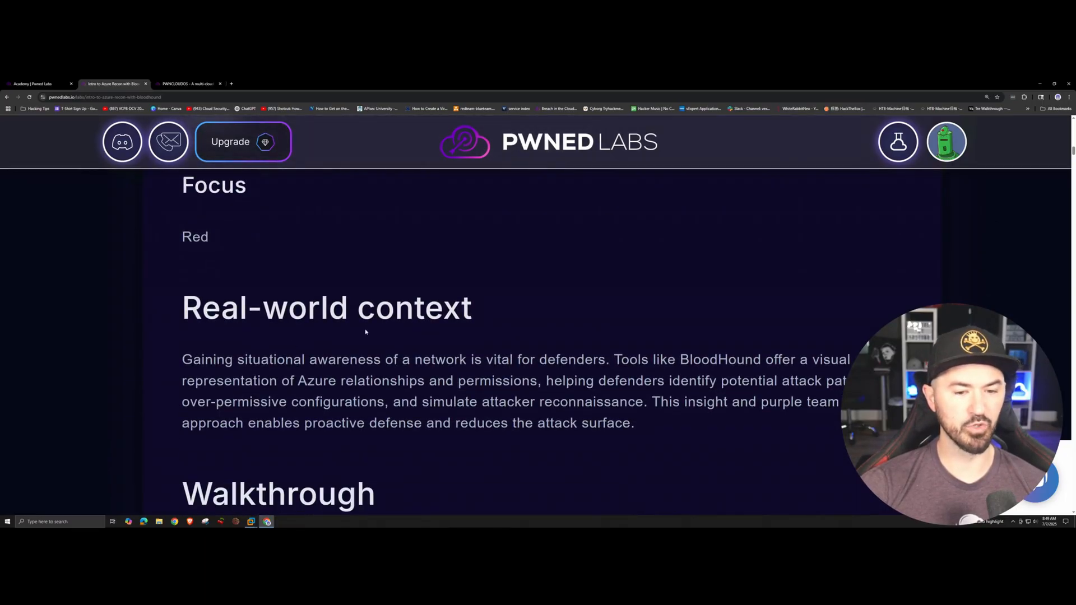
pyautogui.scroll(-3)
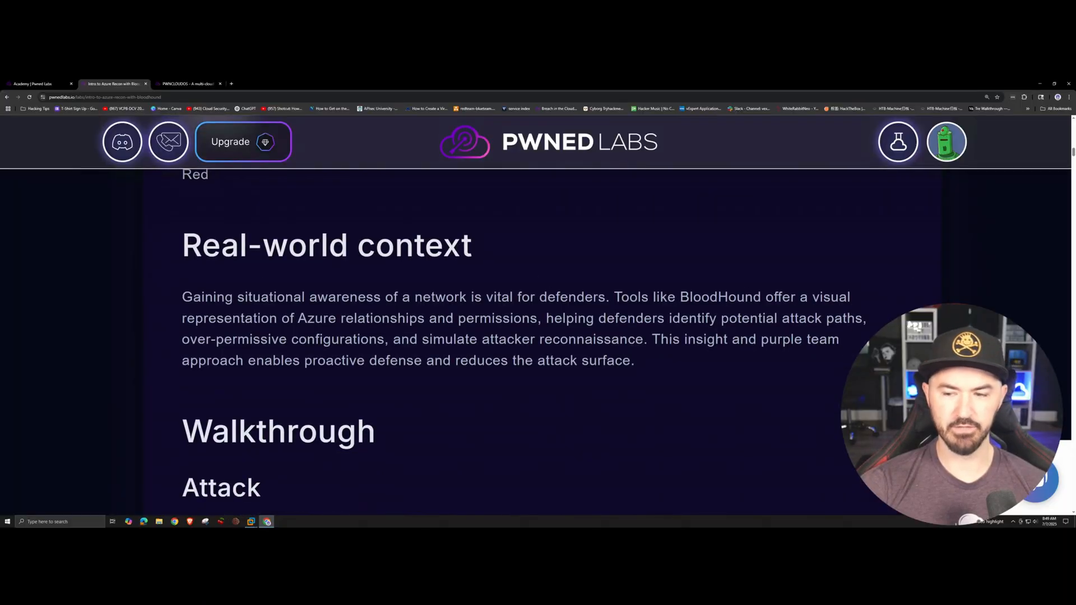
pyautogui.scroll(-3)
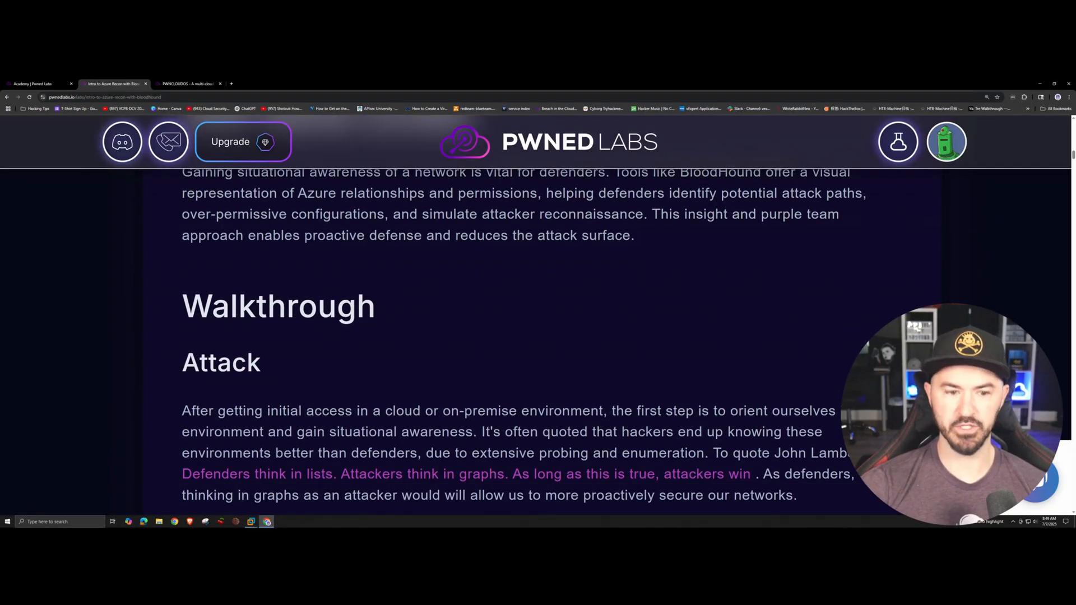
pyautogui.scroll(-3)
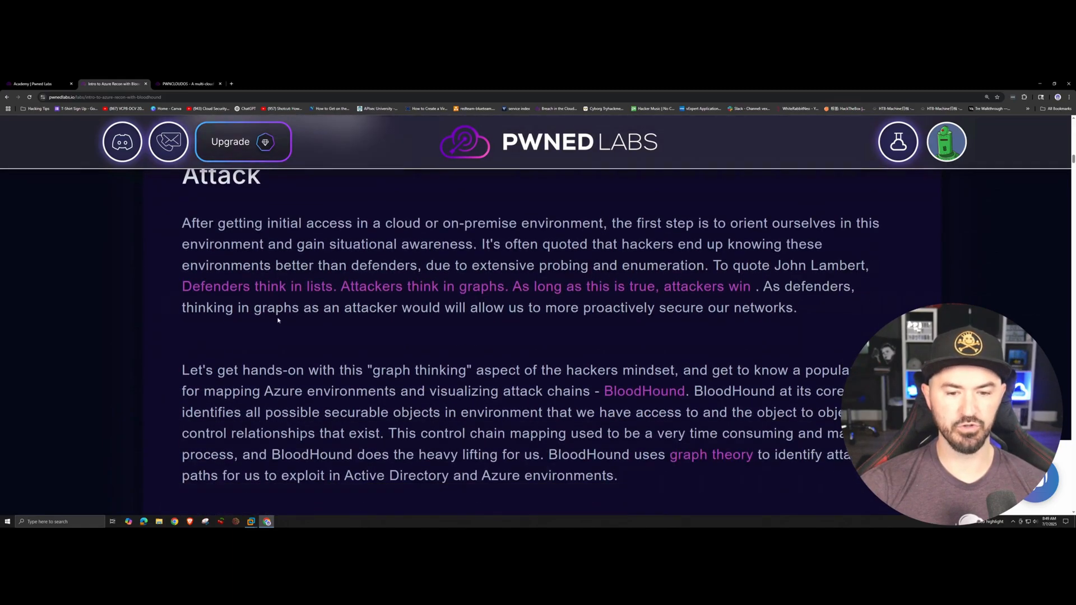
pyautogui.scroll(-3)
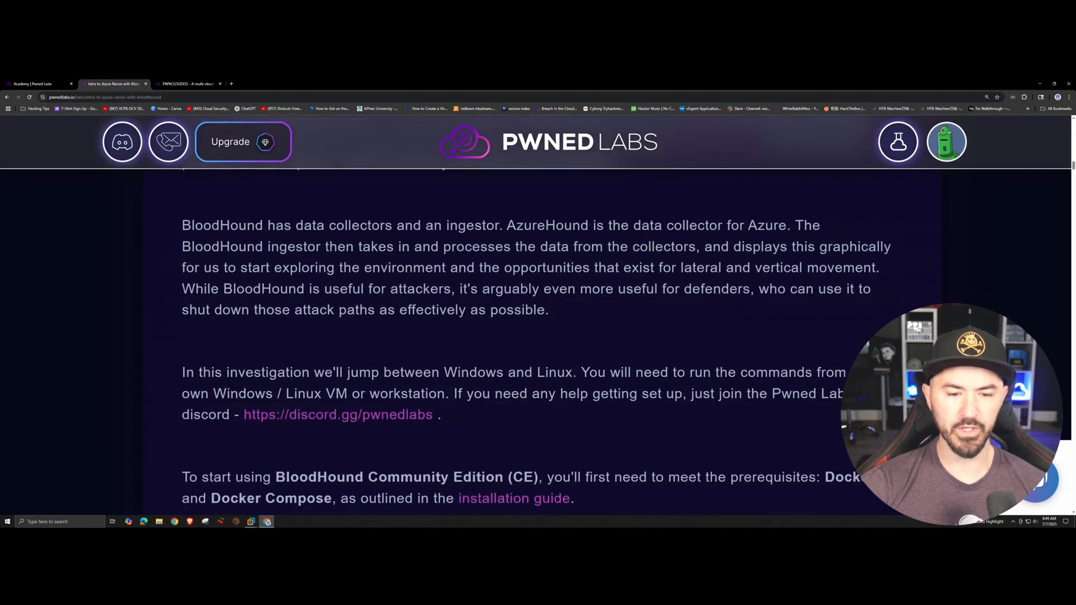
pyautogui.scroll(-3)
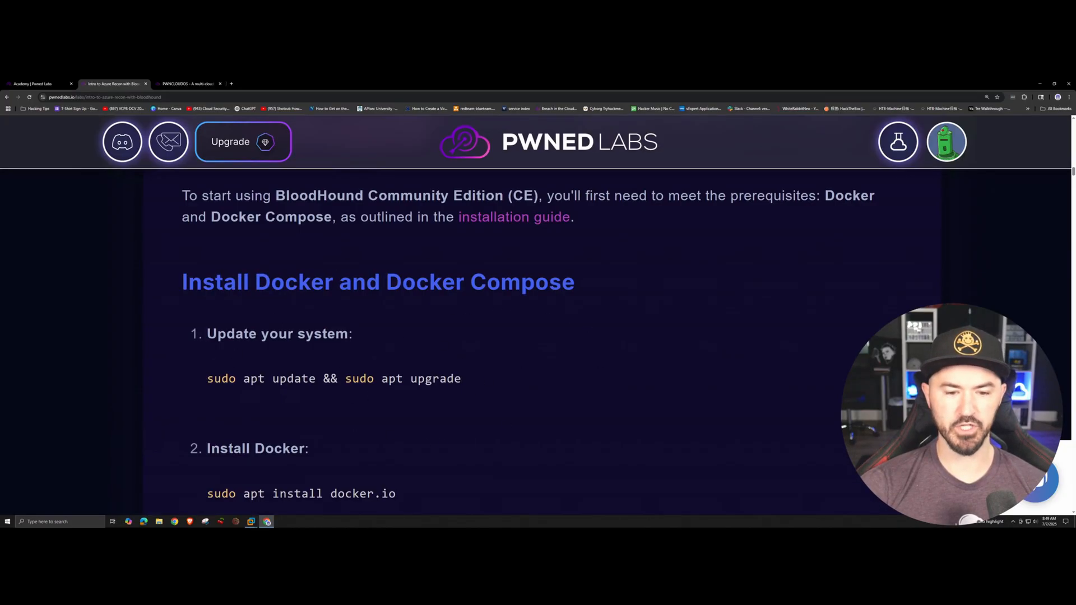
pyautogui.scroll(-3)
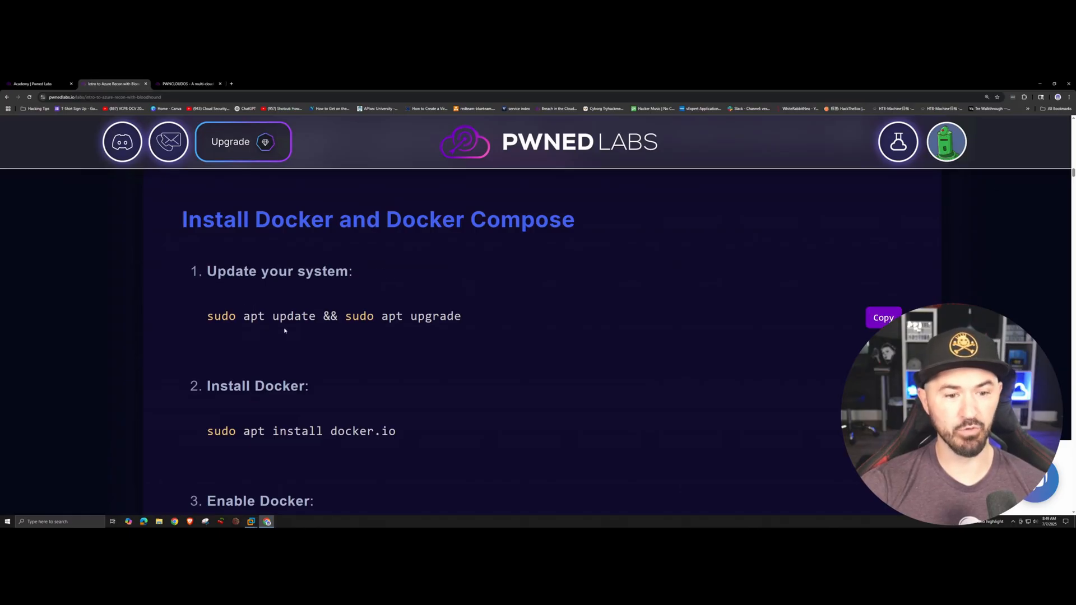
pyautogui.scroll(-3)
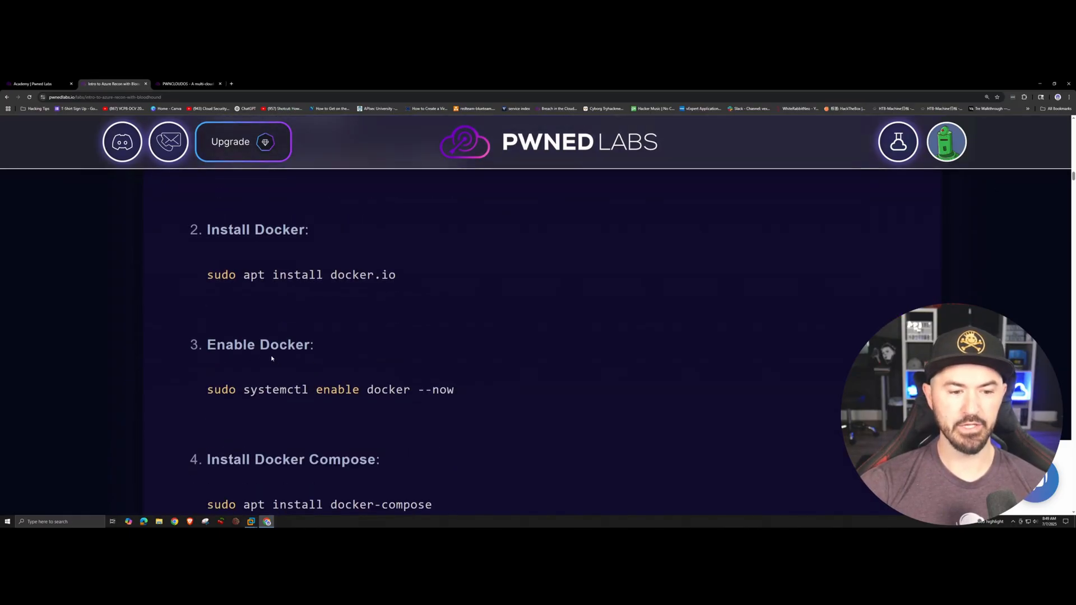
pyautogui.scroll(-3)
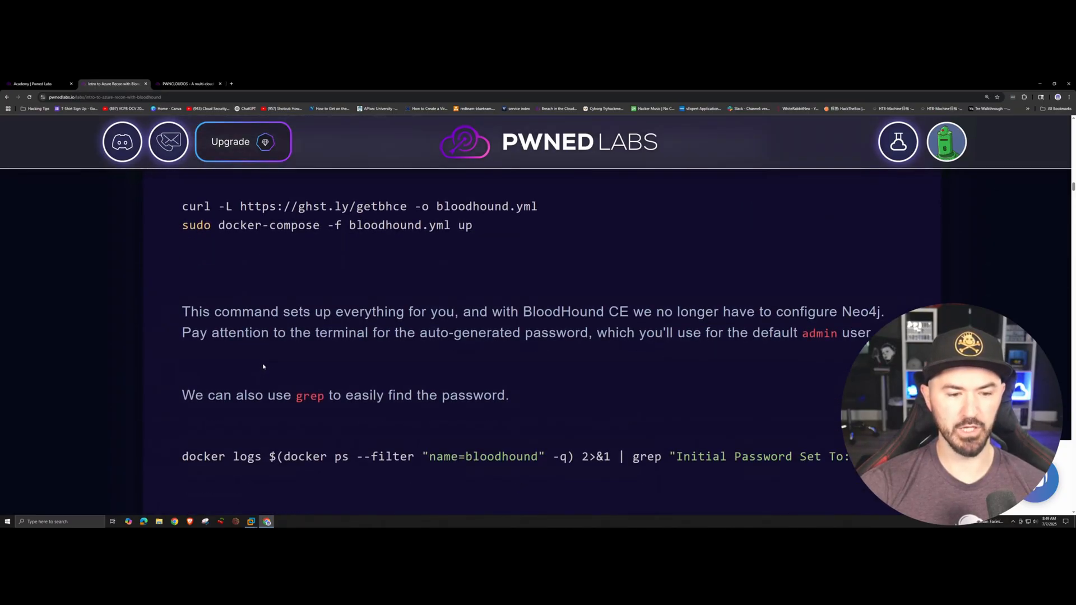
pyautogui.scroll(-3)
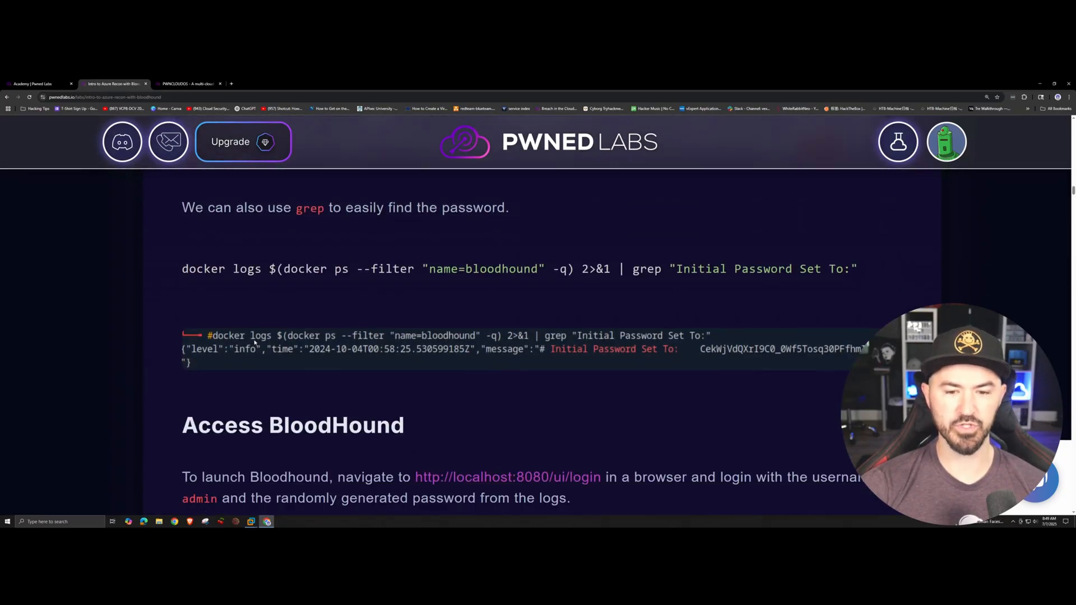
pyautogui.scroll(-3)
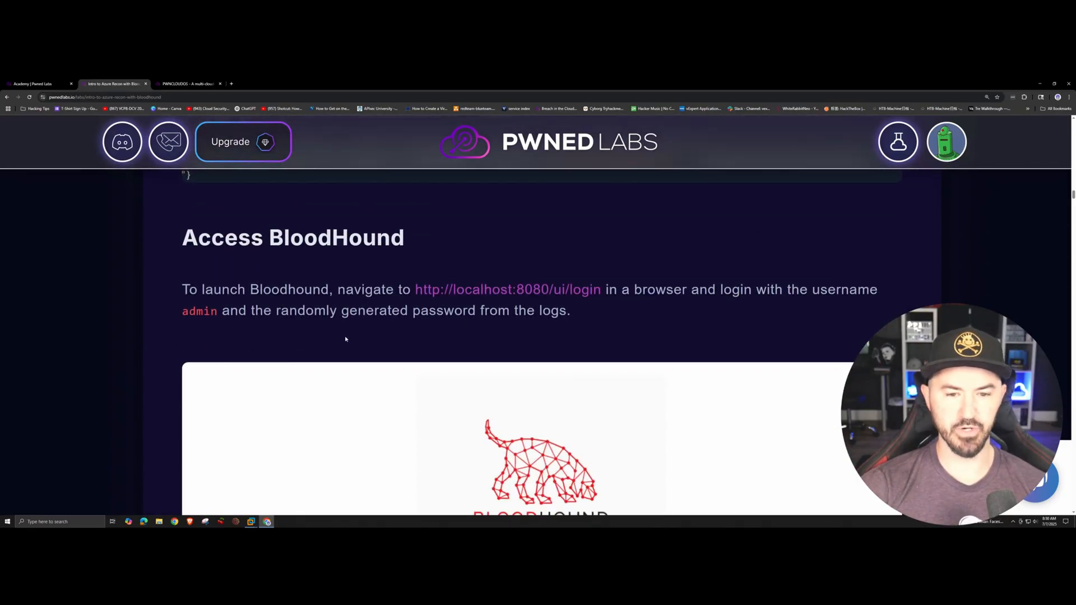
pyautogui.scroll(-3)
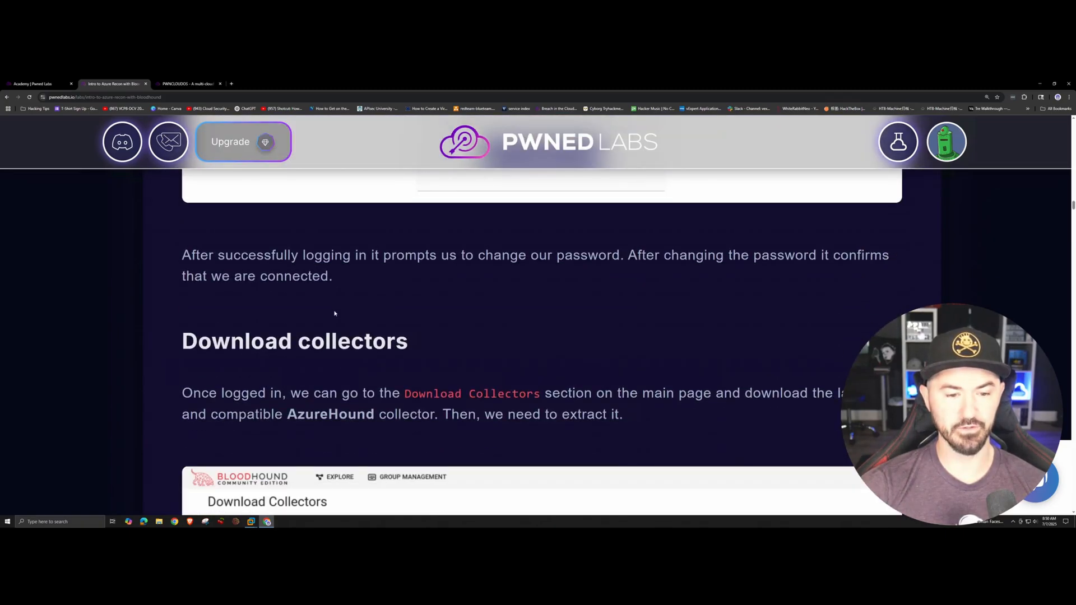
pyautogui.scroll(-3)
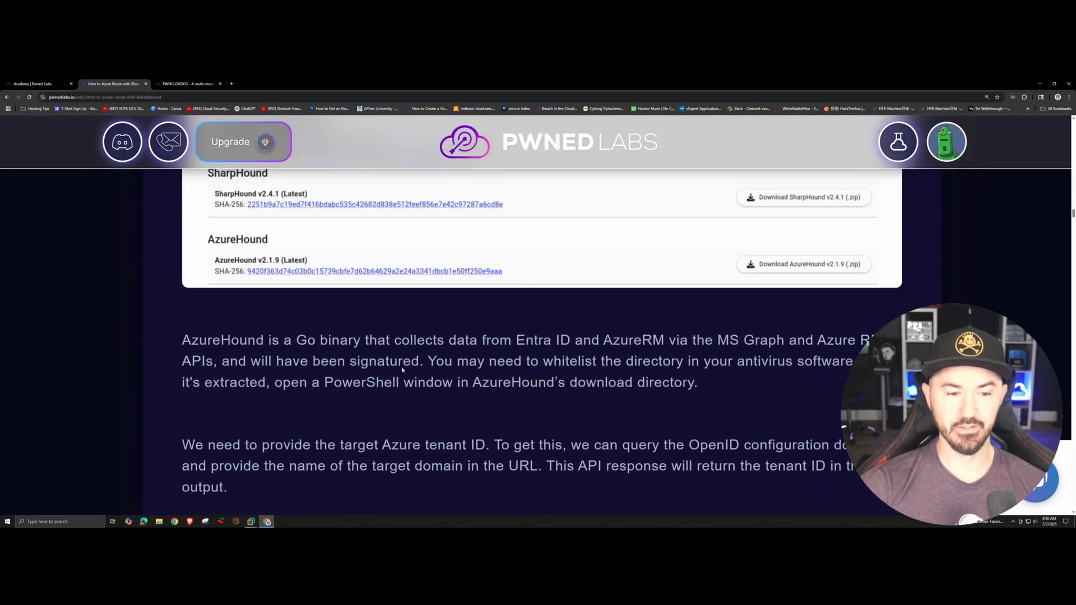
pyautogui.scroll(-3)
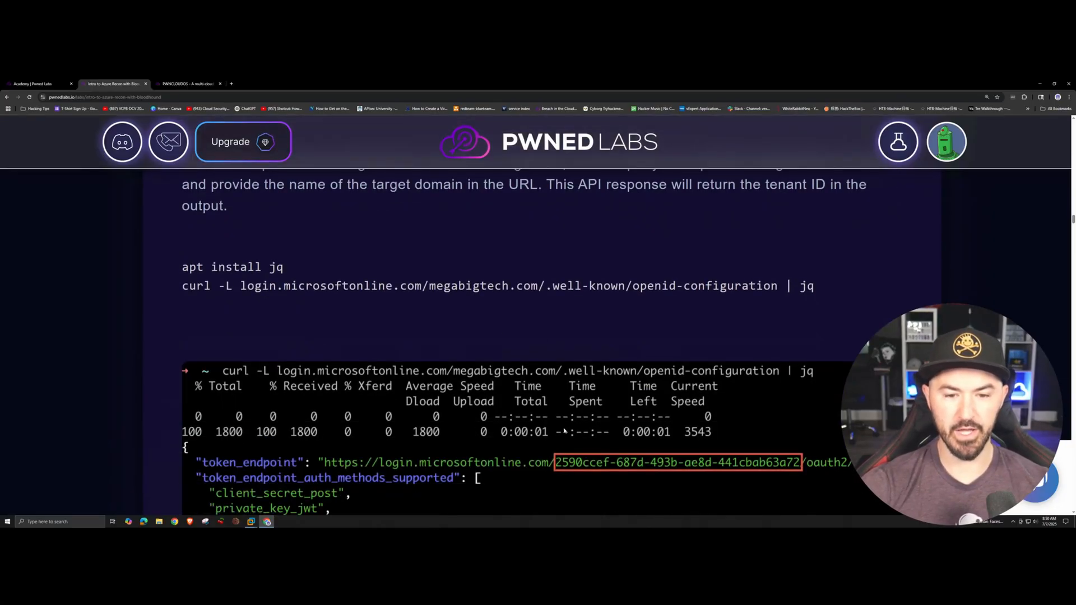
pyautogui.scroll(-3)
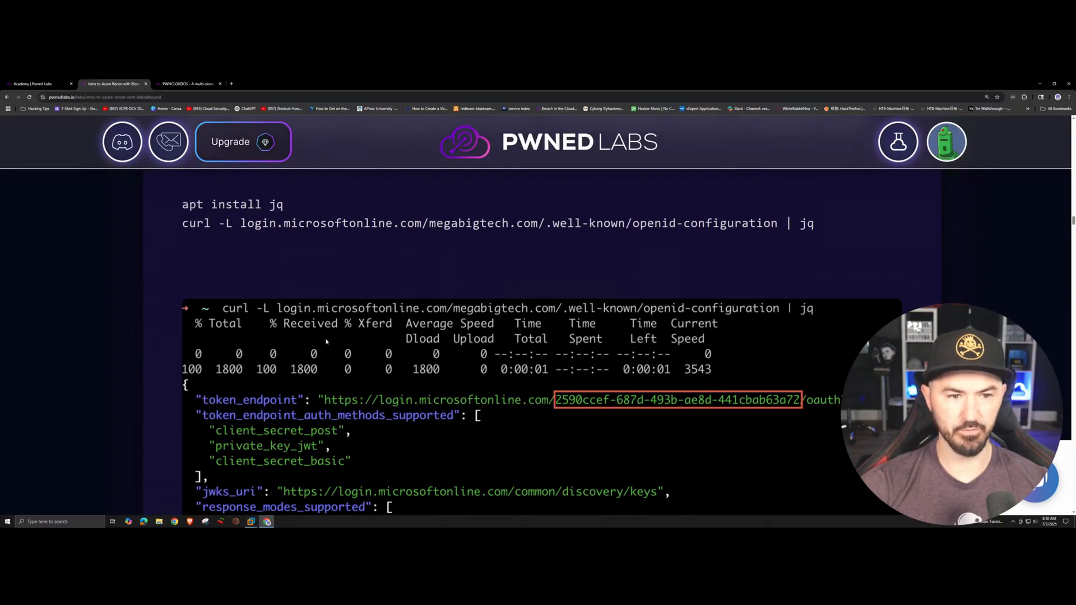
pyautogui.scroll(-3)
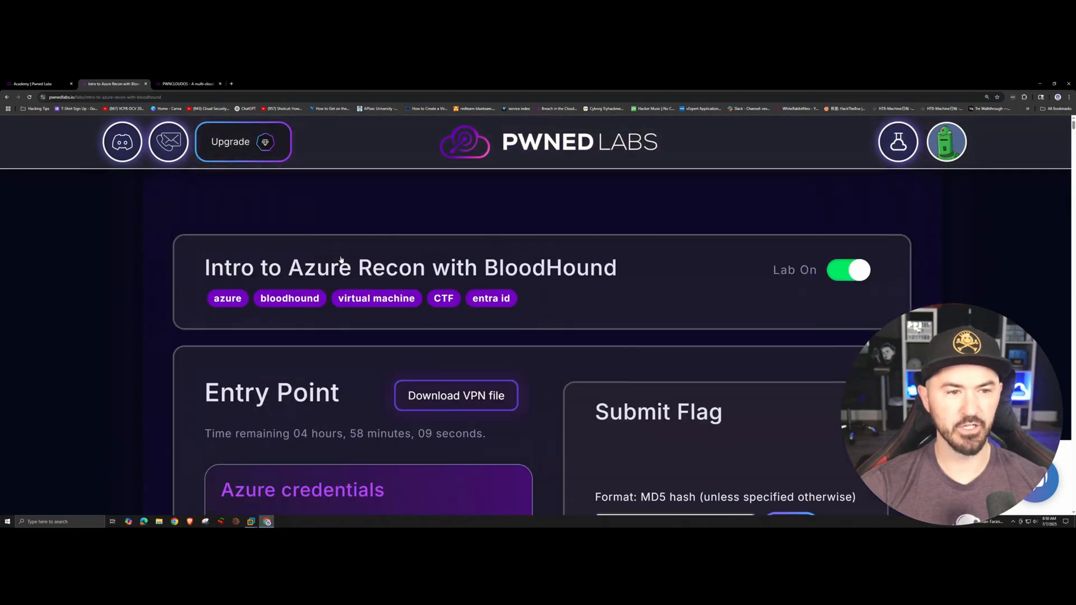
pyautogui.click(188, 84)
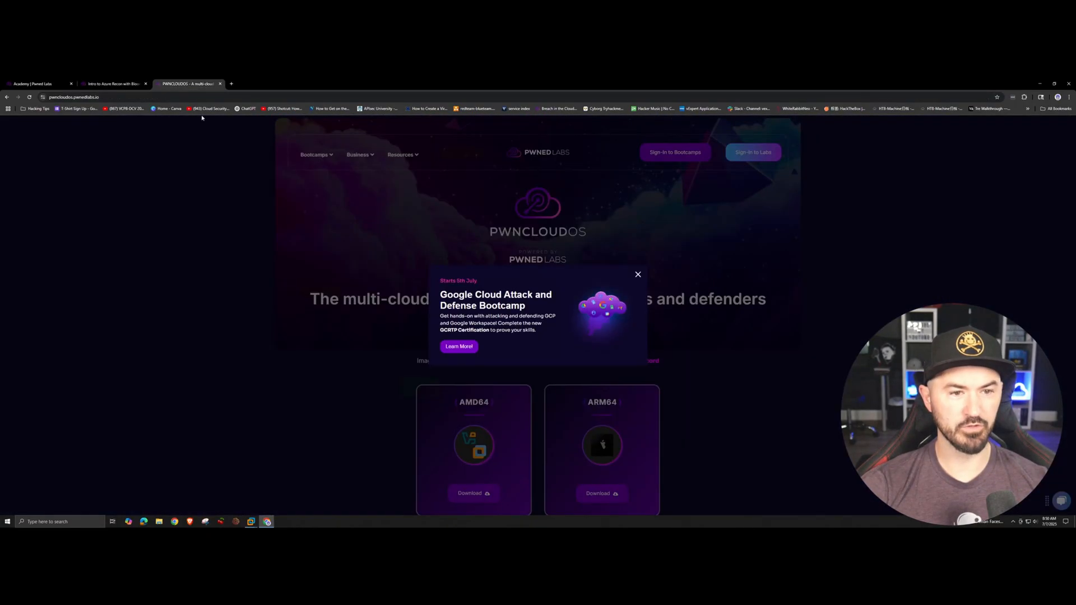
pyautogui.click(638, 274)
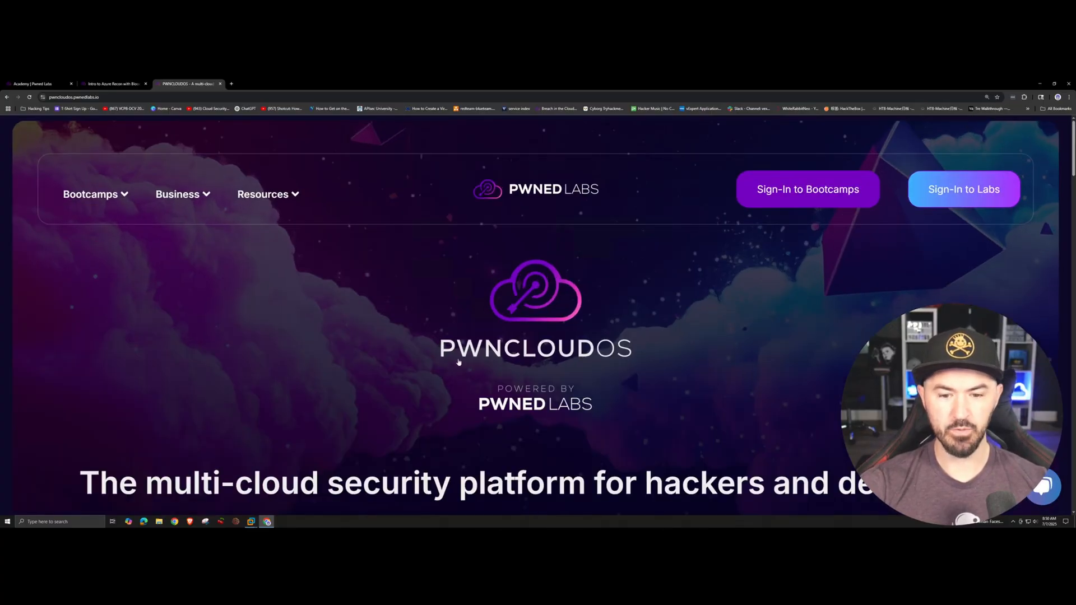
pyautogui.scroll(-3)
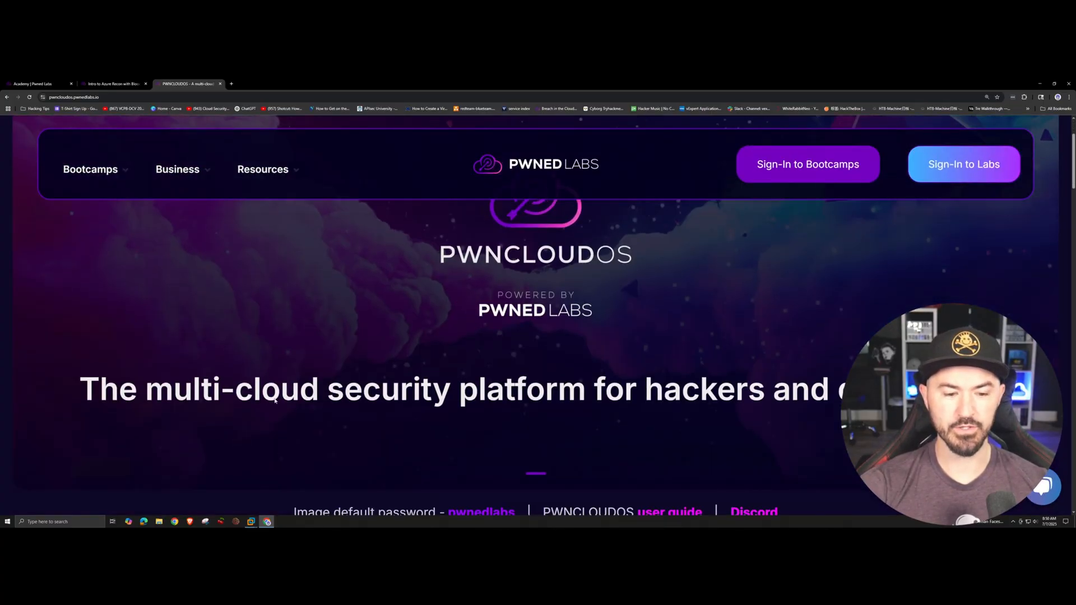
pyautogui.scroll(-3)
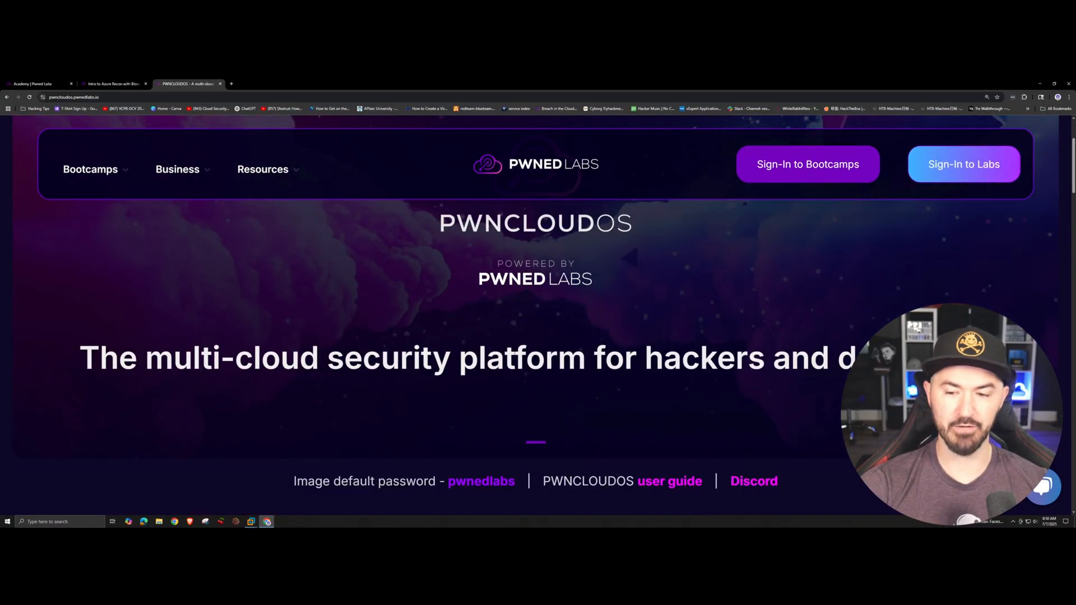
pyautogui.scroll(-3)
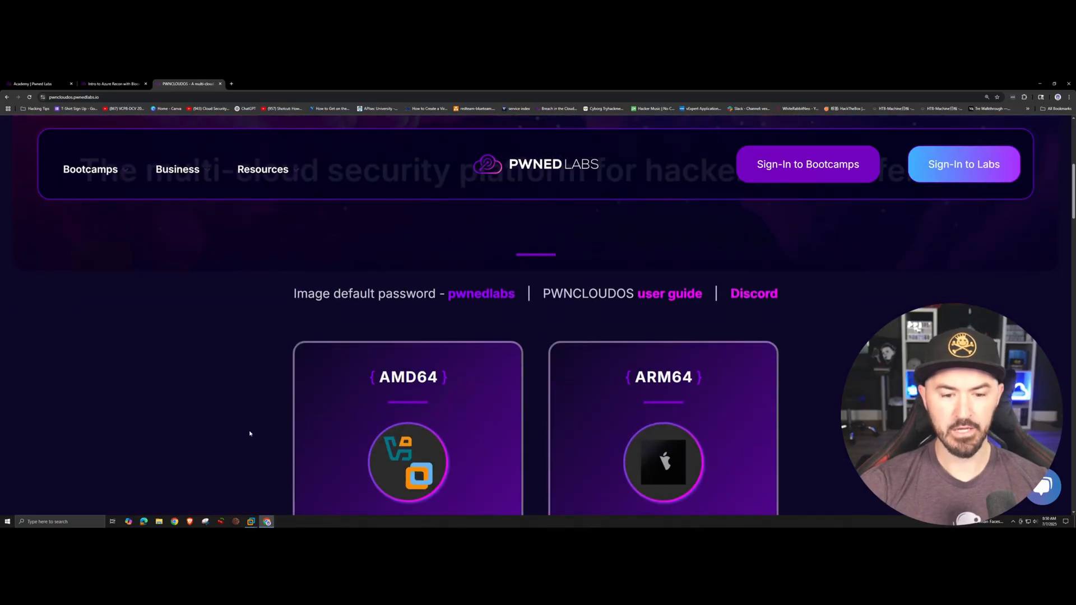
pyautogui.moveTo(723, 394)
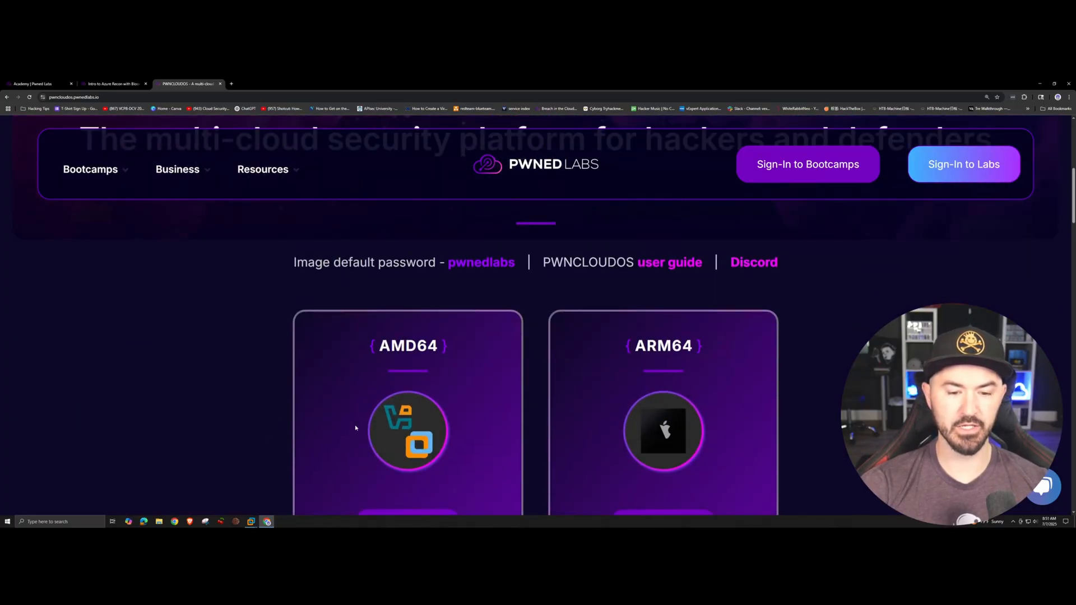
pyautogui.scroll(-3)
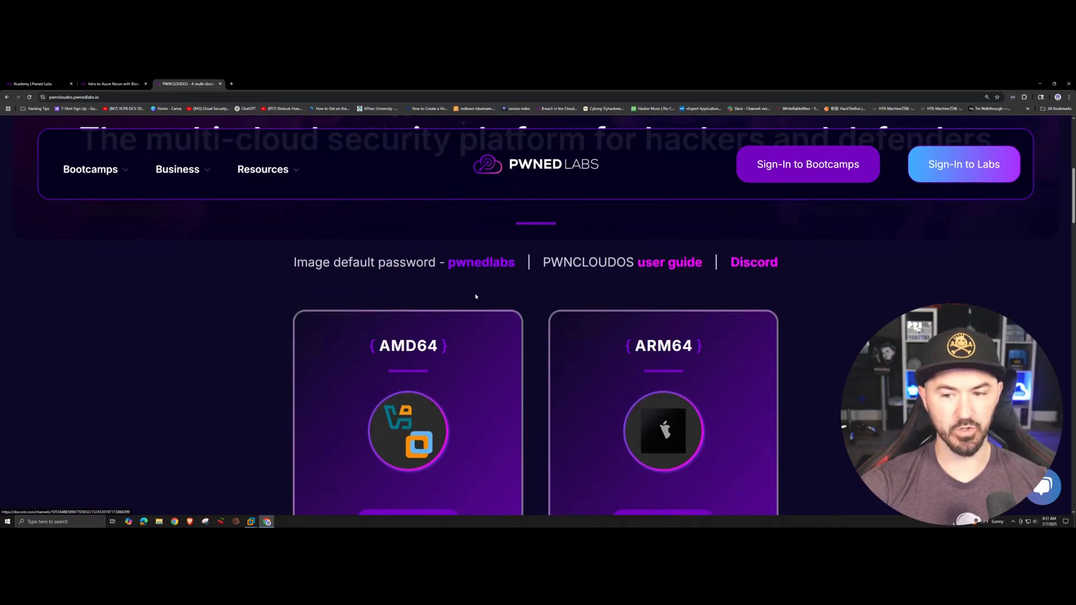
pyautogui.scroll(-3)
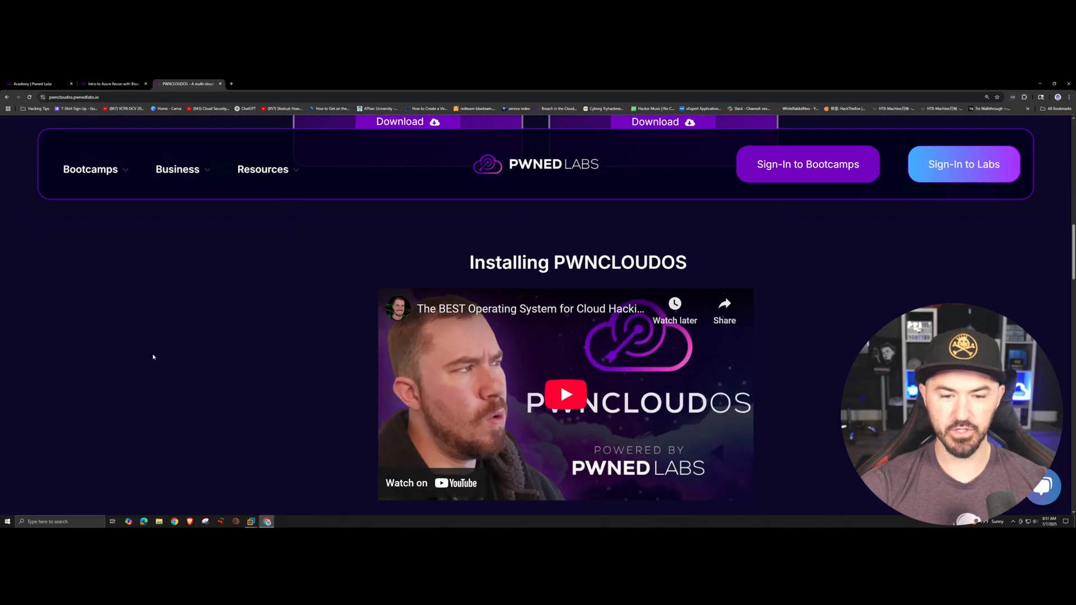
pyautogui.scroll(-3)
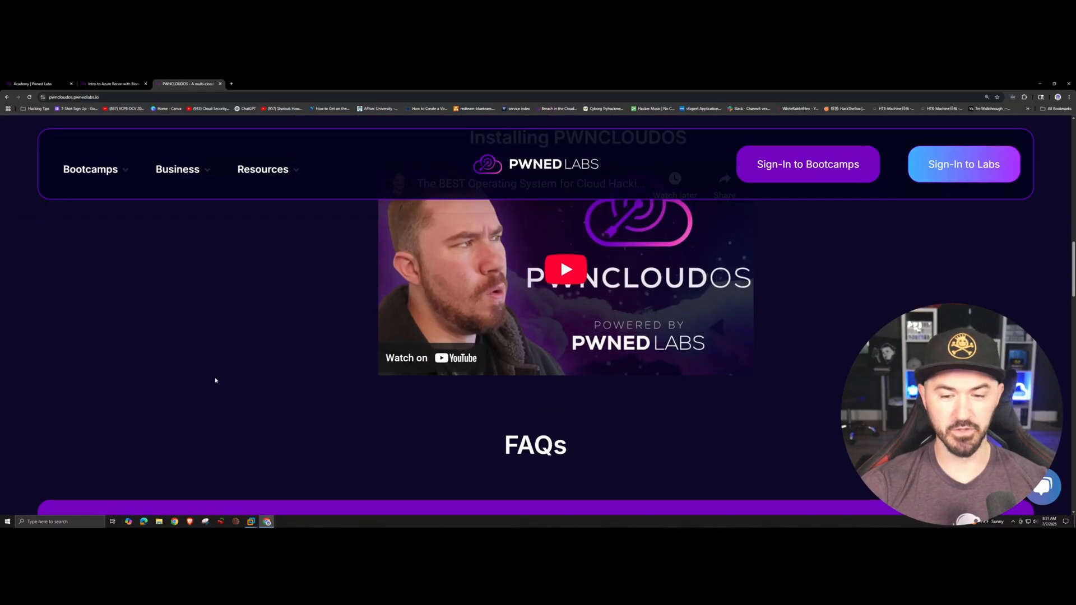
pyautogui.scroll(-3)
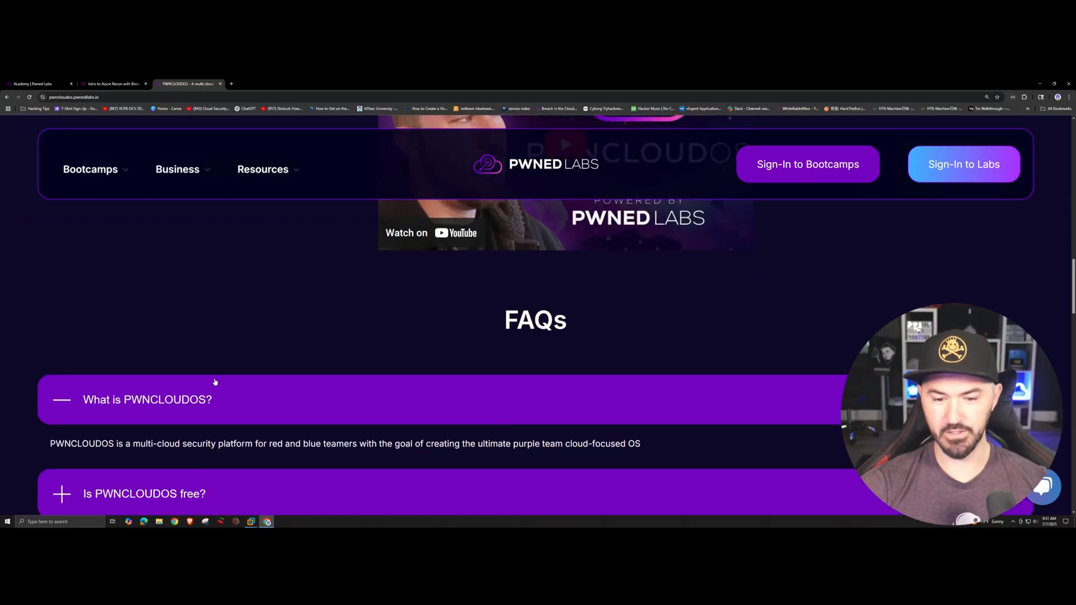
pyautogui.moveTo(259, 330)
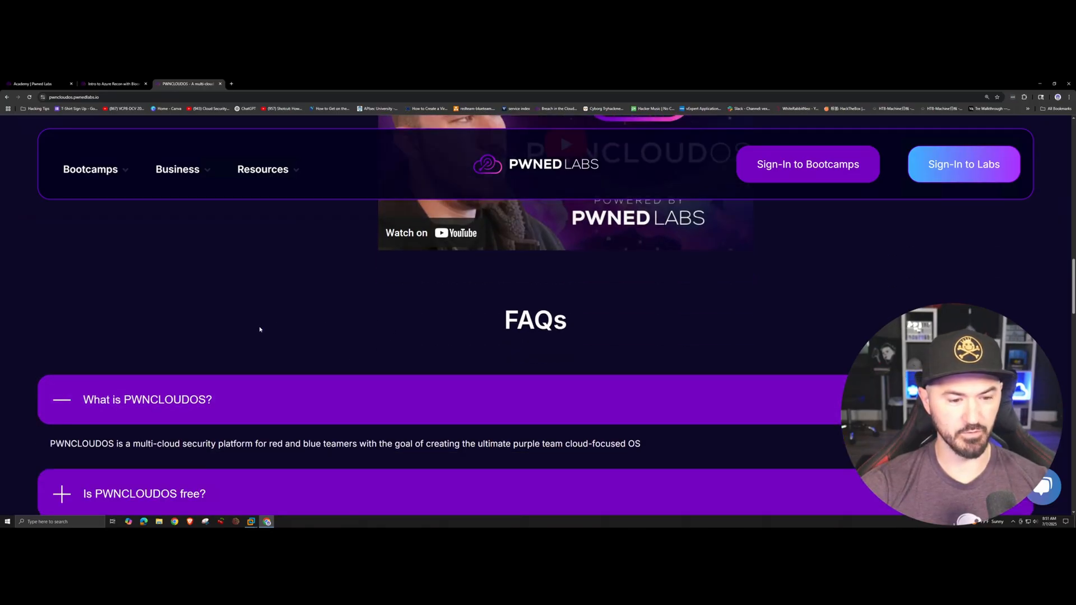
pyautogui.scroll(-3)
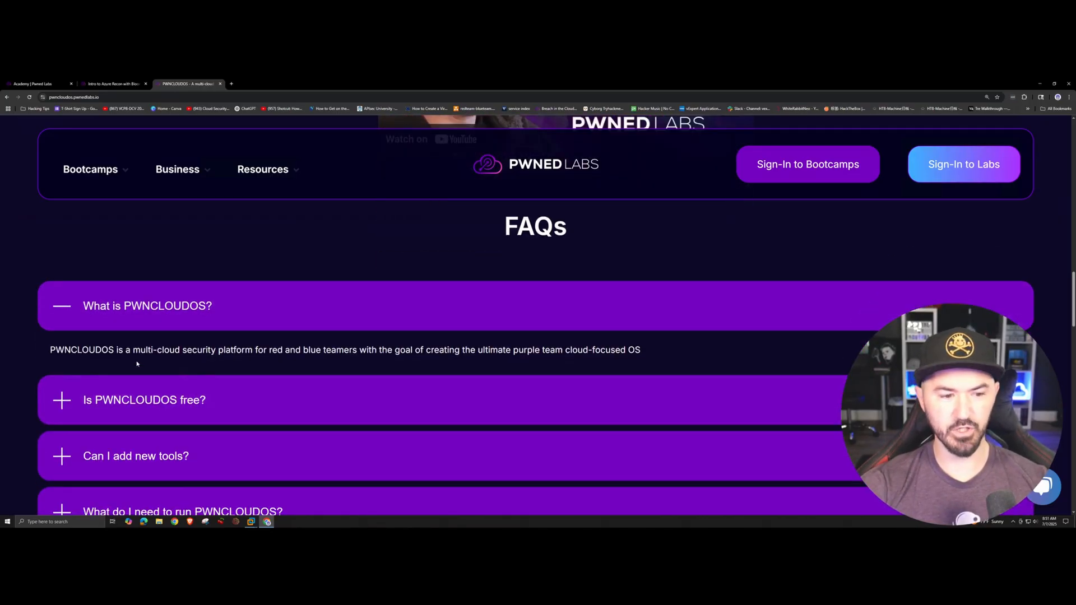
pyautogui.scroll(-3)
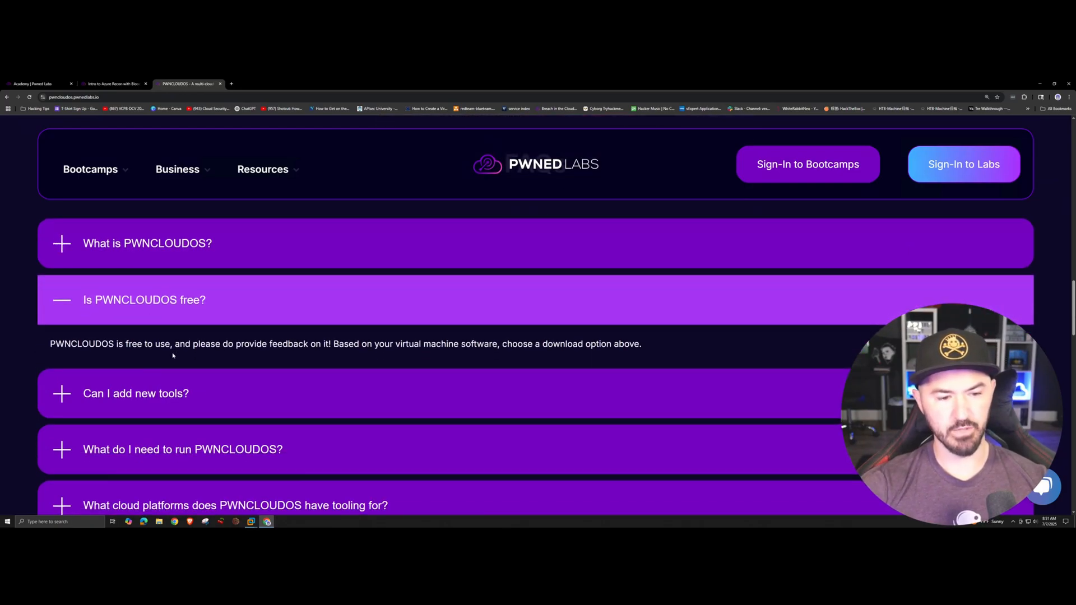
pyautogui.scroll(3)
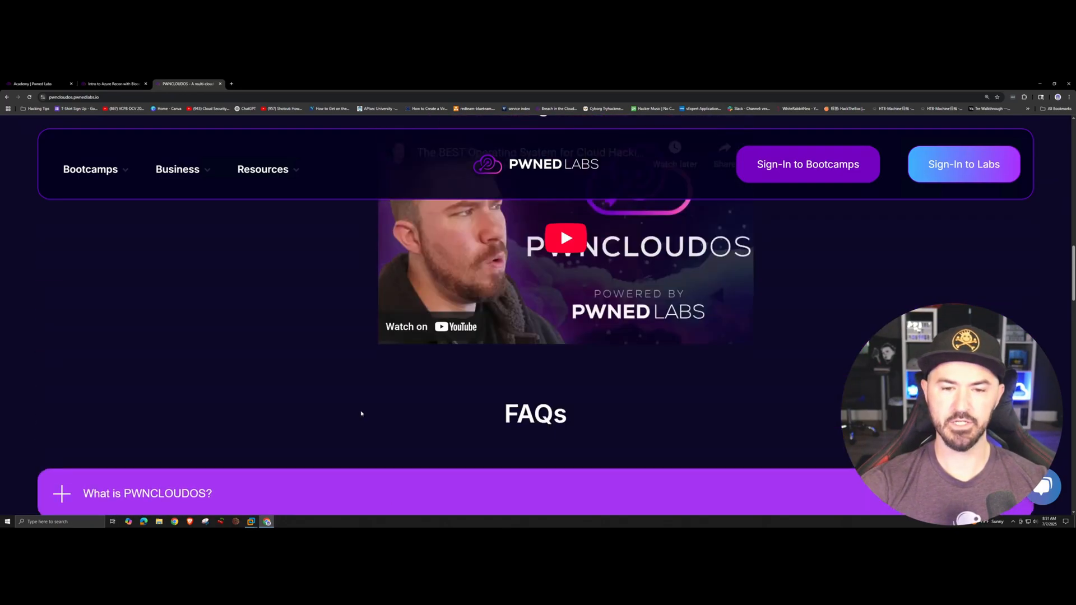
pyautogui.scroll(3)
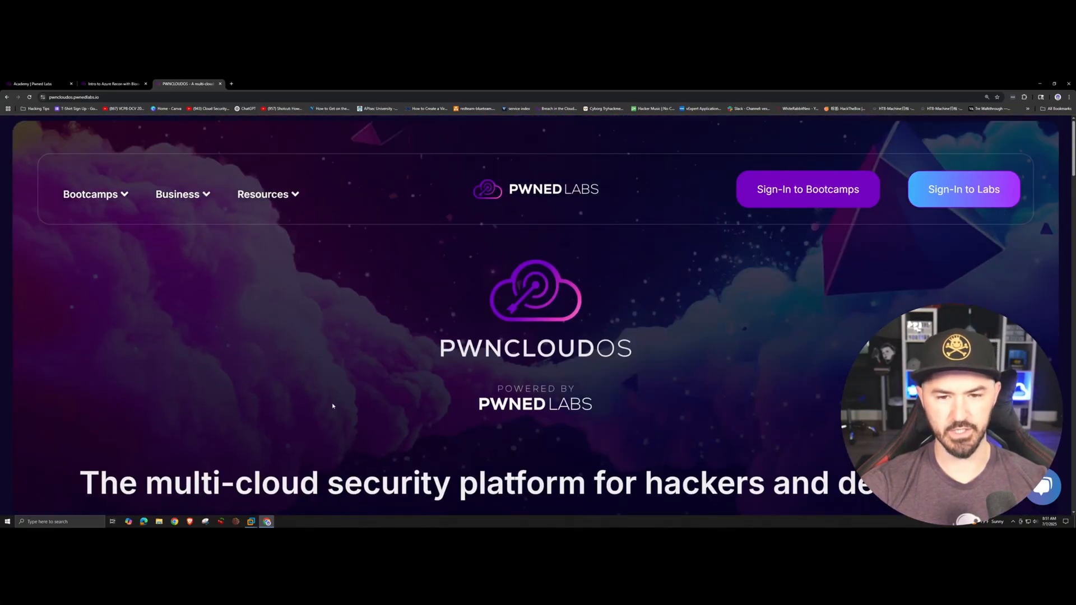
# Step: Choose the downloaded pwncloudos amd64 OVA file for import
pyautogui.scroll(-3)
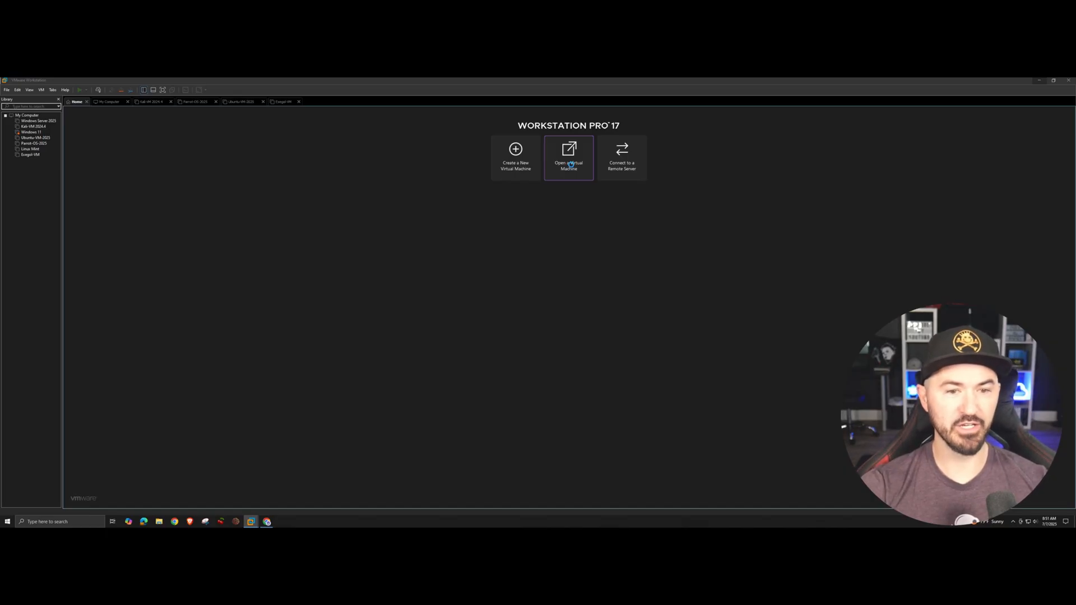
pyautogui.click(568, 157)
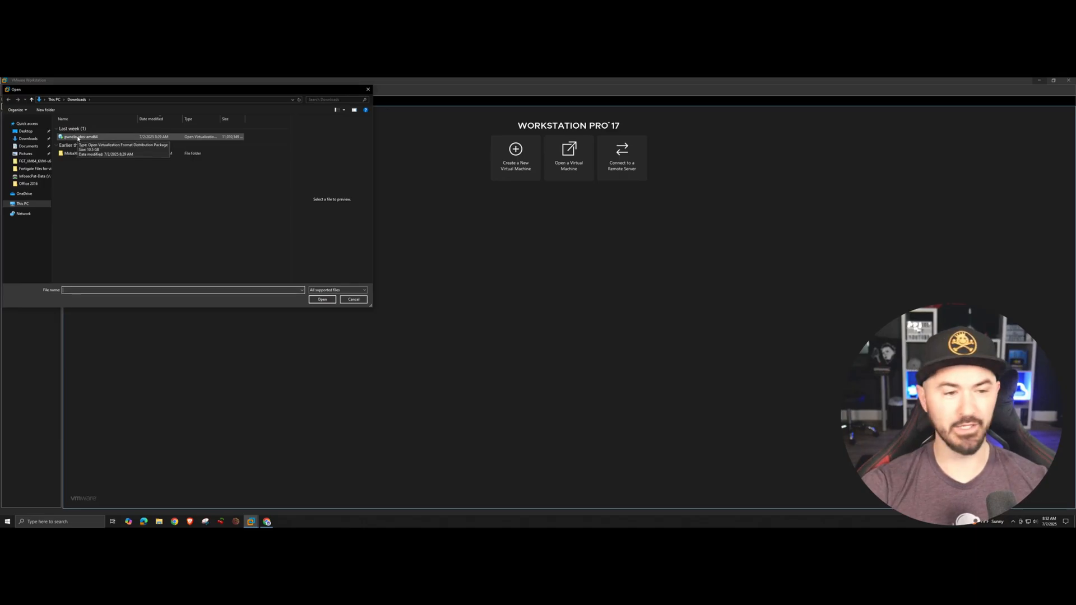
pyautogui.click(82, 137)
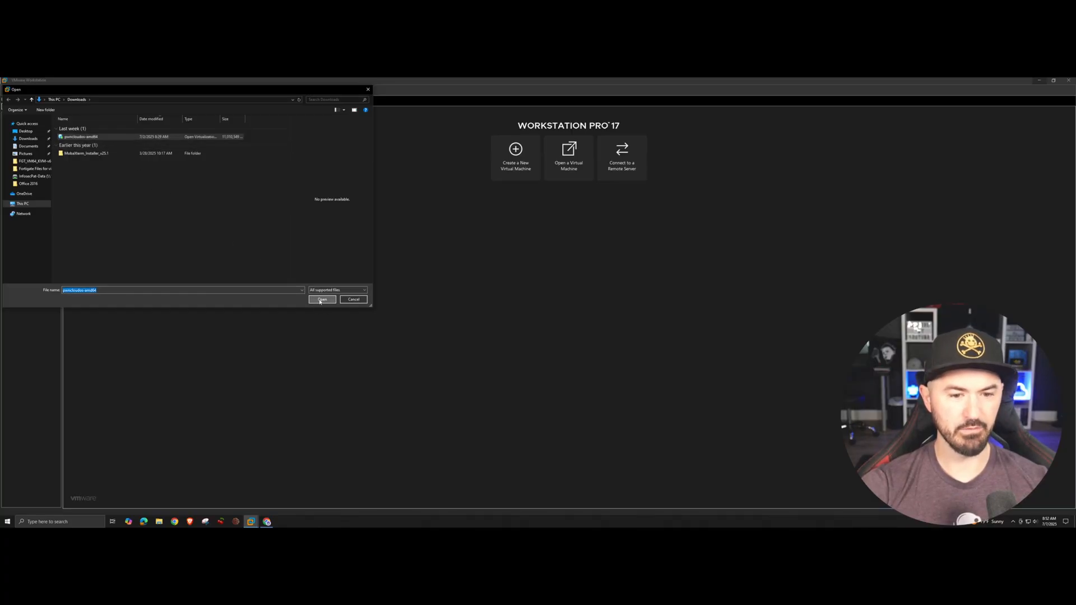
pyautogui.click(322, 300)
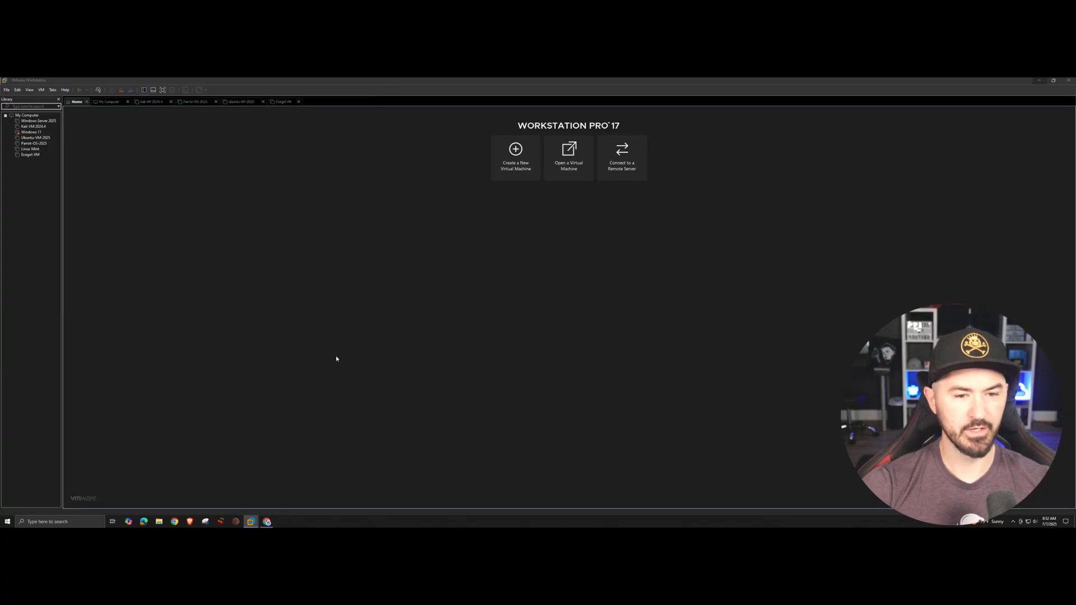
pyautogui.moveTo(390, 288)
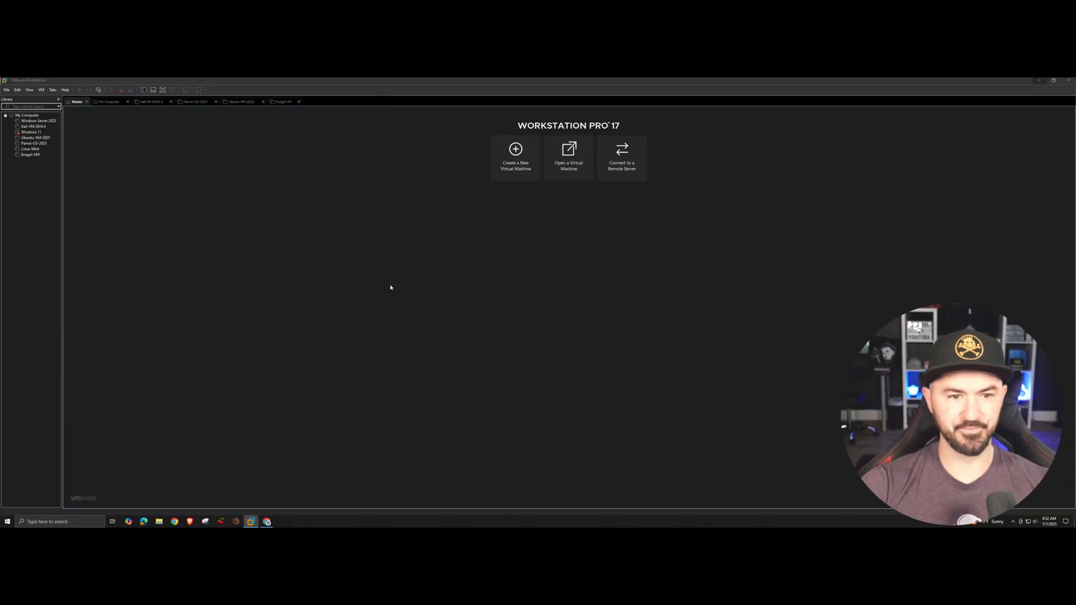
pyautogui.moveTo(111, 188)
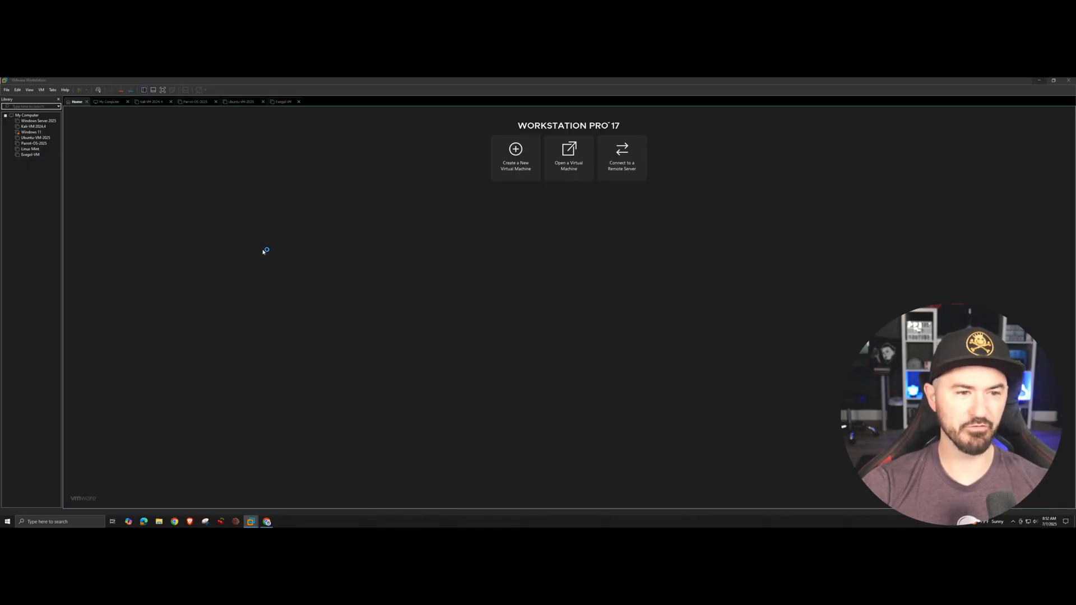
# Step: Import the image as a virtual machine named cloud-hacker-os with the default storage path
pyautogui.click(568, 156)
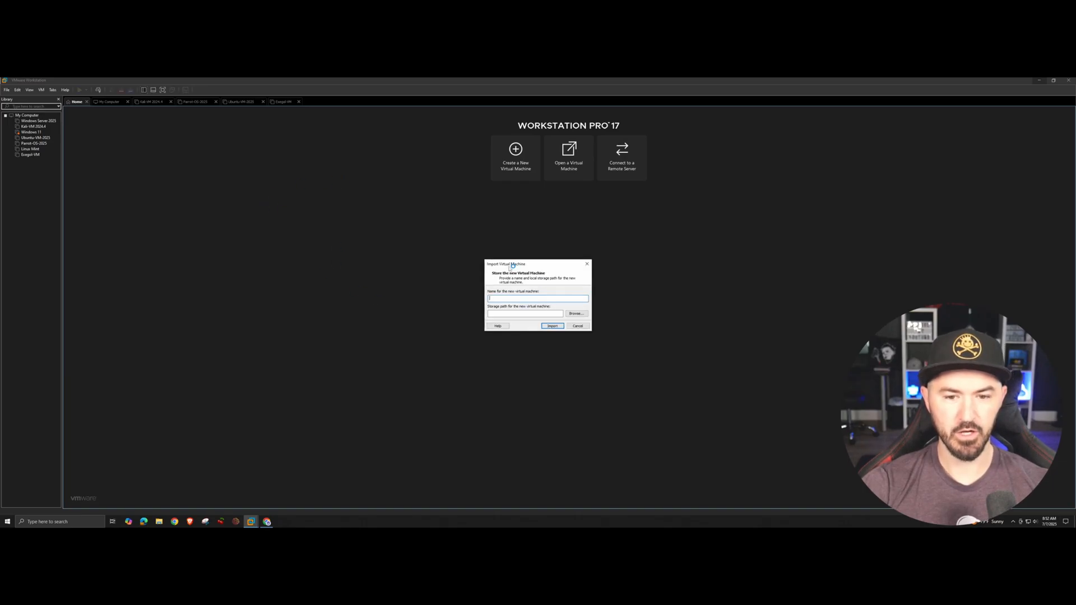
pyautogui.moveTo(537, 265); pyautogui.dragTo(443, 212)
pyautogui.write('cloud-hacker-vm')
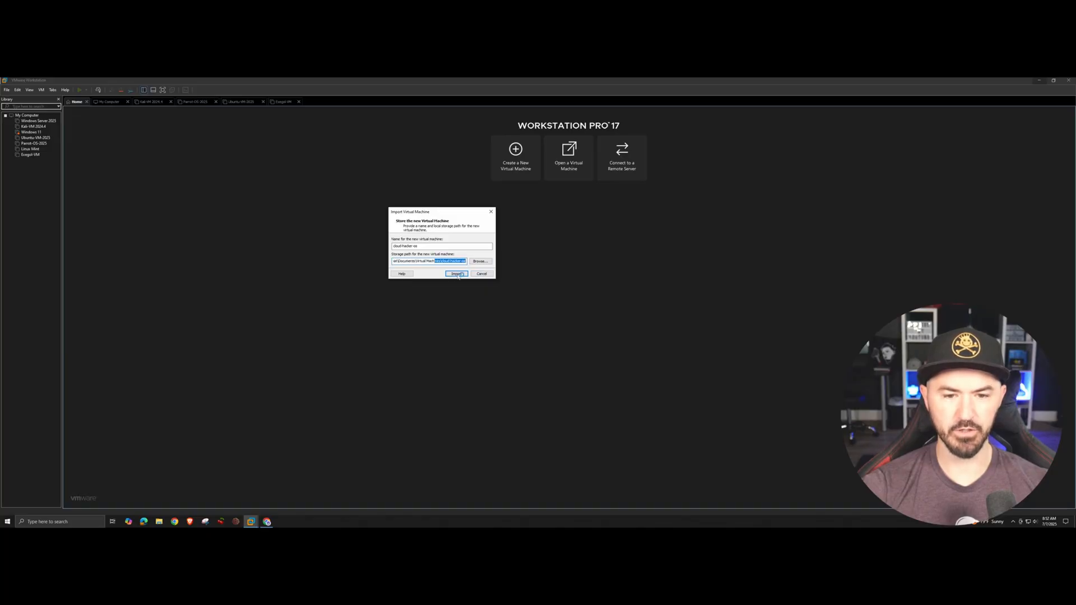
pyautogui.click(457, 274)
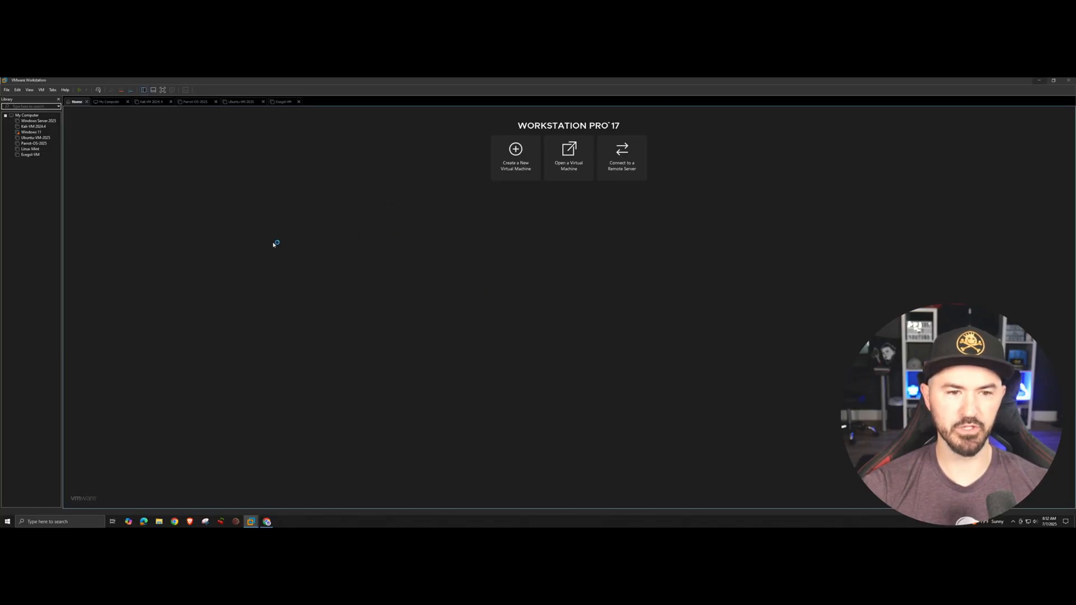
pyautogui.moveTo(224, 246)
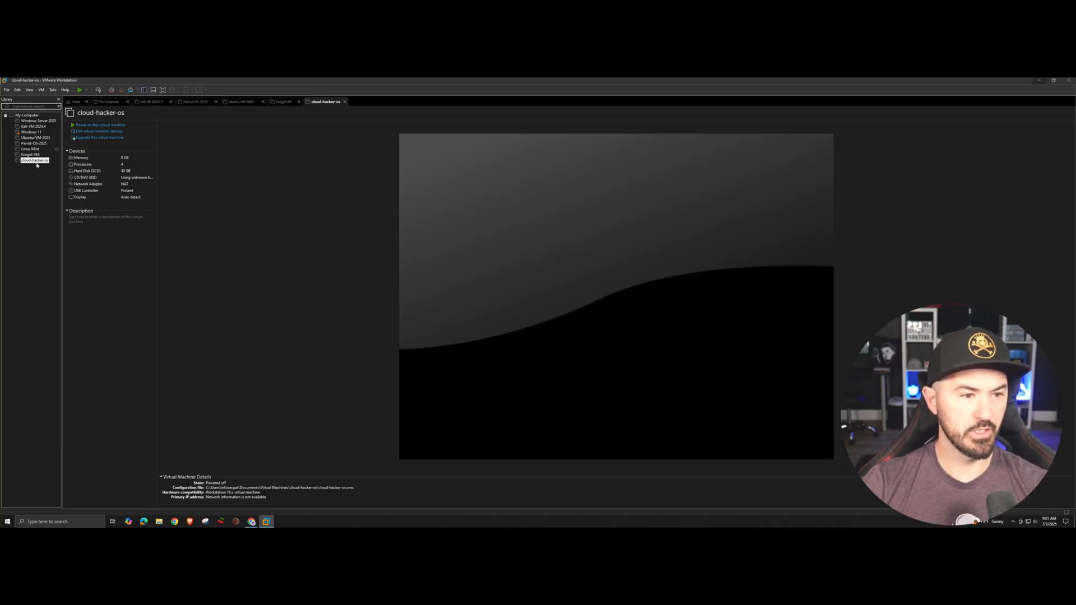
# Step: Raise the cloud-hacker-os machine's memory from 8 GB to 16 GB in its settings
pyautogui.click(32, 161)
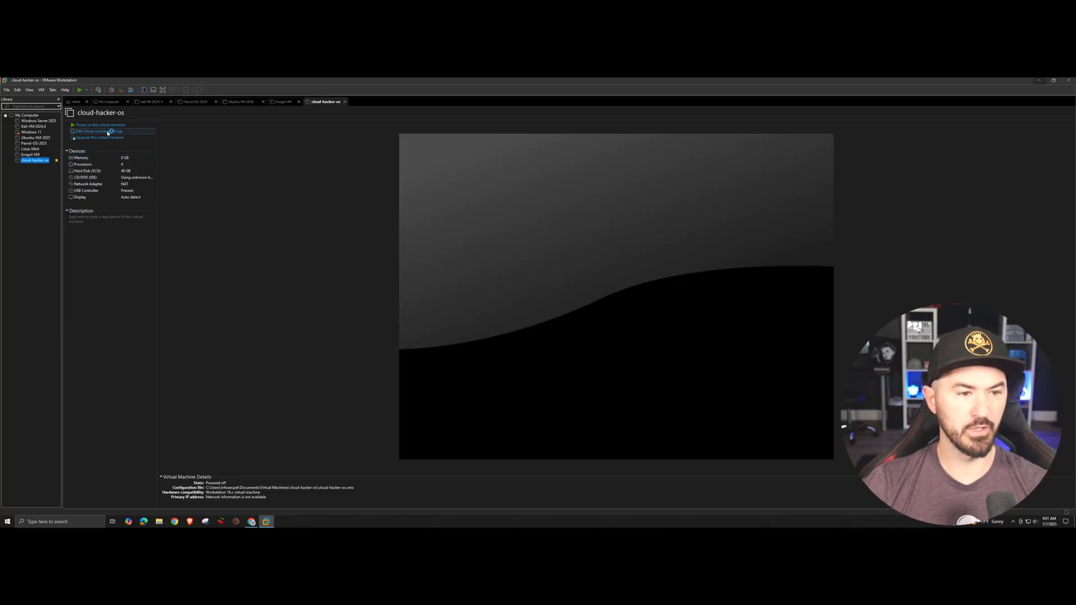
pyautogui.moveTo(324, 175)
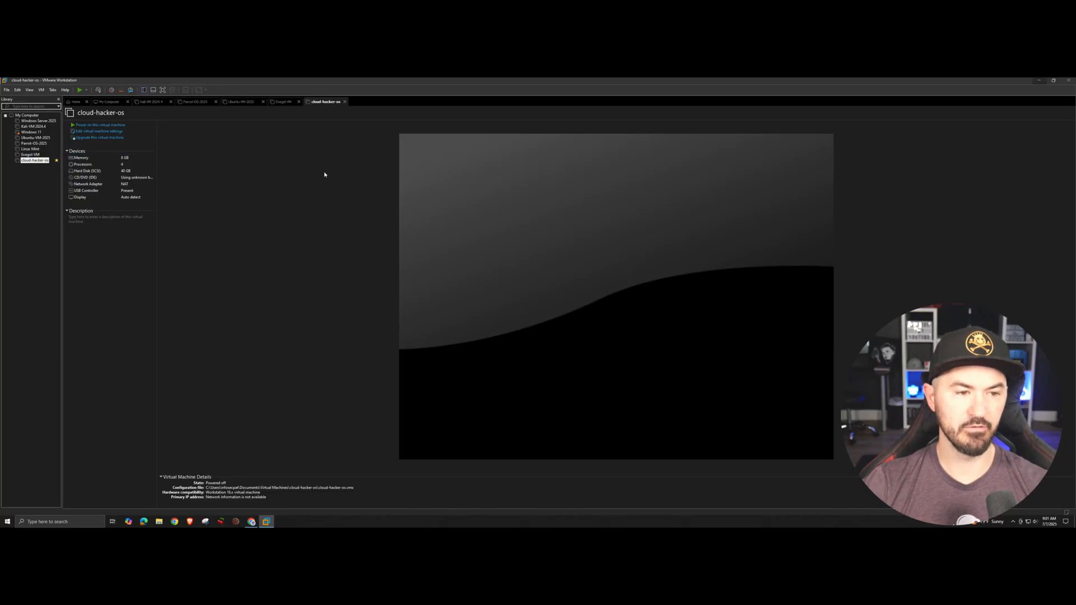
pyautogui.click(34, 161)
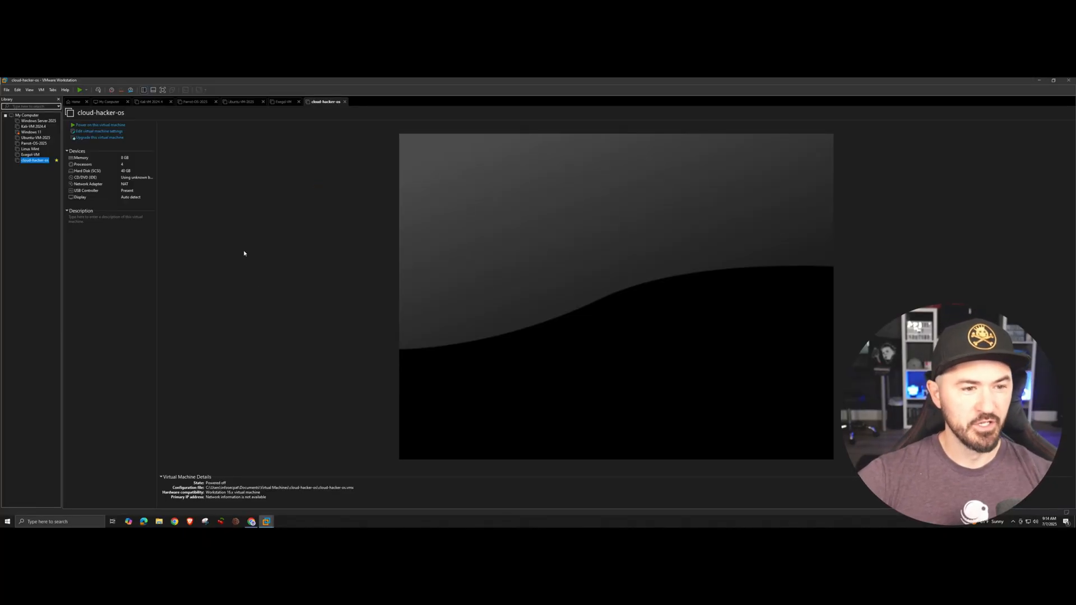
pyautogui.moveTo(249, 194)
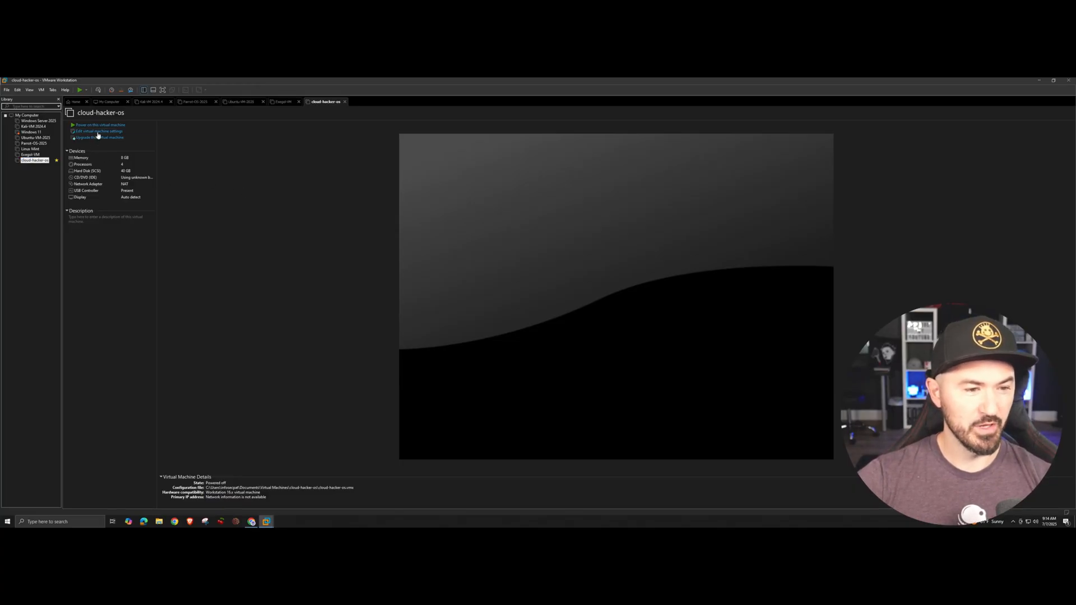
pyautogui.click(99, 131)
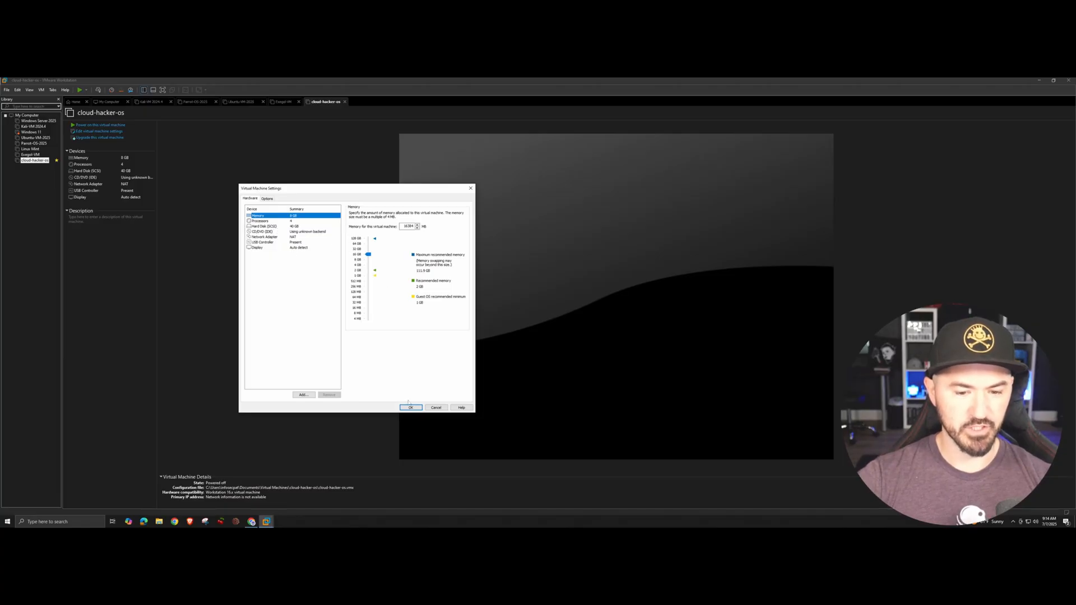
pyautogui.click(410, 408)
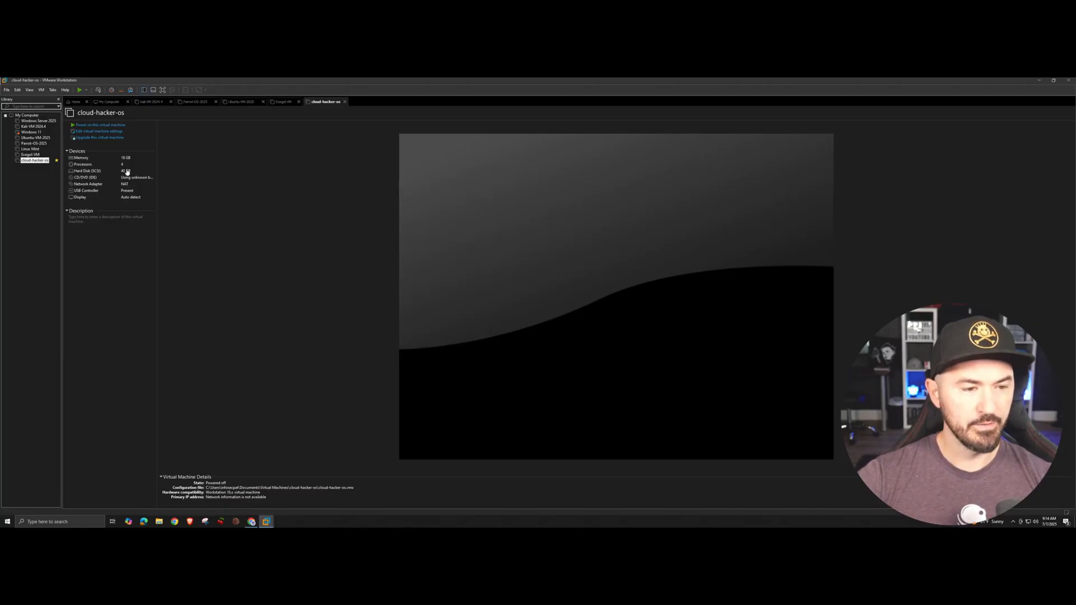
pyautogui.click(100, 124)
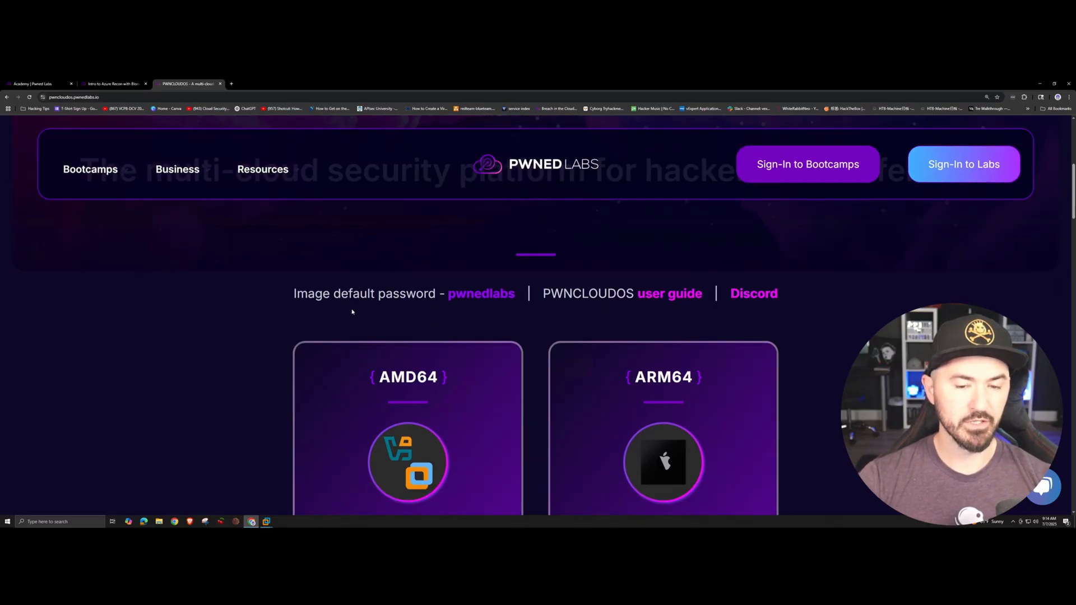
pyautogui.moveTo(405, 304)
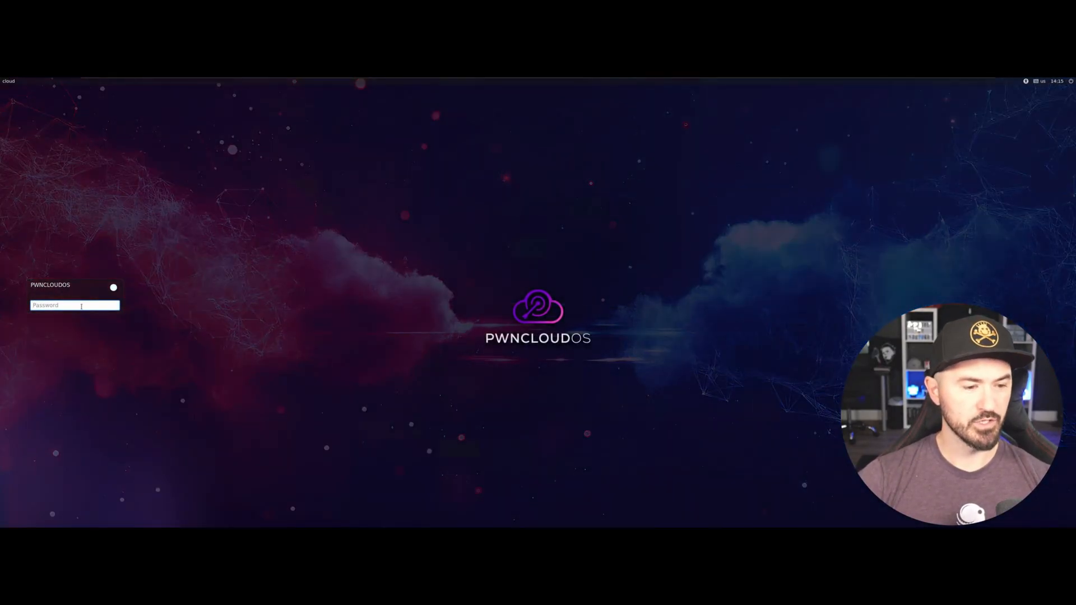
# Step: Enter the account password and log in to the PwnCloudOS desktop
pyautogui.write('••')
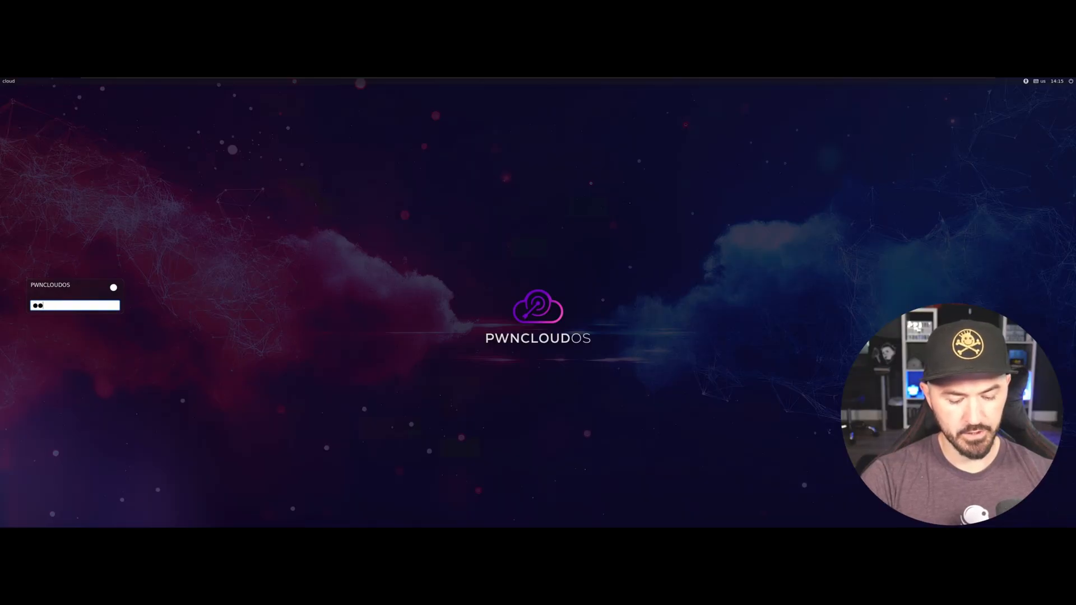
pyautogui.write('•••••')
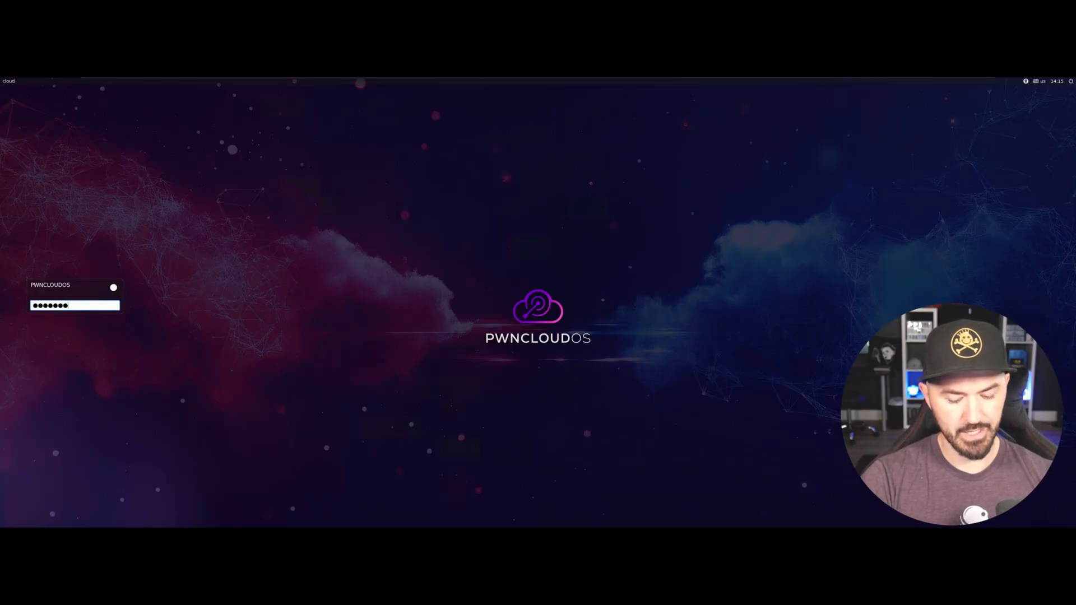
pyautogui.press('Return')
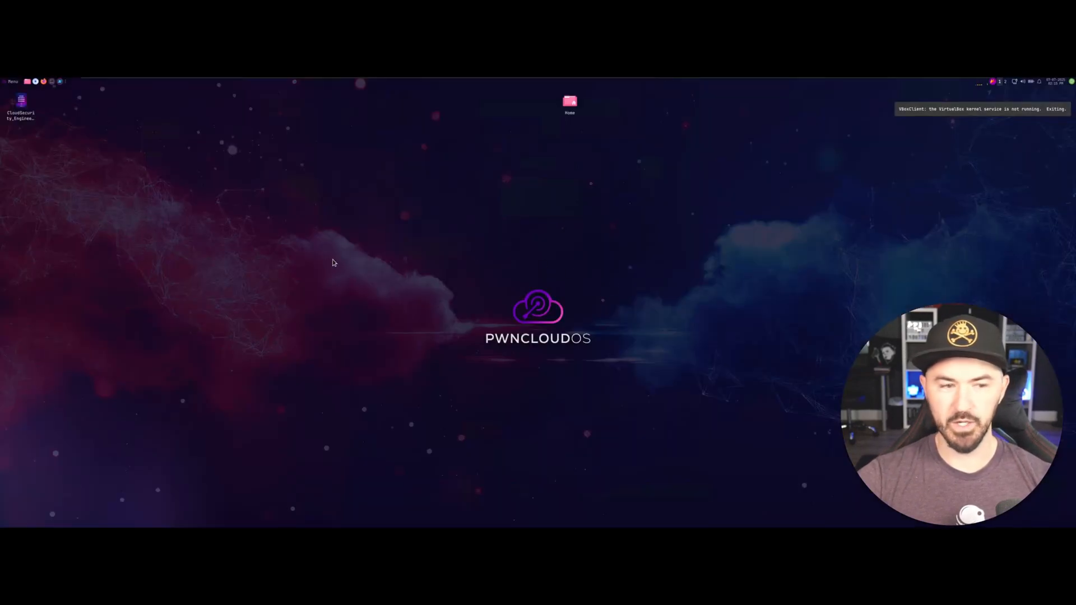
pyautogui.moveTo(305, 191)
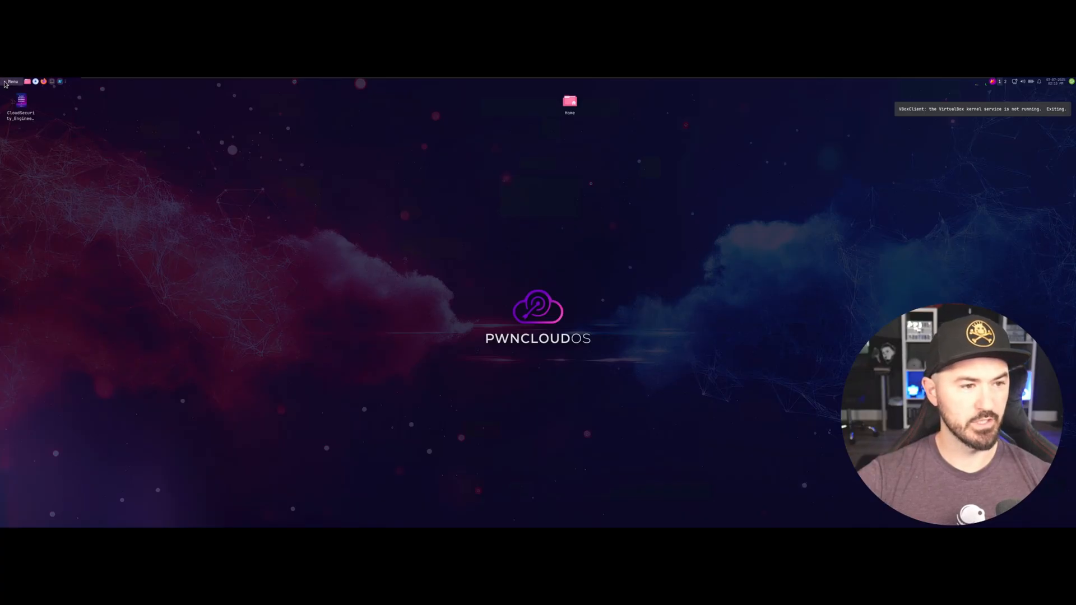
pyautogui.click(11, 80)
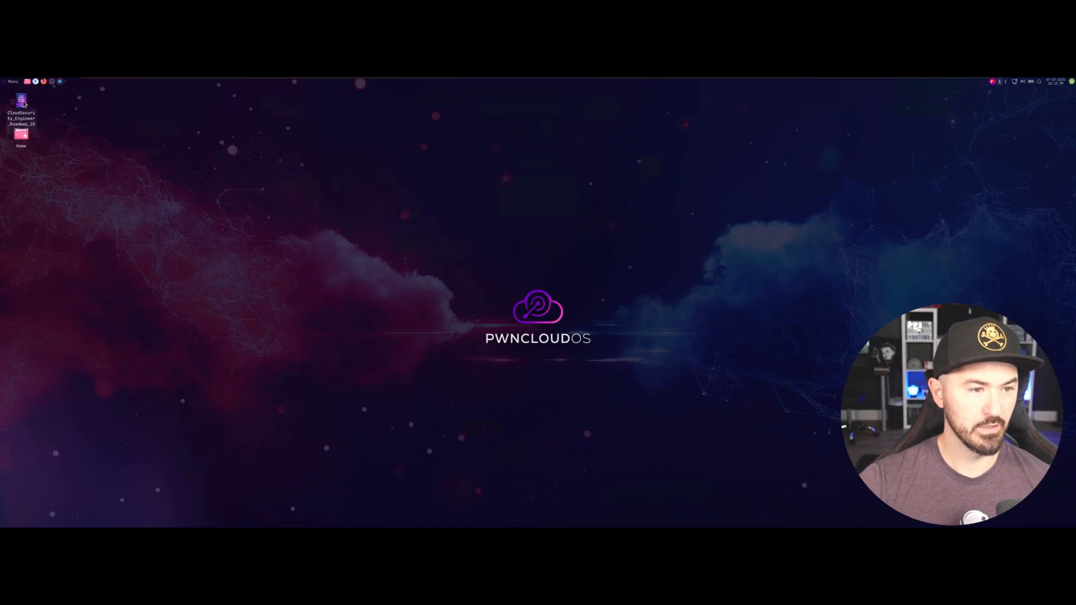
pyautogui.doubleClick(22, 114)
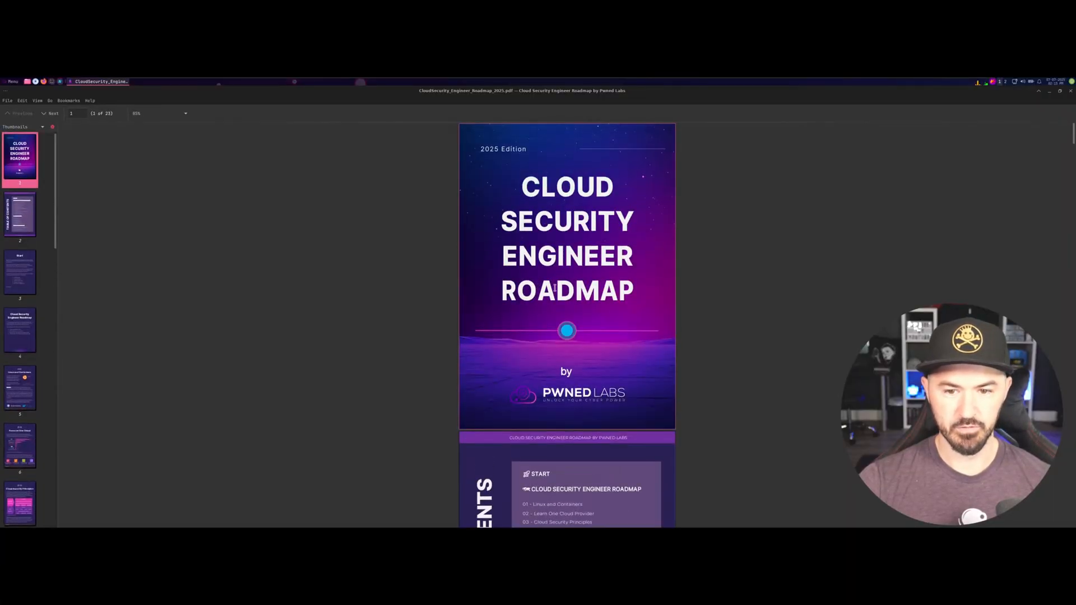
pyautogui.click(185, 114)
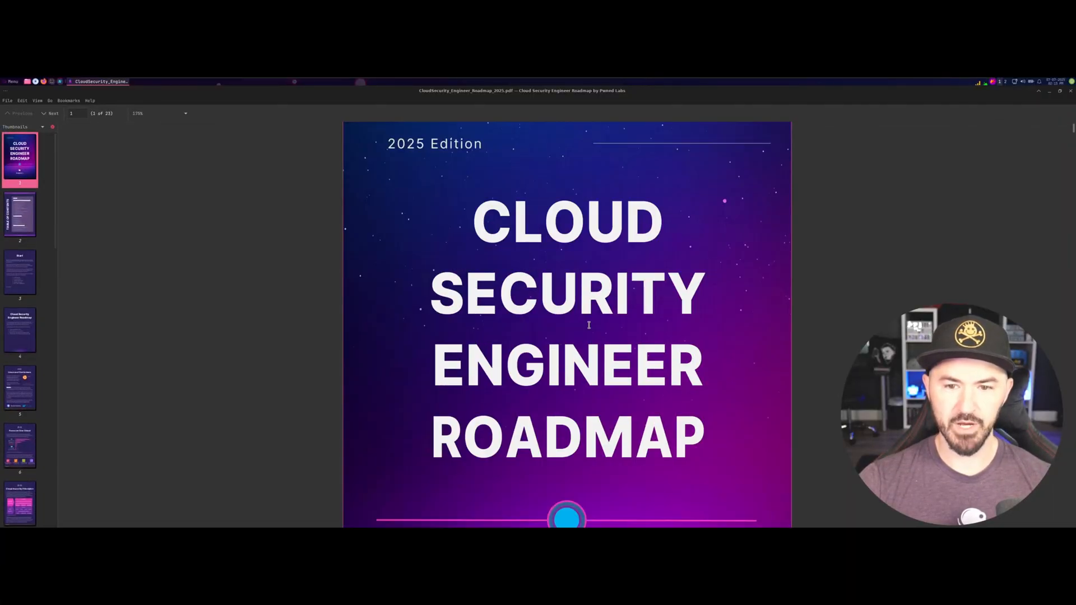
pyautogui.scroll(-3)
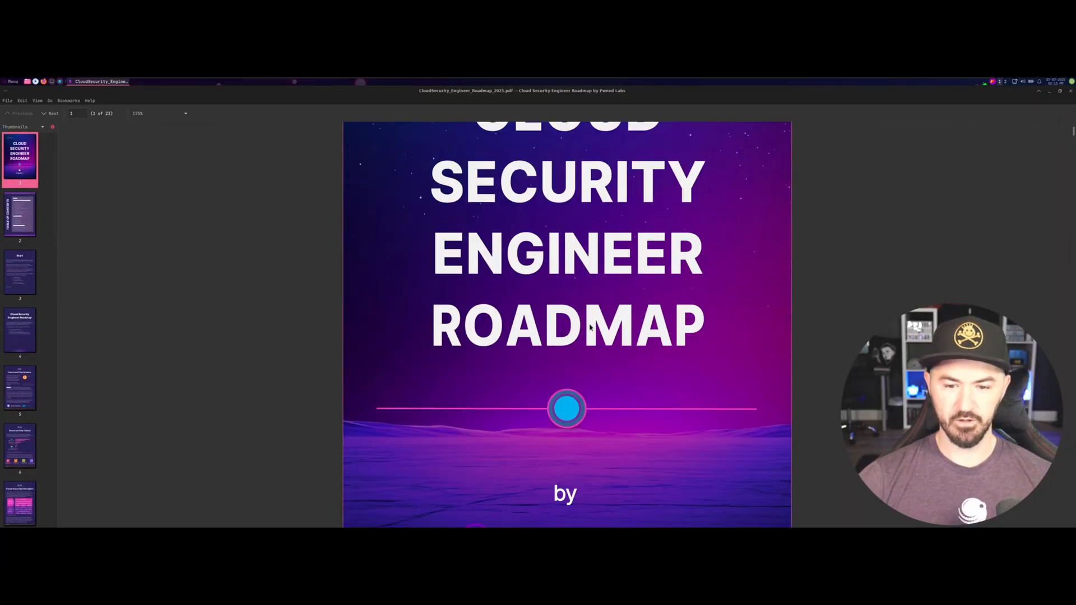
pyautogui.scroll(-3)
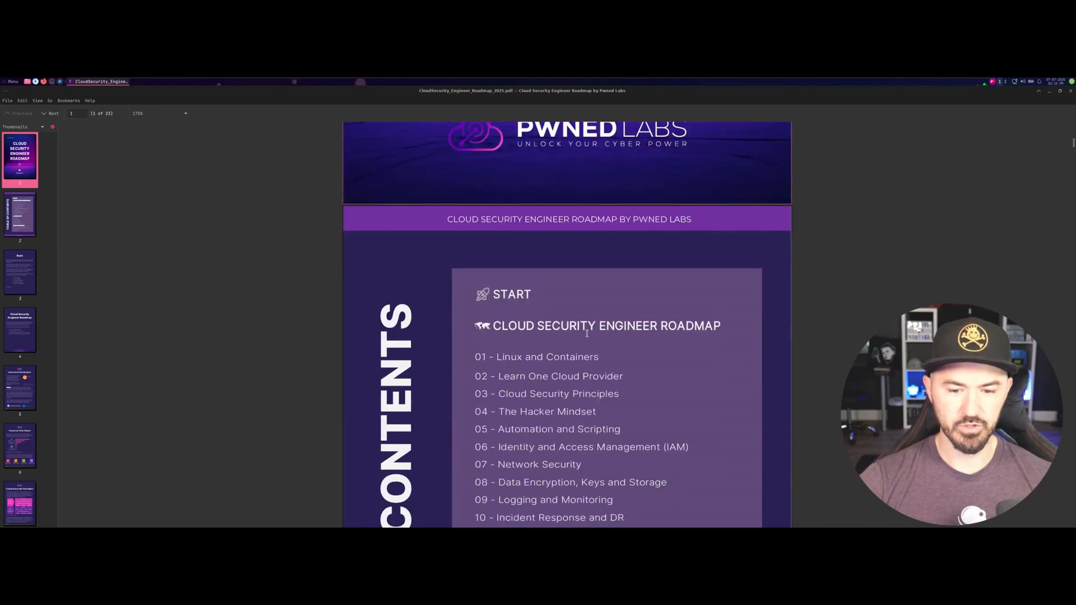
pyautogui.scroll(-3)
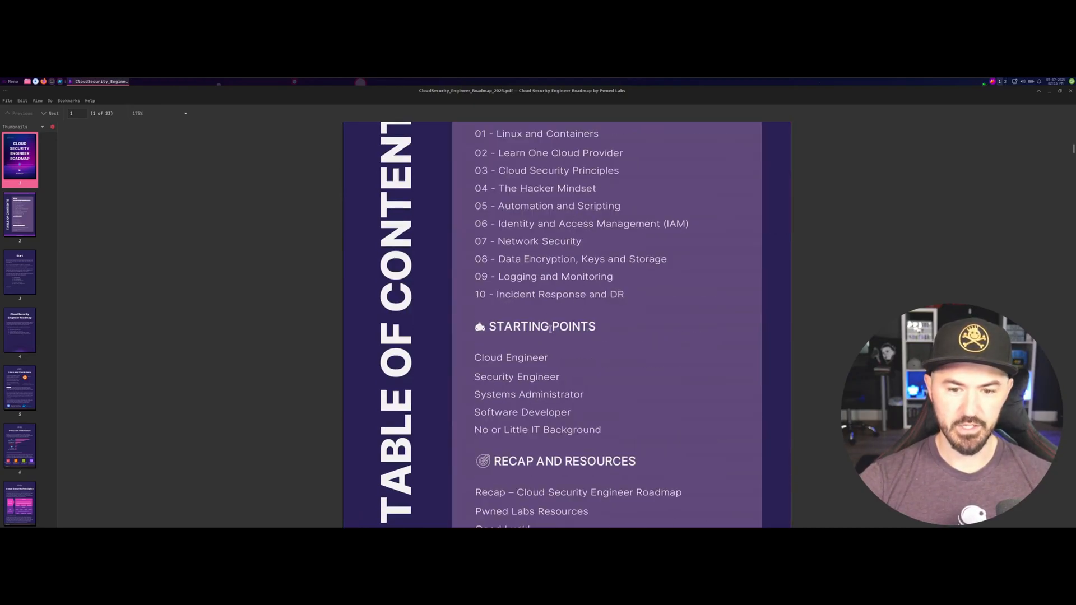
pyautogui.scroll(-3)
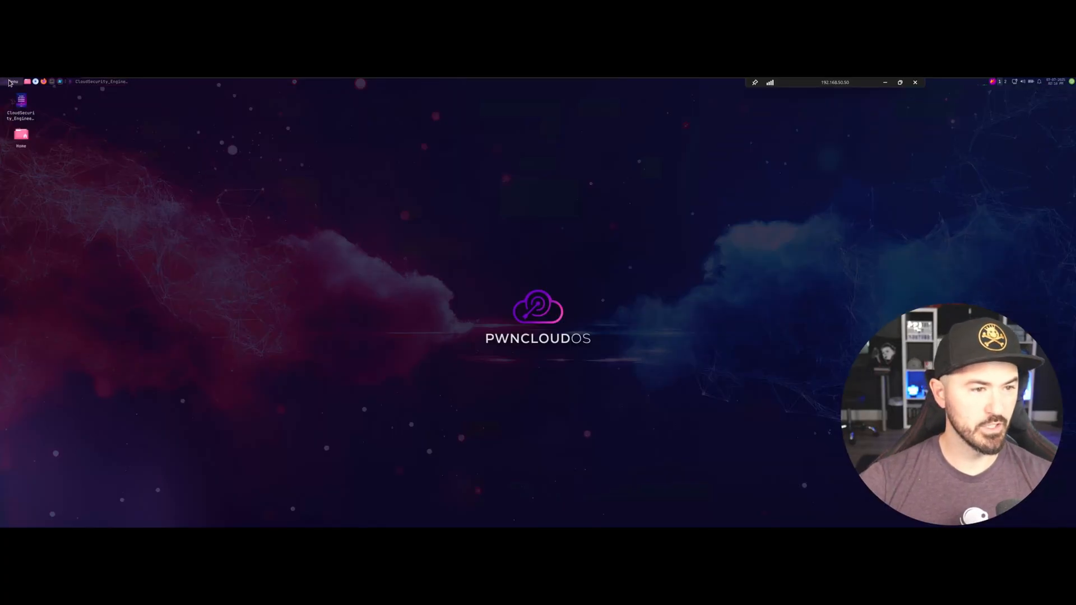
# Step: Launch AzureHound from Menu > Azure and maximize its terminal
pyautogui.click(11, 81)
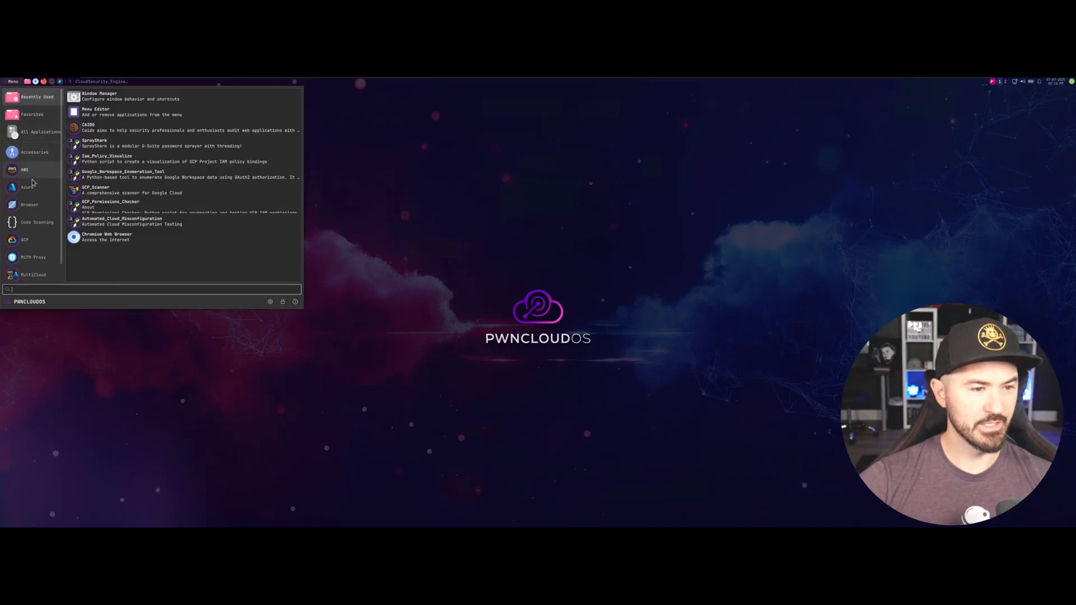
pyautogui.click(27, 187)
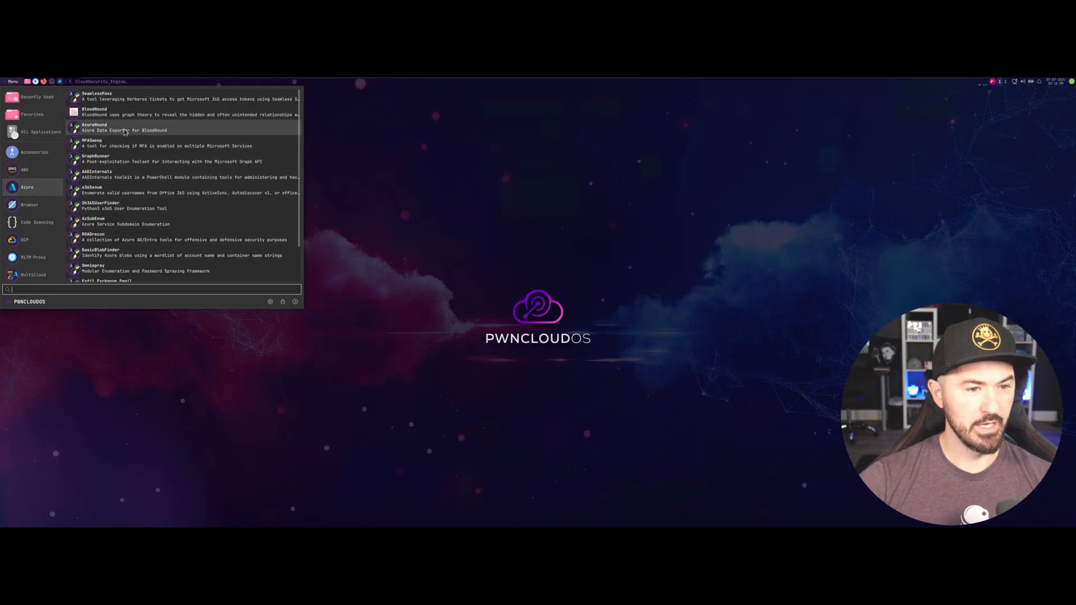
pyautogui.click(93, 127)
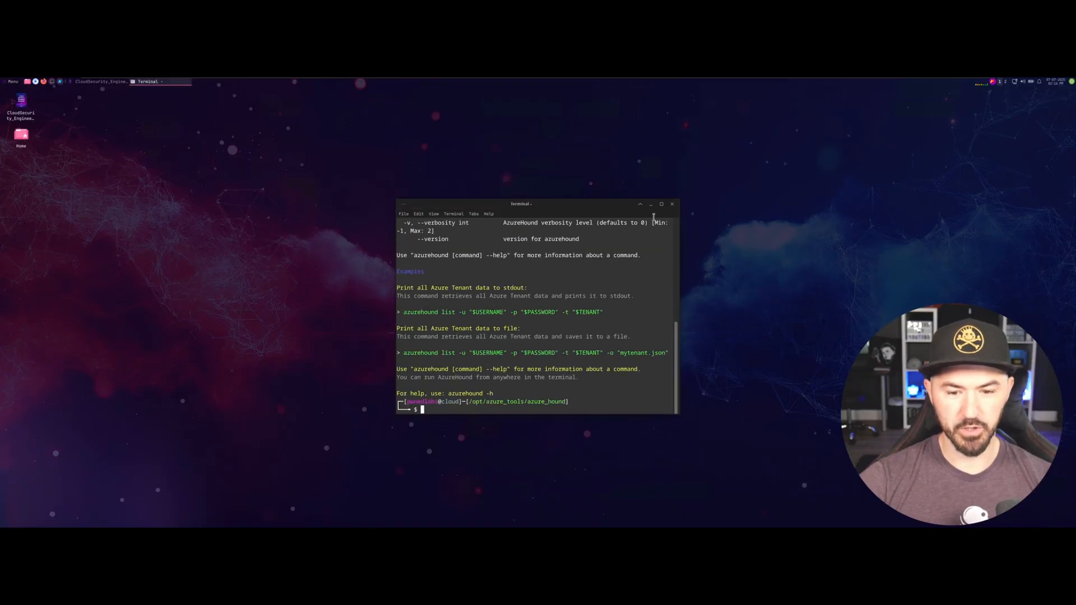
pyautogui.click(661, 204)
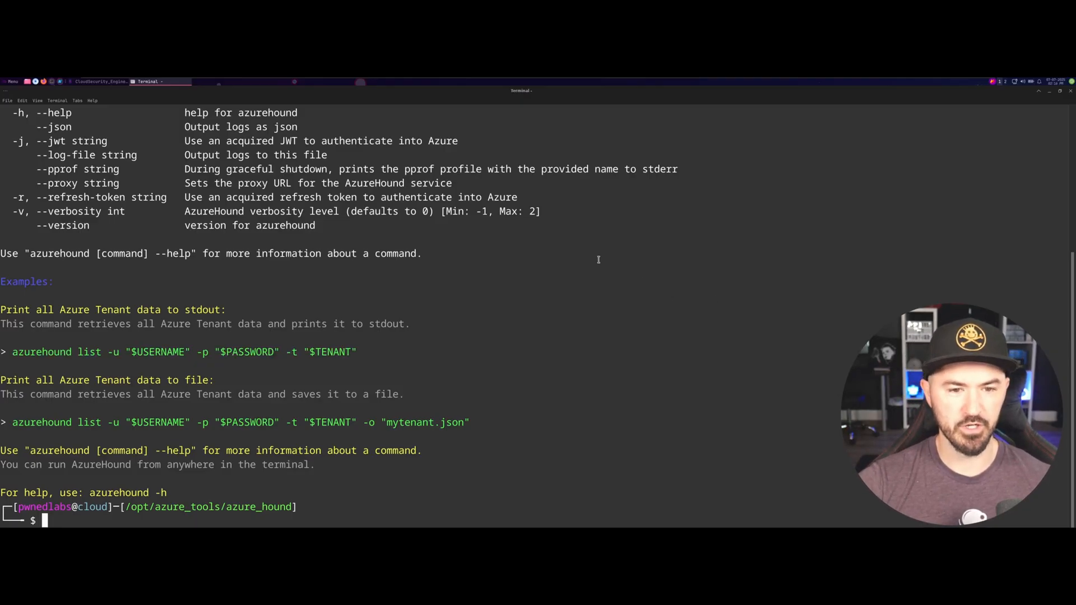
pyautogui.moveTo(556, 265)
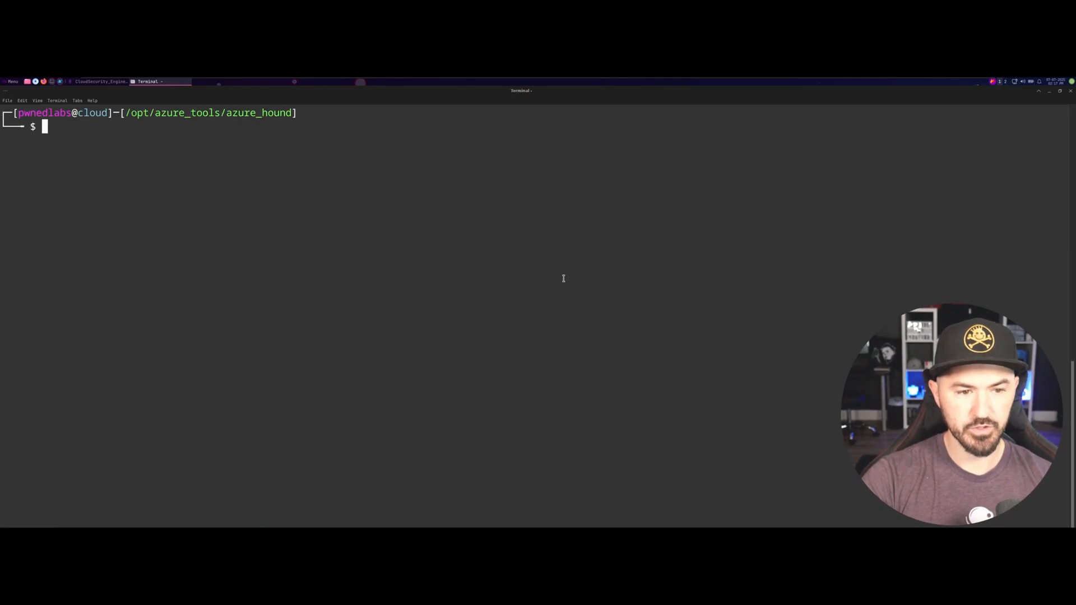
# Step: List the /opt/azure_tools directory with ls after cd .., highlighting o365enum
pyautogui.write('ls')
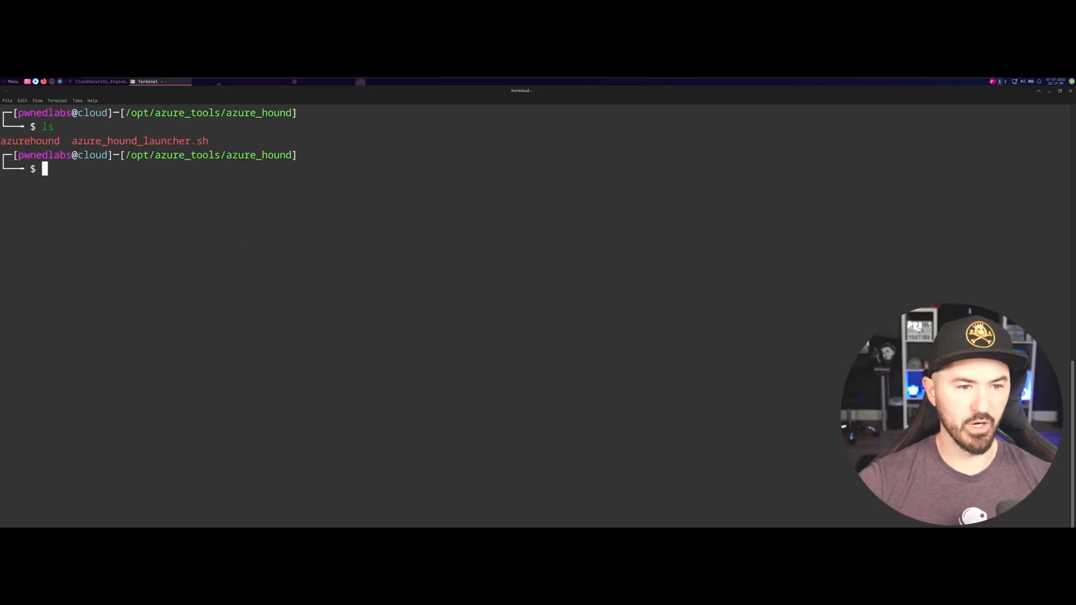
pyautogui.write('cd ..')
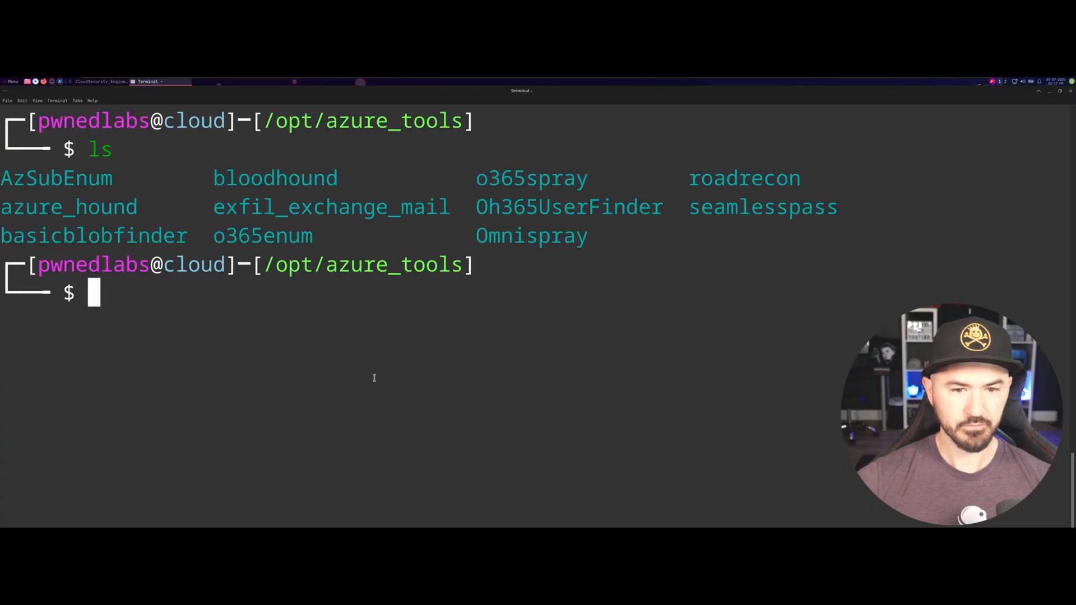
pyautogui.doubleClick(530, 179)
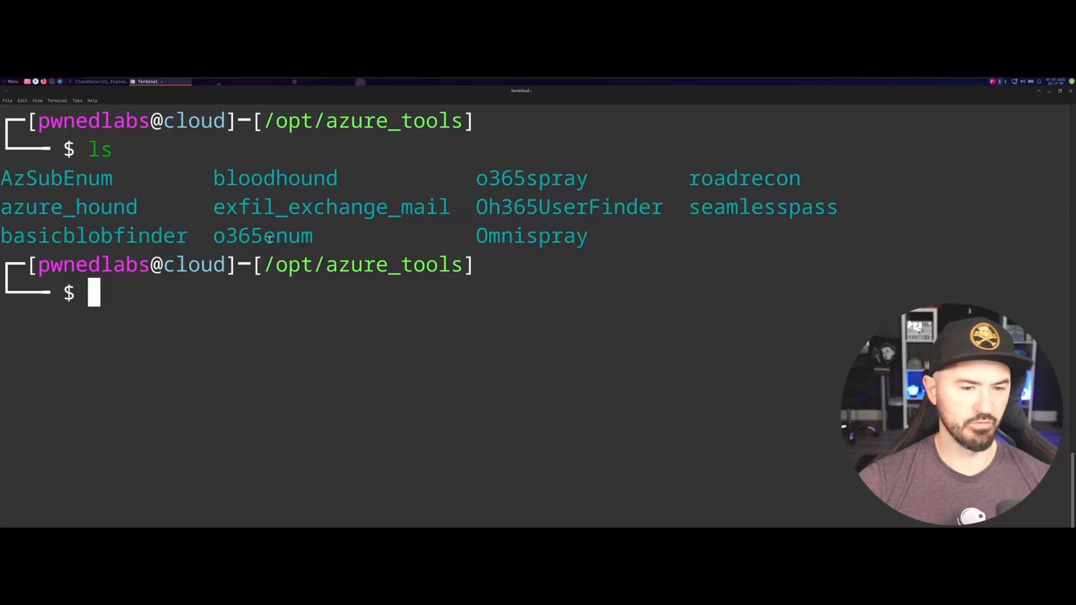
pyautogui.doubleClick(262, 235)
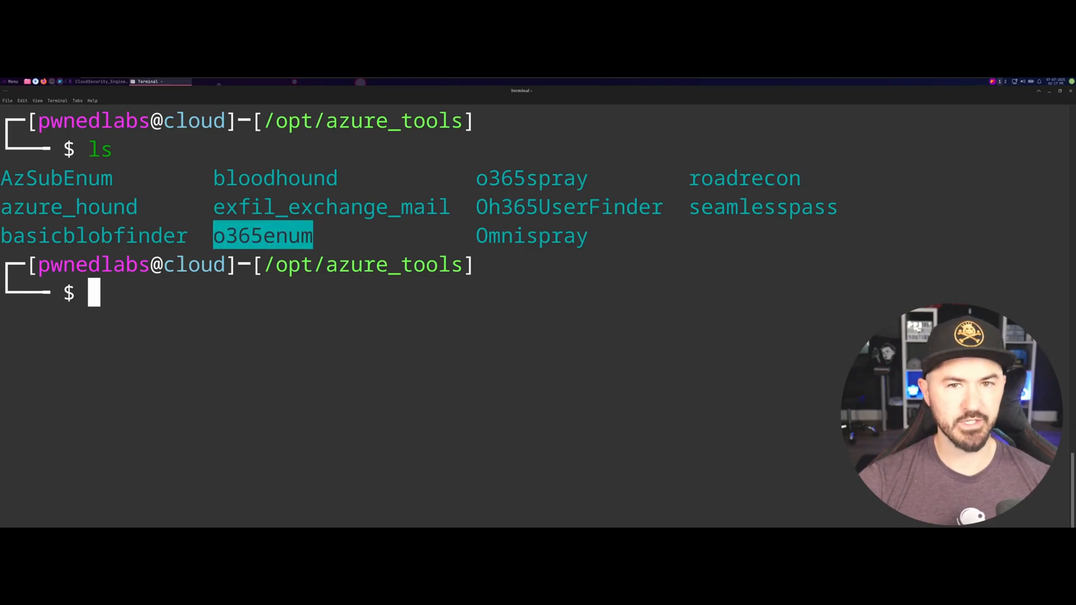
# Step: Browse the AWS, Azure and GCP tool categories in the applications menu
pyautogui.click(12, 81)
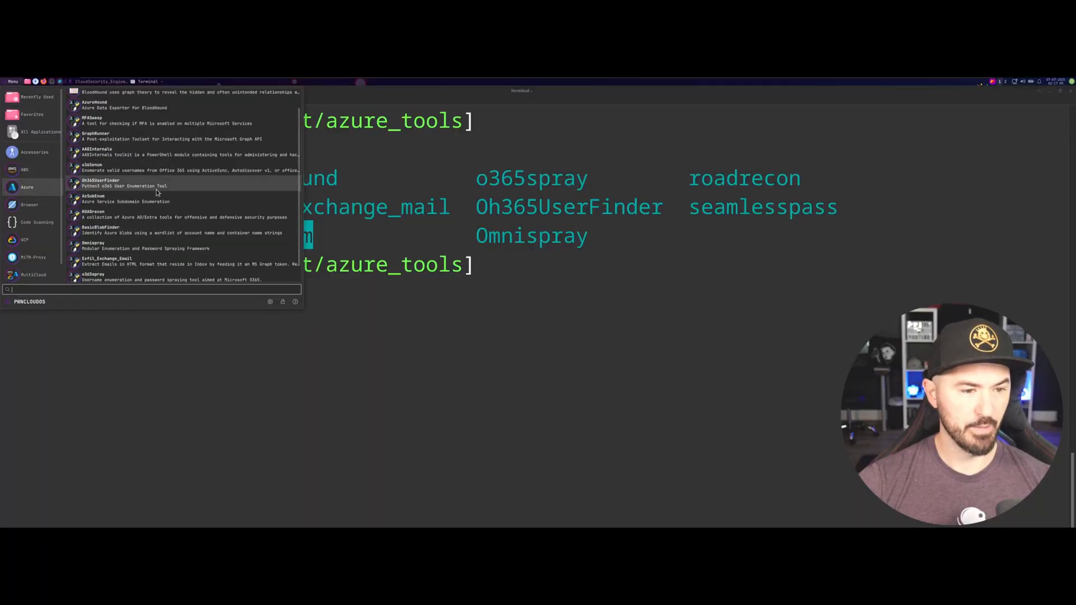
pyautogui.scroll(-3)
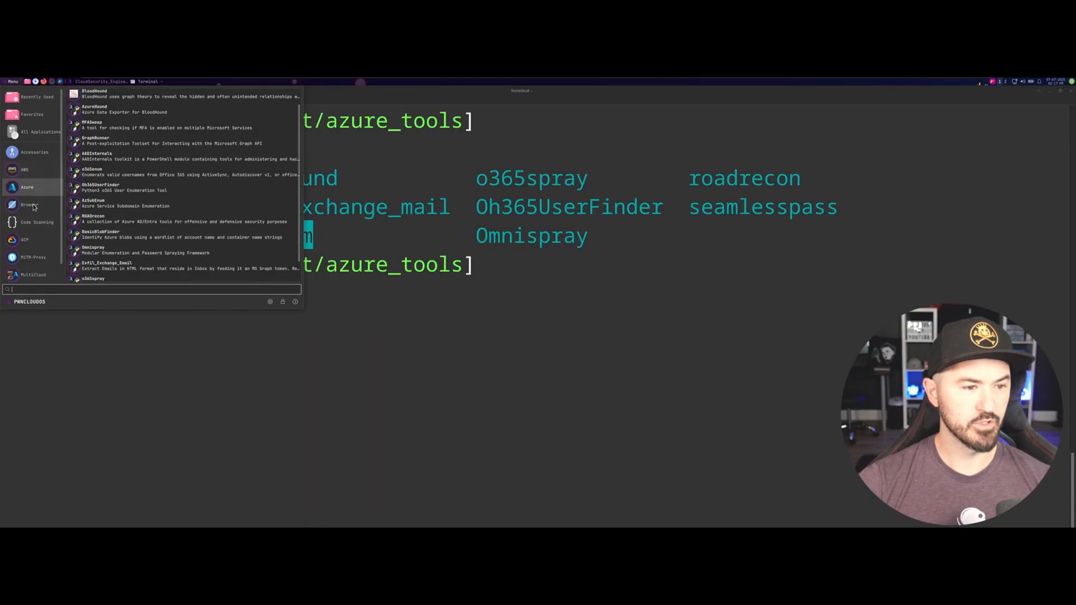
pyautogui.click(29, 204)
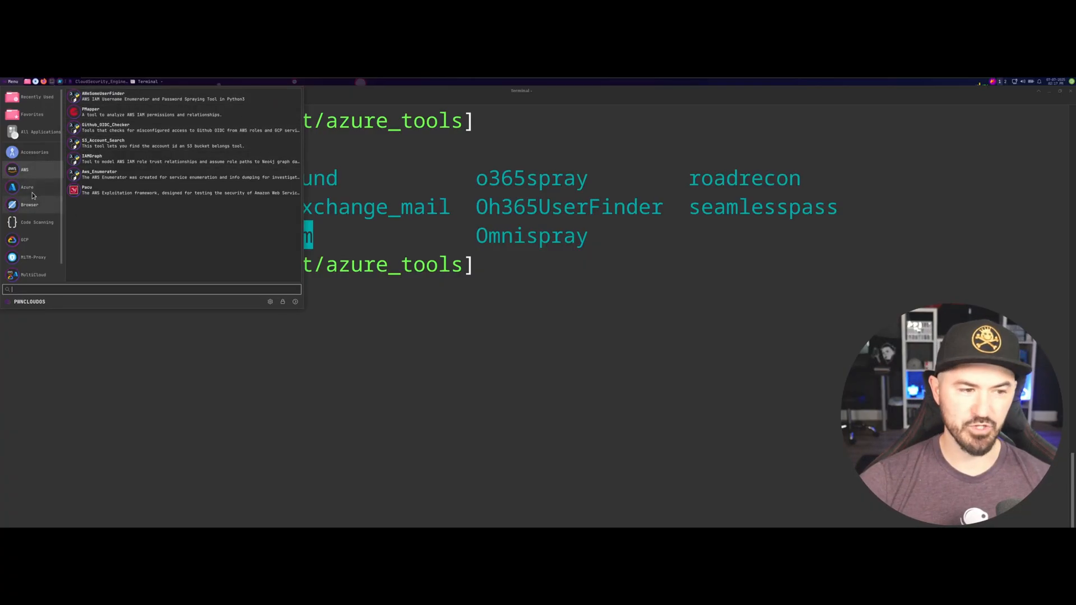
pyautogui.click(26, 187)
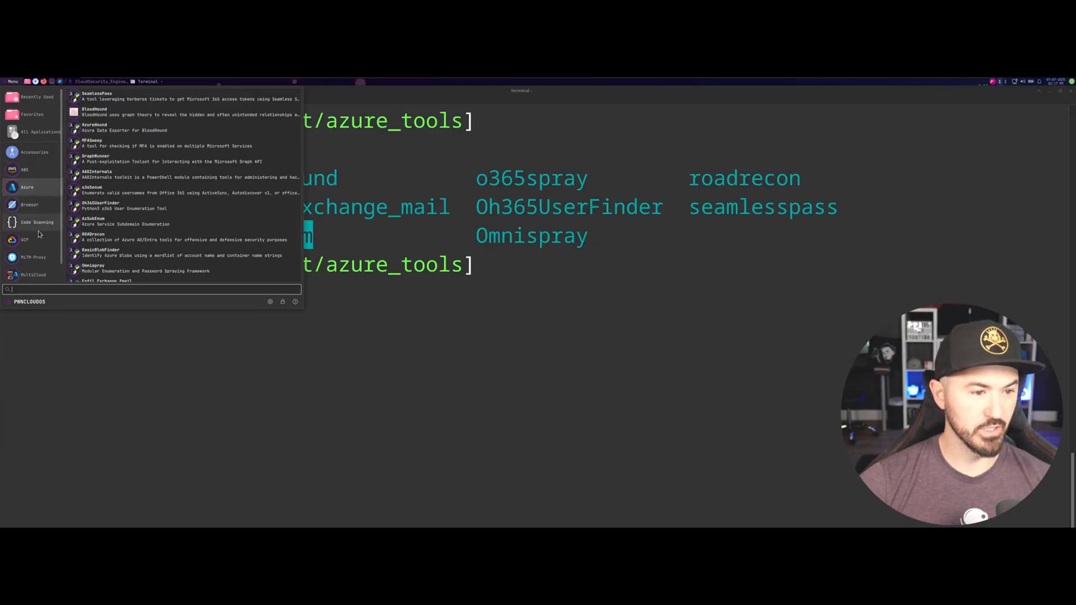
pyautogui.click(25, 240)
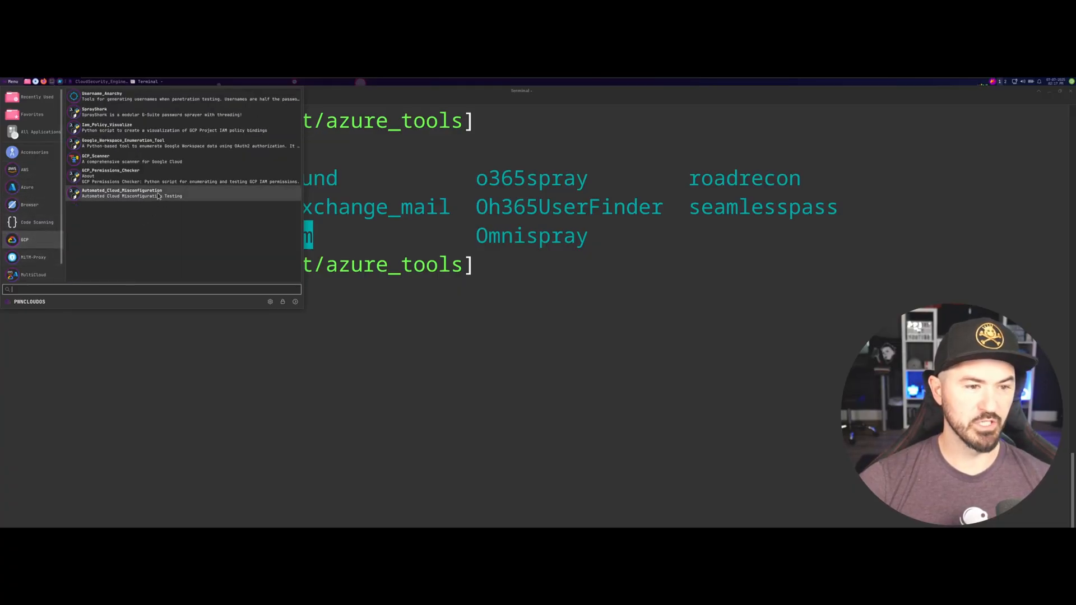
pyautogui.moveTo(120, 176)
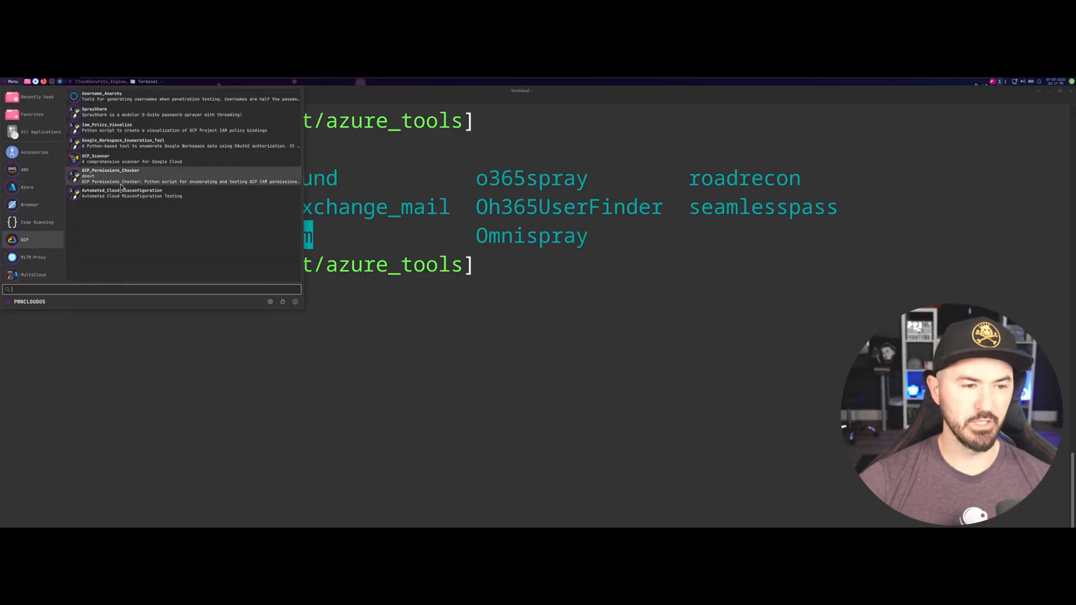